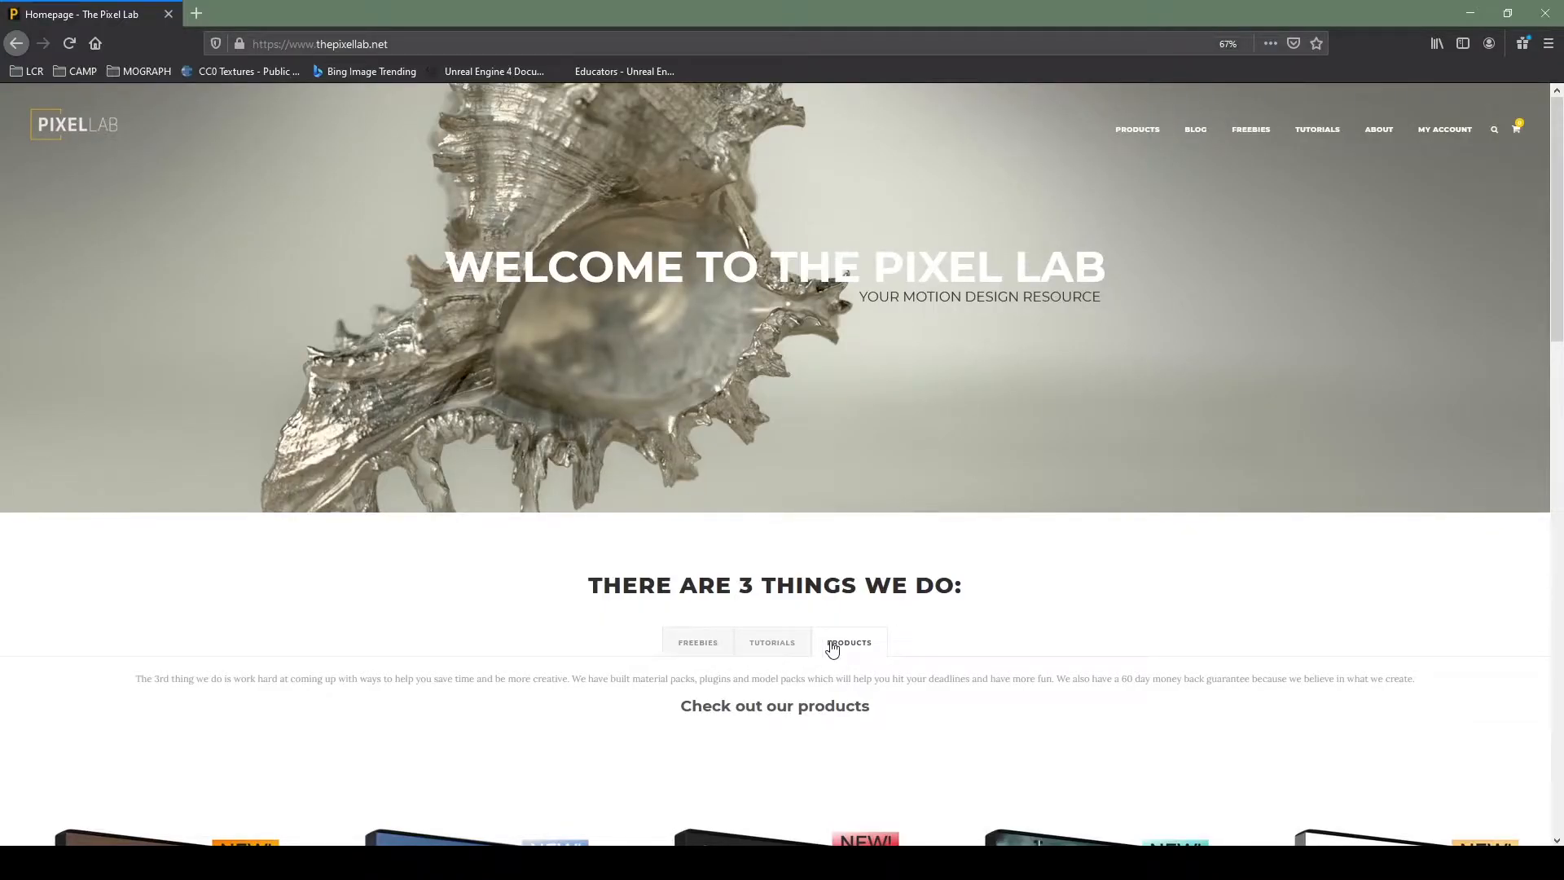
- Scroll down the bundle page through the metal, wood and stone example renders
{"action": "scroll", "scroll_direction": "down", "scroll_amount": 3}
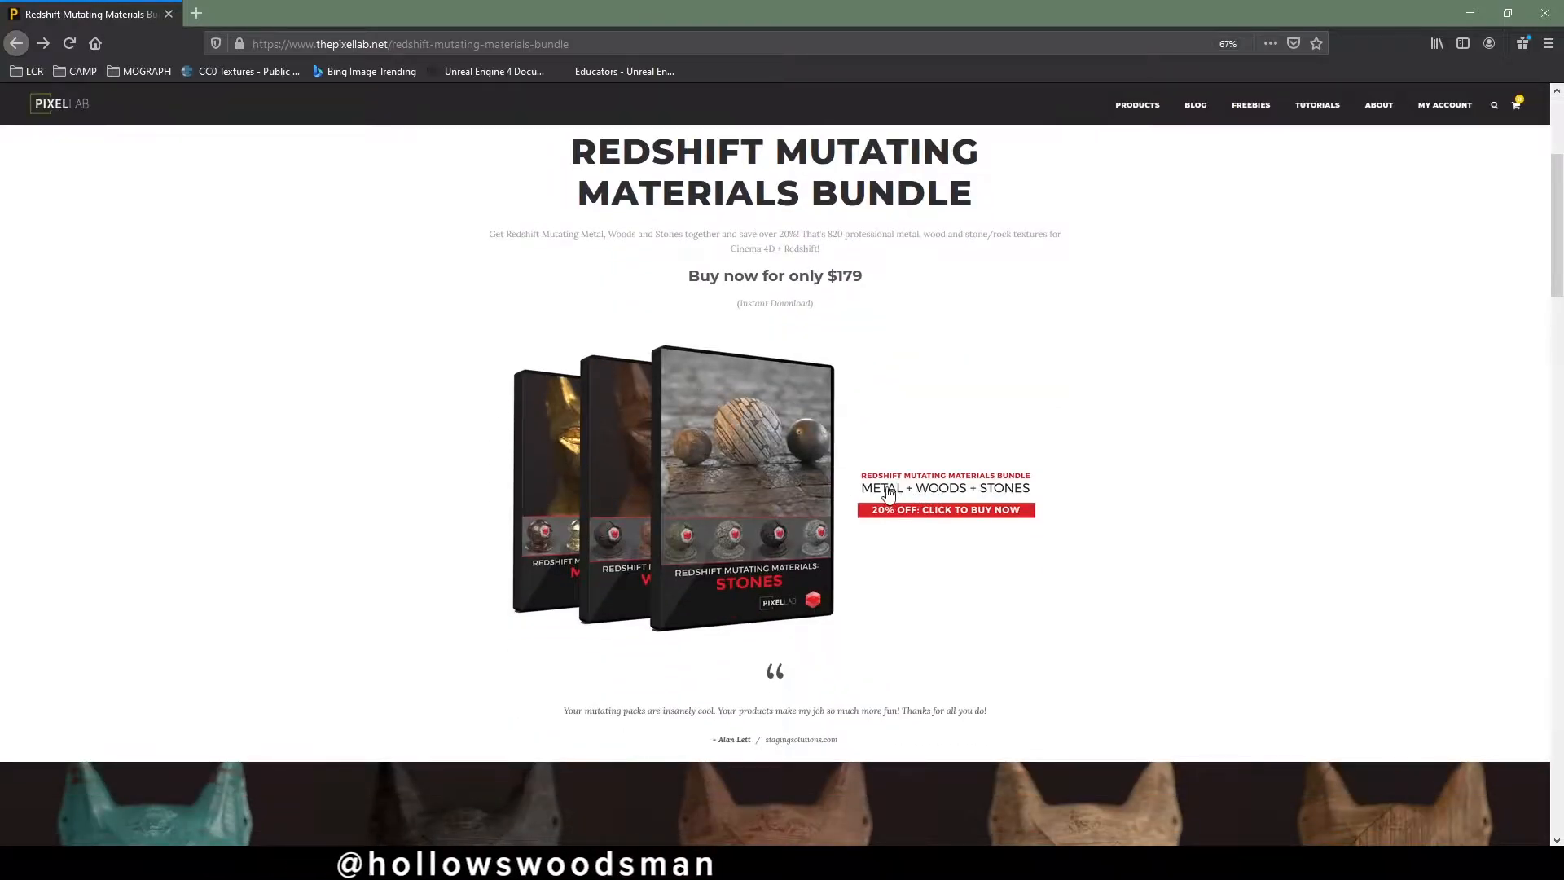
{"action": "scroll", "scroll_direction": "down", "scroll_amount": 3}
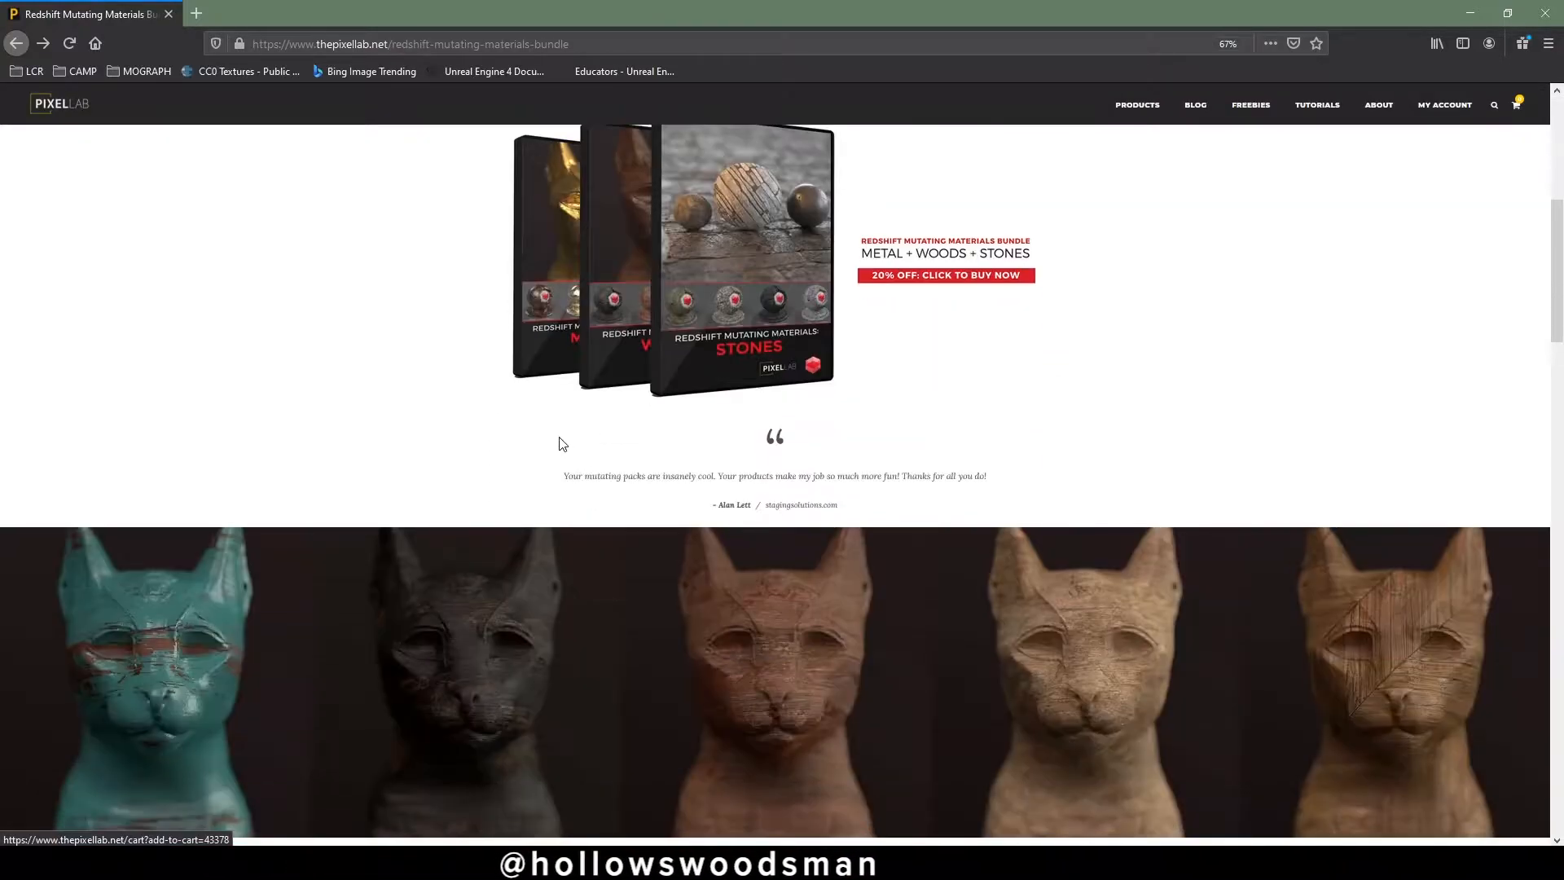
{"action": "scroll", "scroll_direction": "down", "scroll_amount": 3}
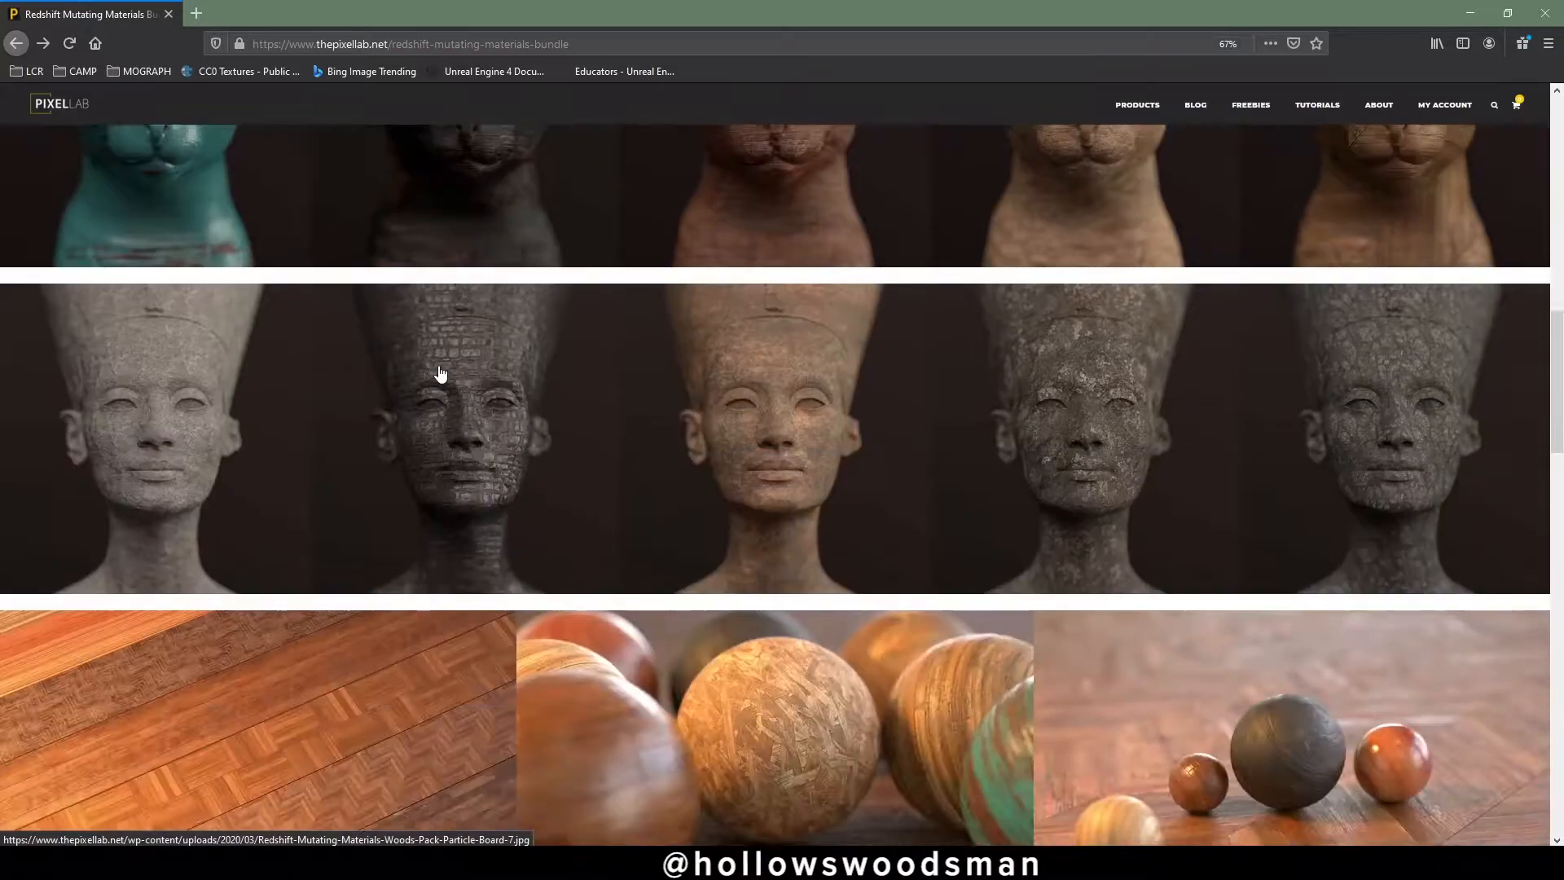
{"action": "scroll", "scroll_direction": "down", "scroll_amount": 3}
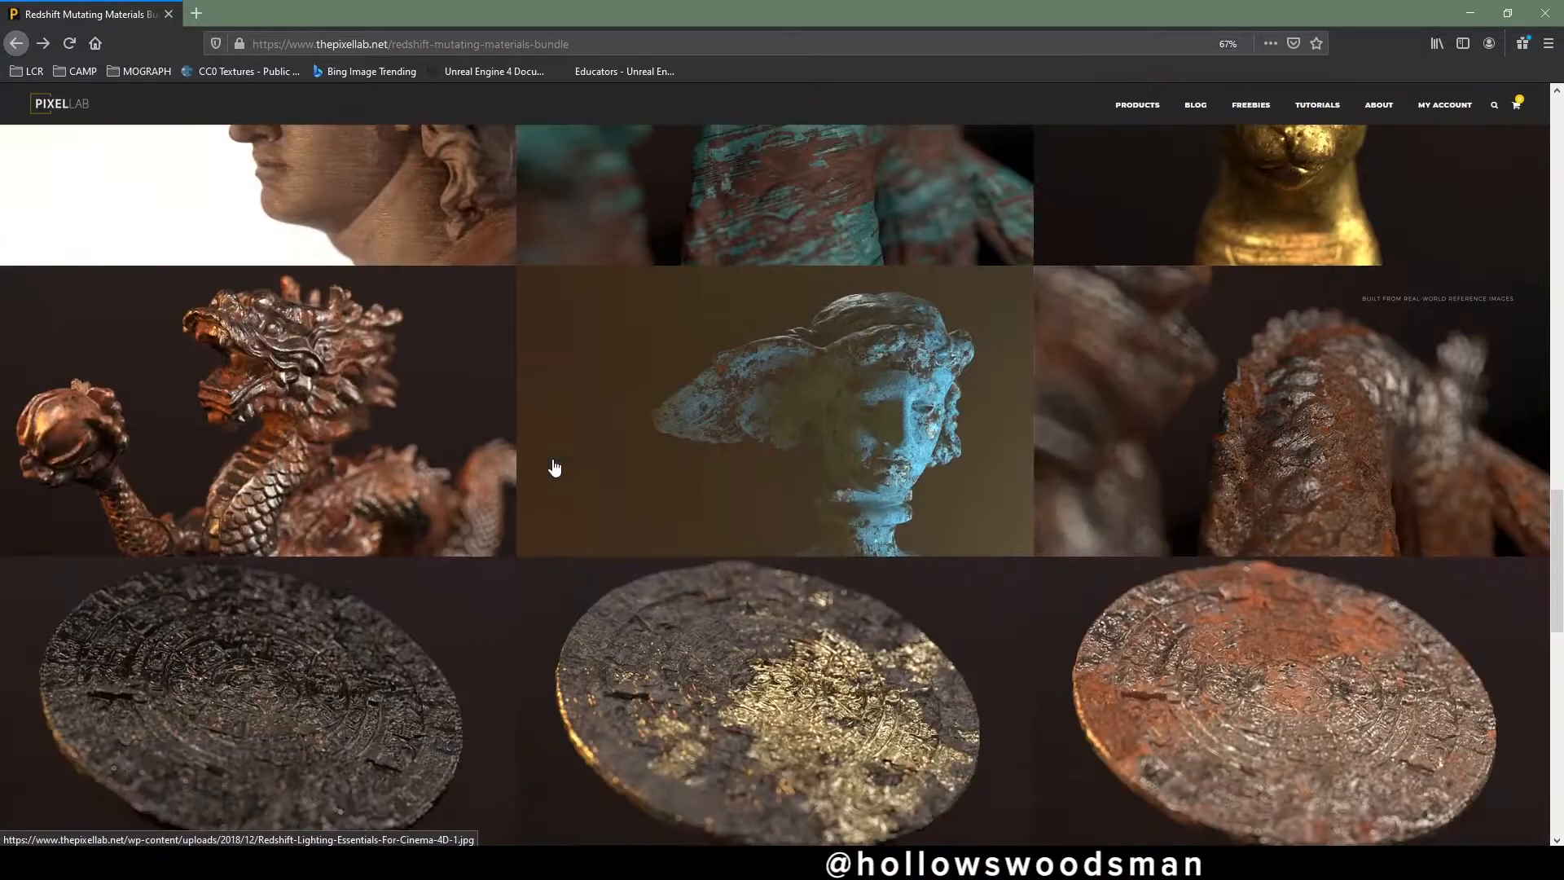
{"action": "scroll", "scroll_direction": "down", "scroll_amount": 3}
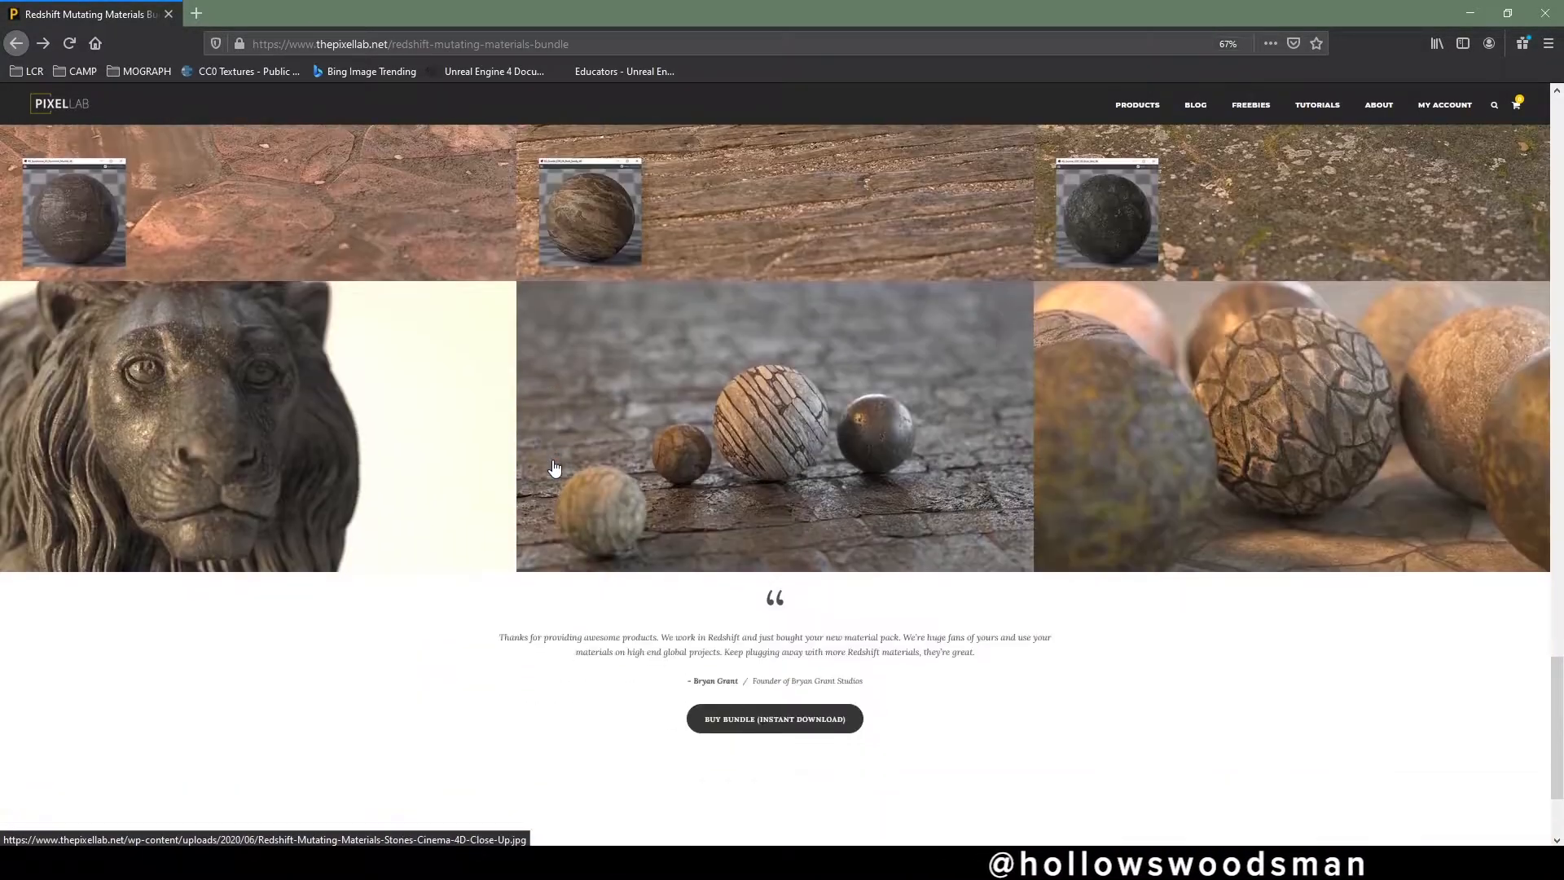
{"action": "scroll", "scroll_direction": "up", "scroll_amount": 3}
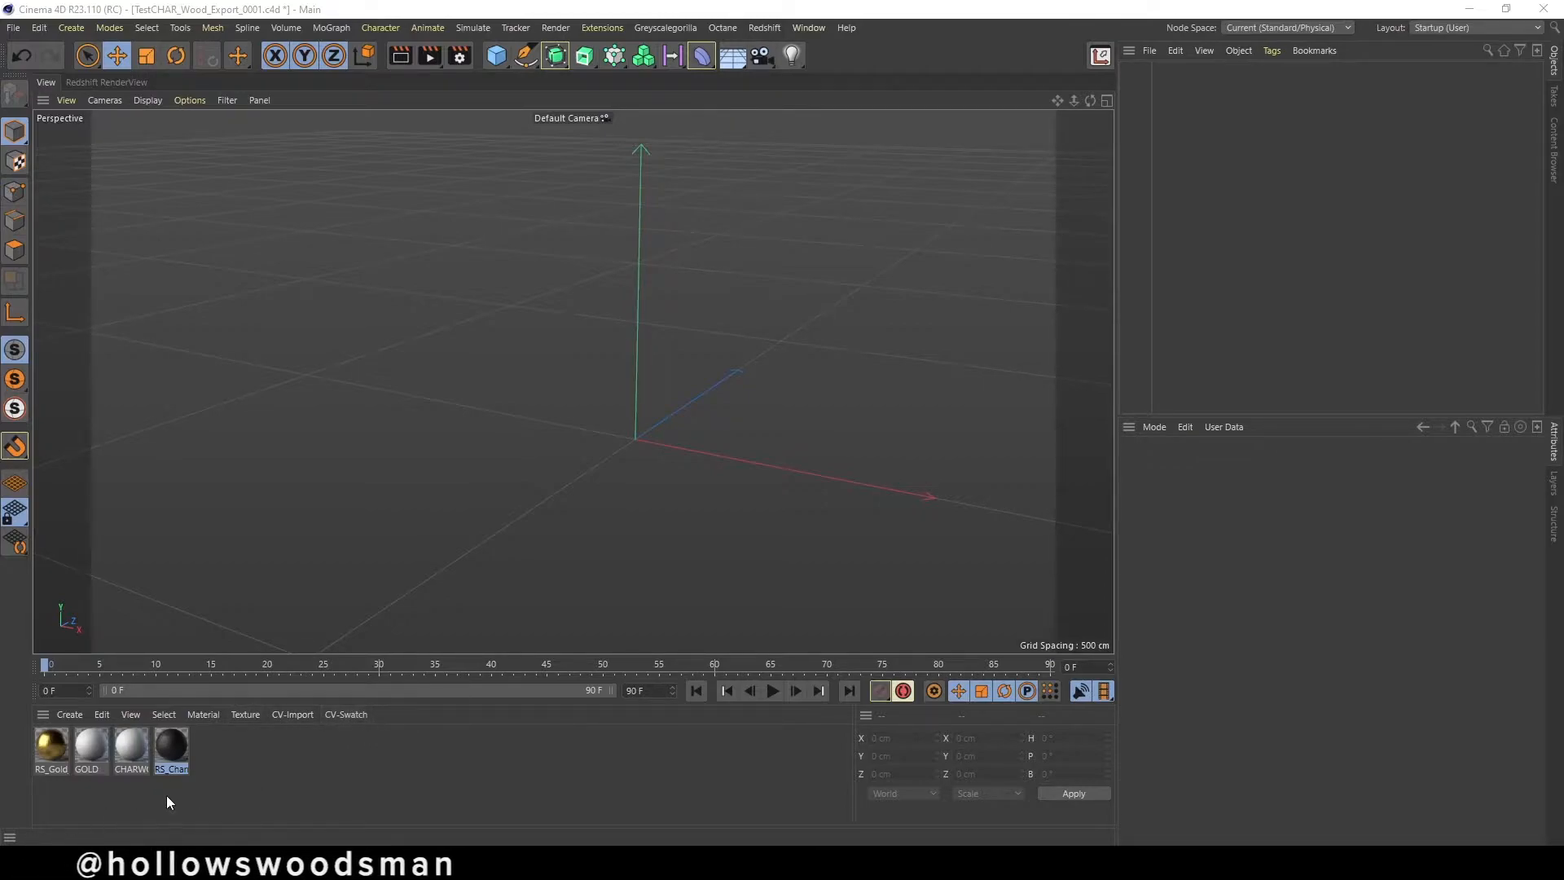
{"action": "left_click", "coordinate": [50, 749]}
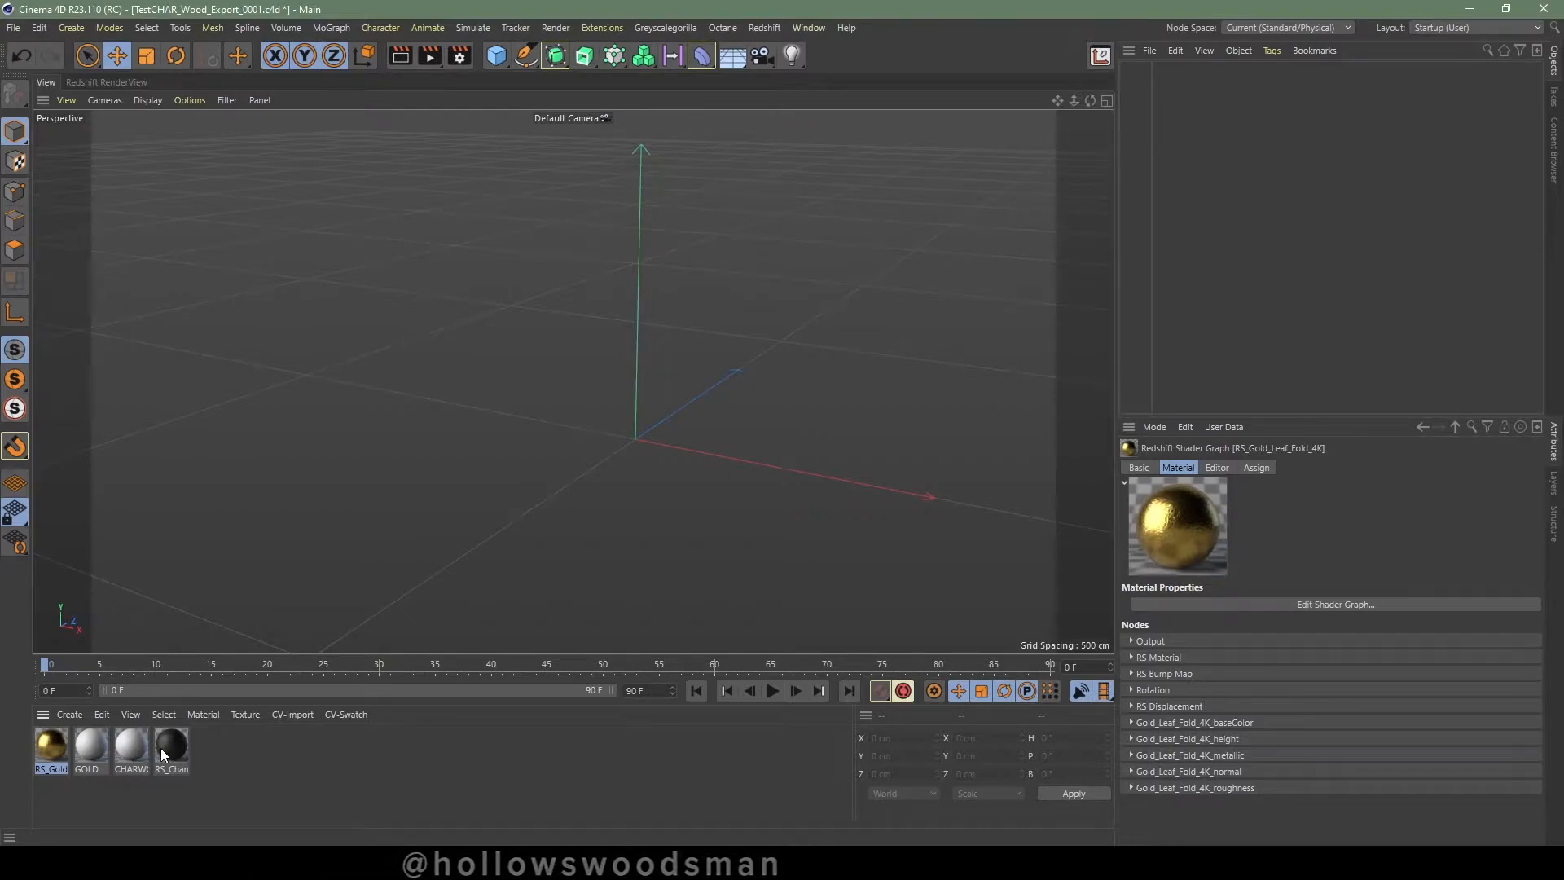
{"action": "mouse_move", "coordinate": [248, 754]}
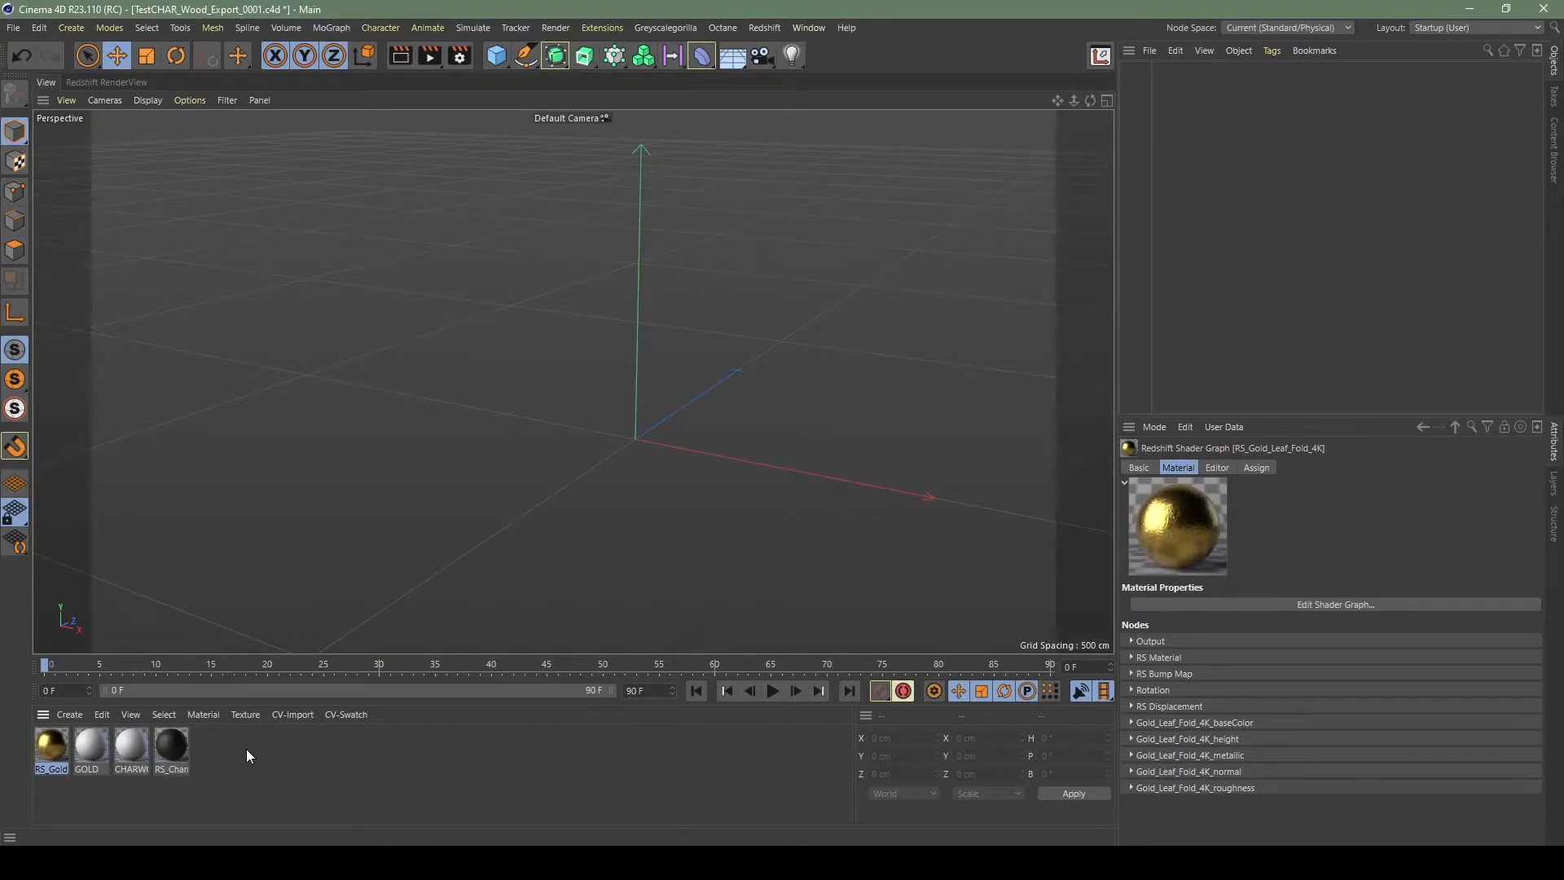
{"action": "left_click", "coordinate": [170, 748]}
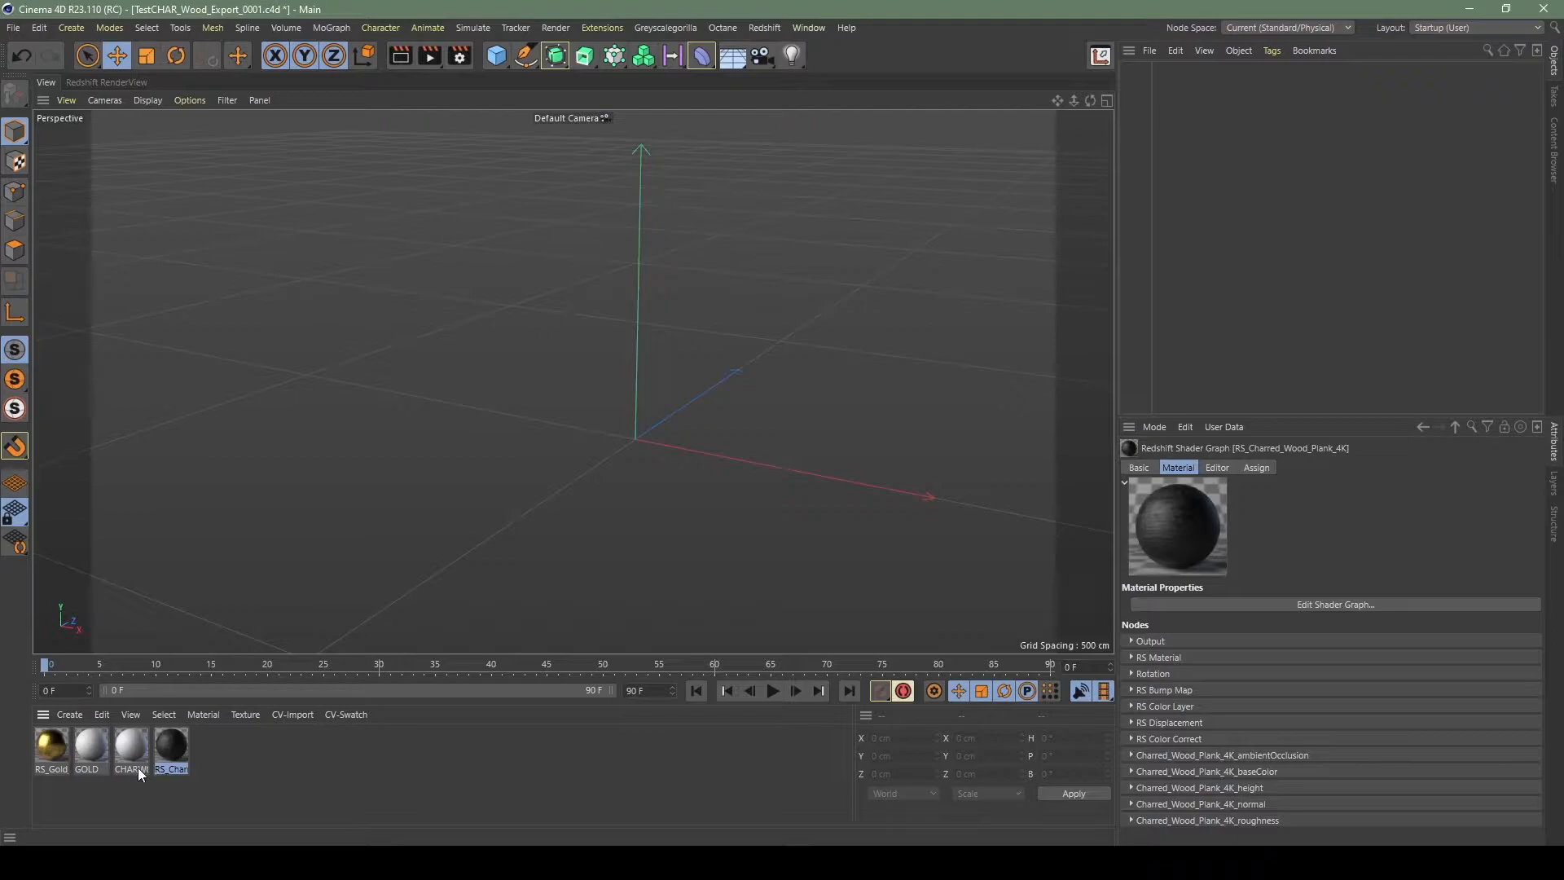
{"action": "left_click", "coordinate": [51, 748]}
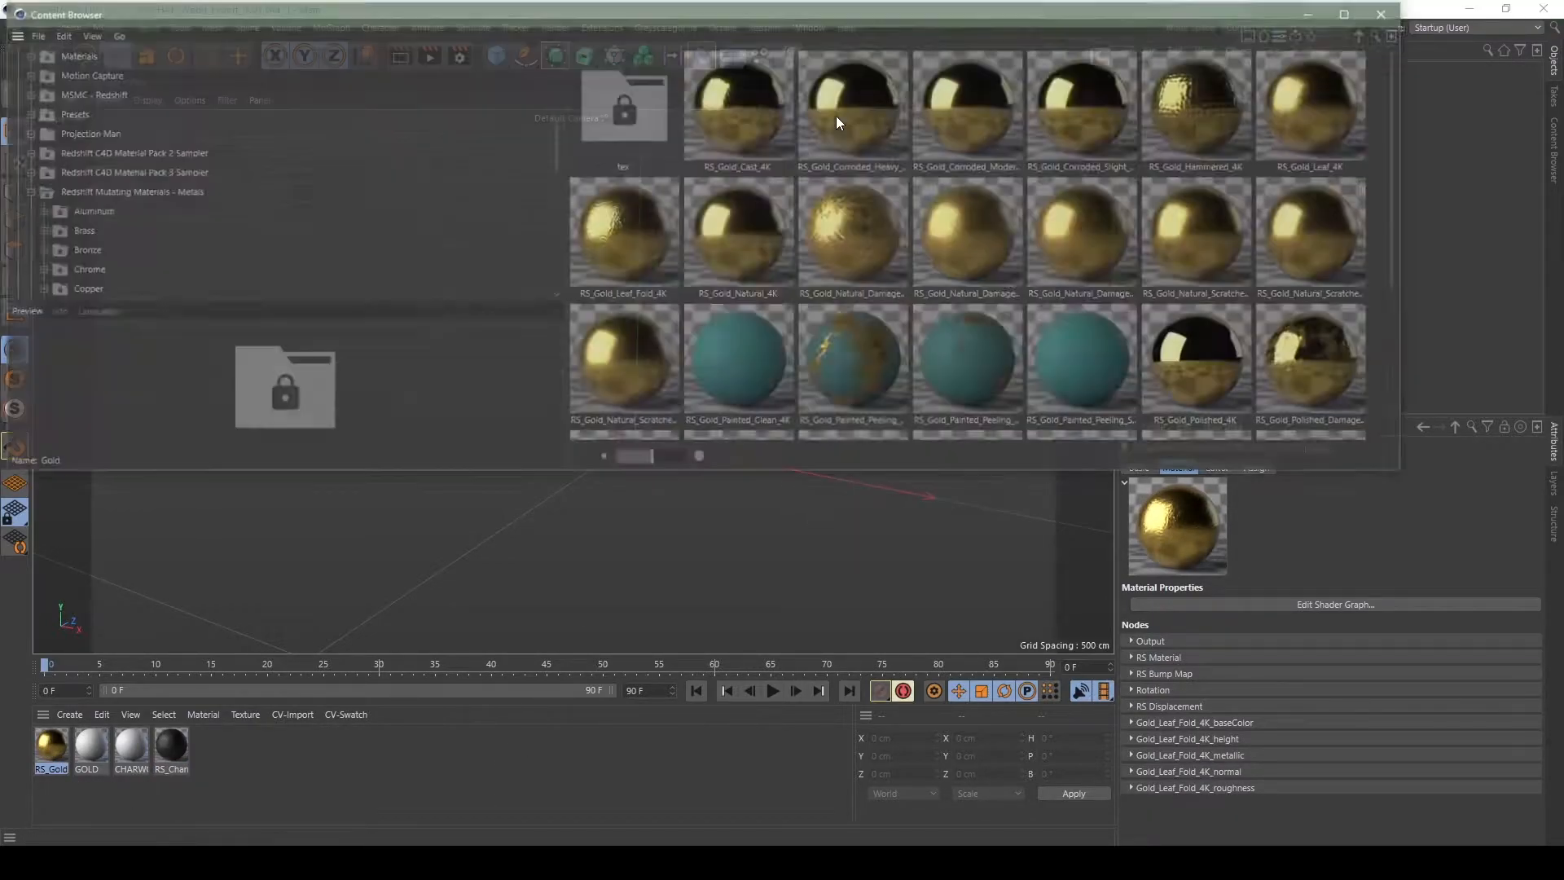
{"action": "left_click", "coordinate": [127, 191]}
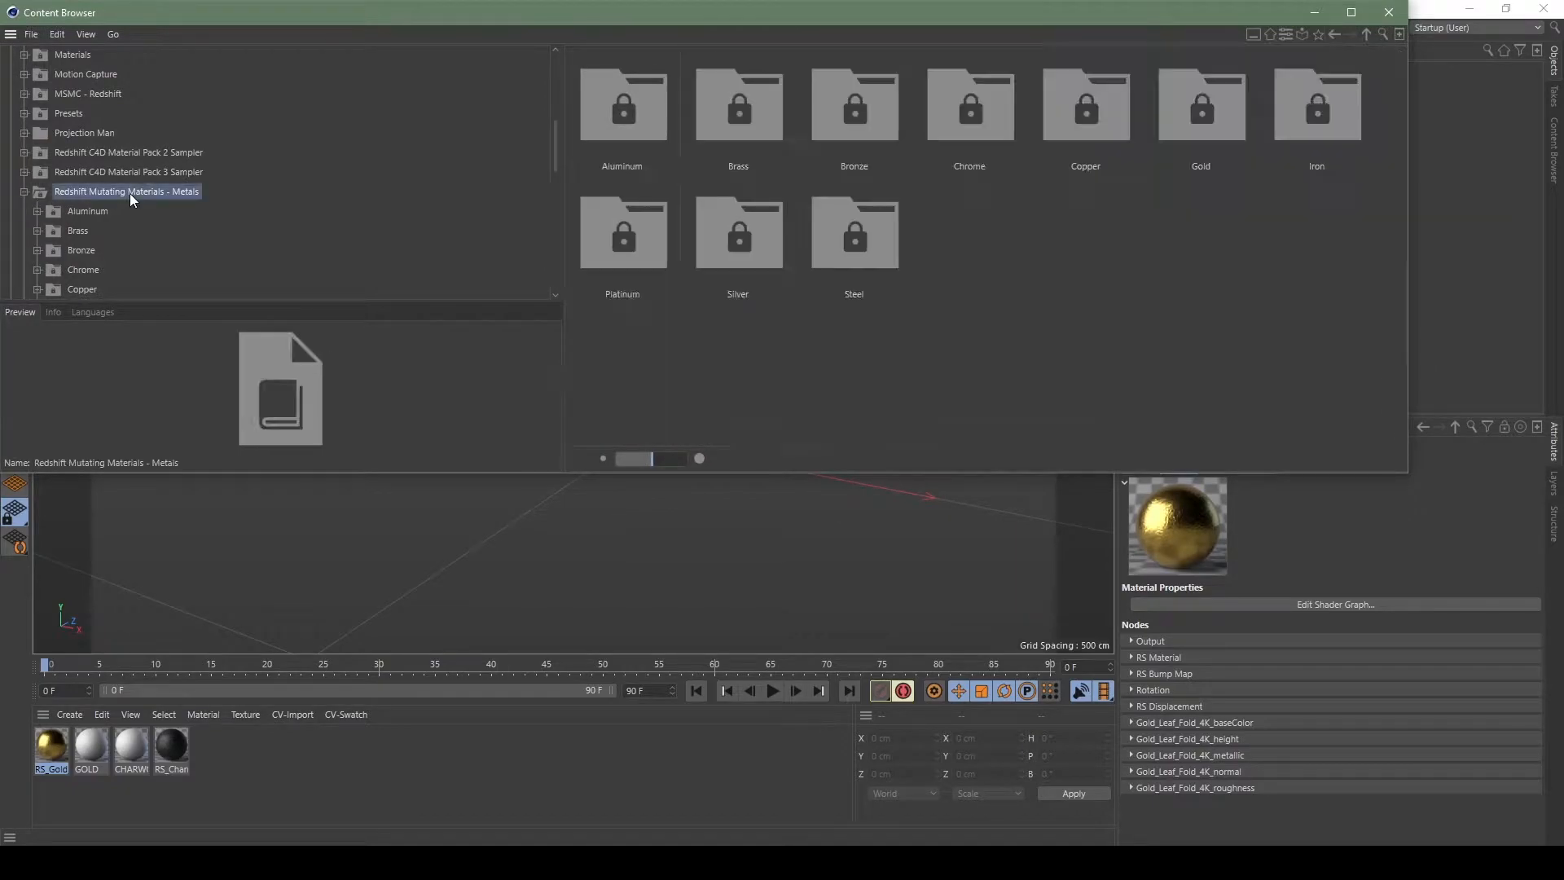
{"action": "left_click", "coordinate": [83, 269]}
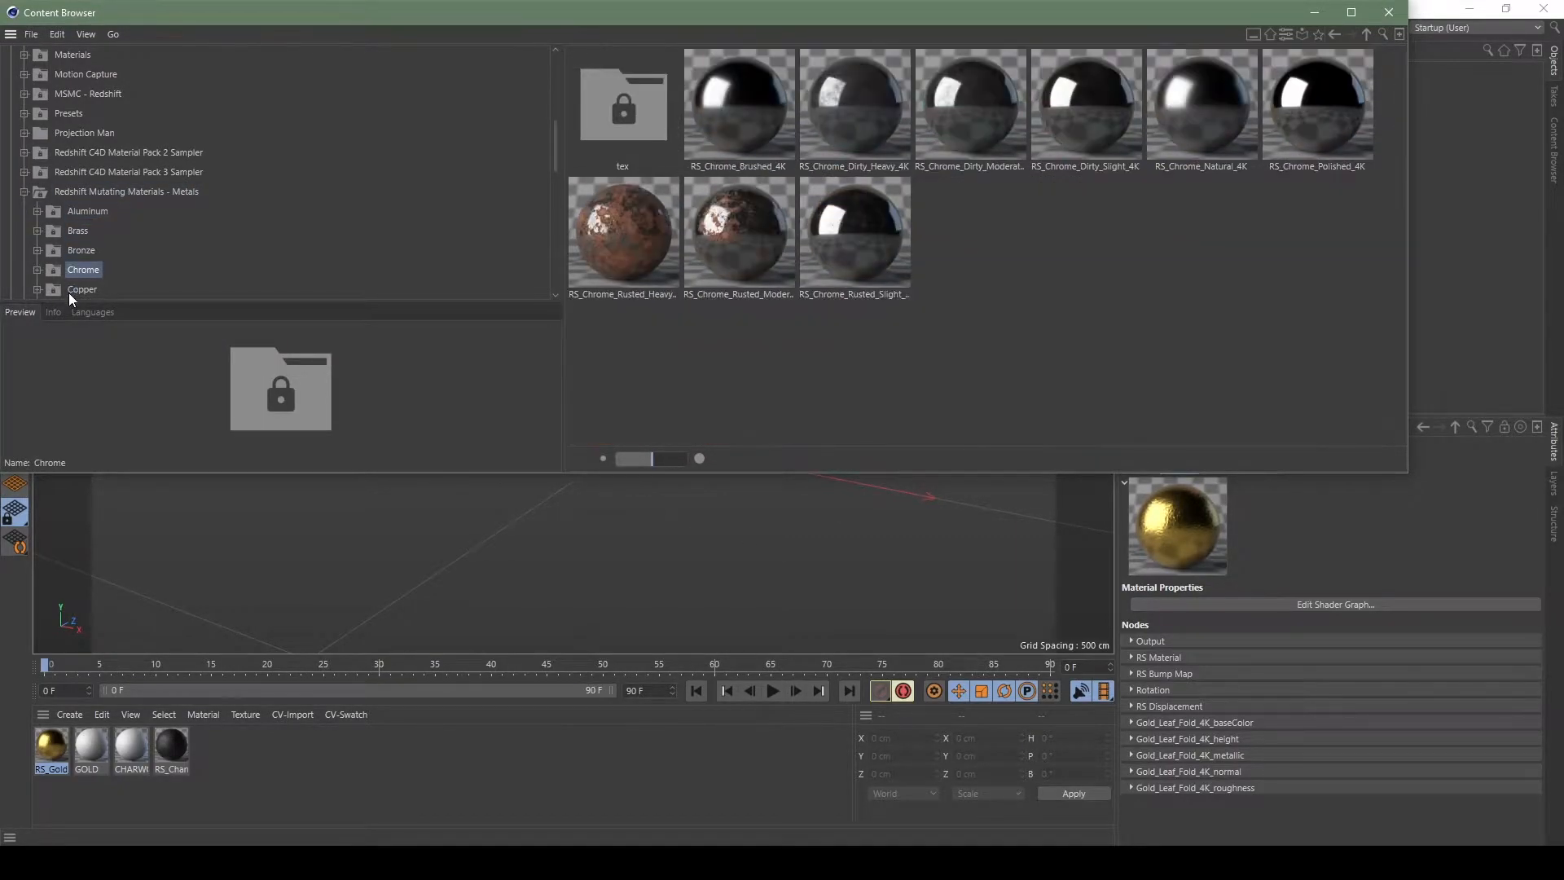
{"action": "left_click", "coordinate": [77, 210]}
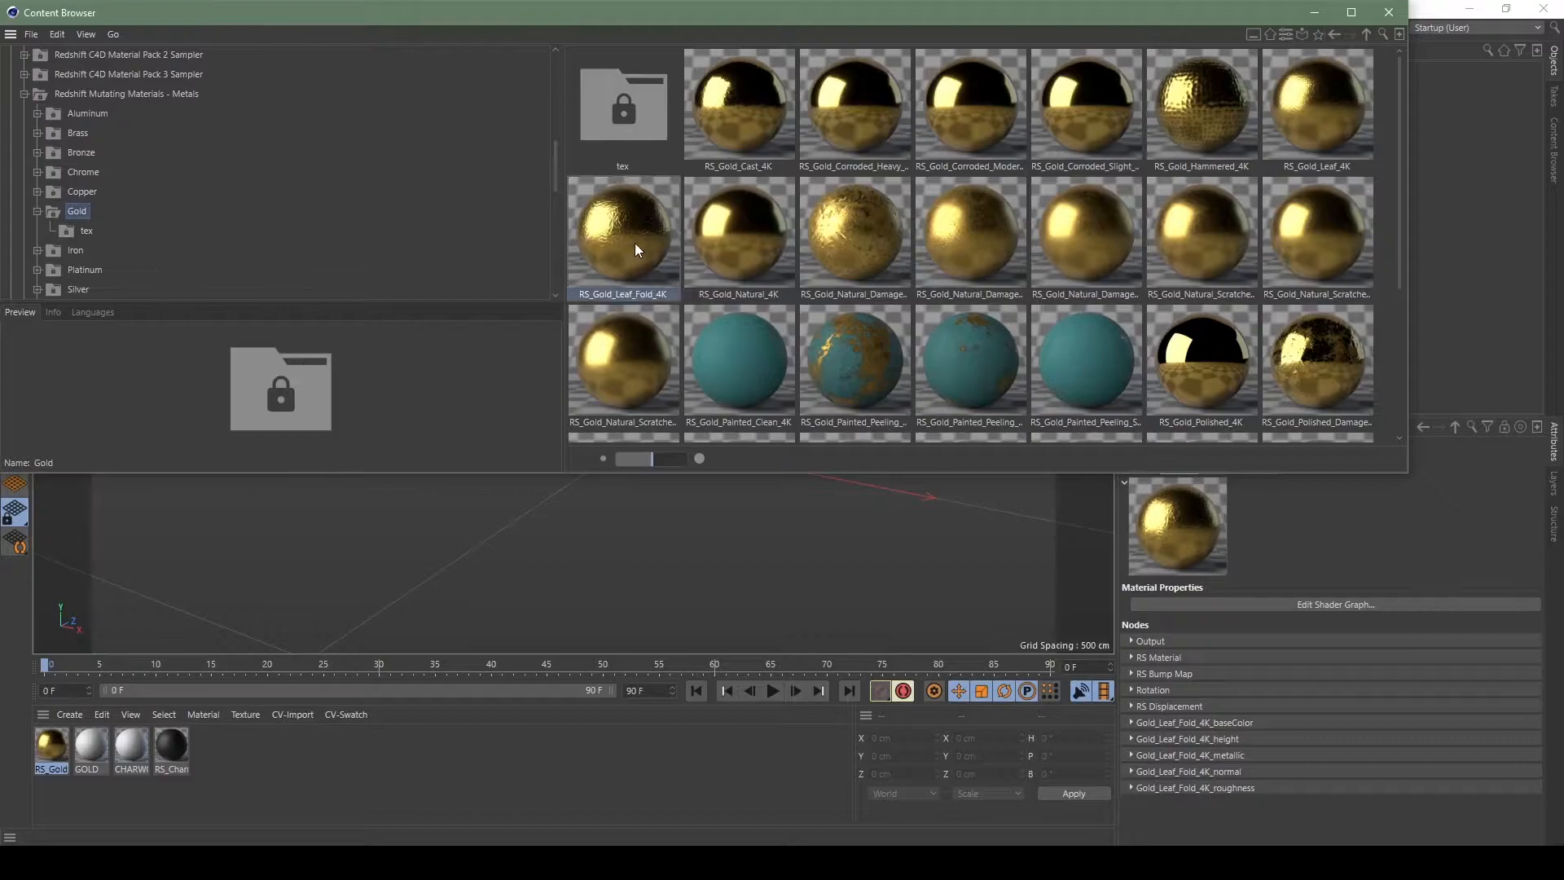
{"action": "left_click", "coordinate": [125, 132]}
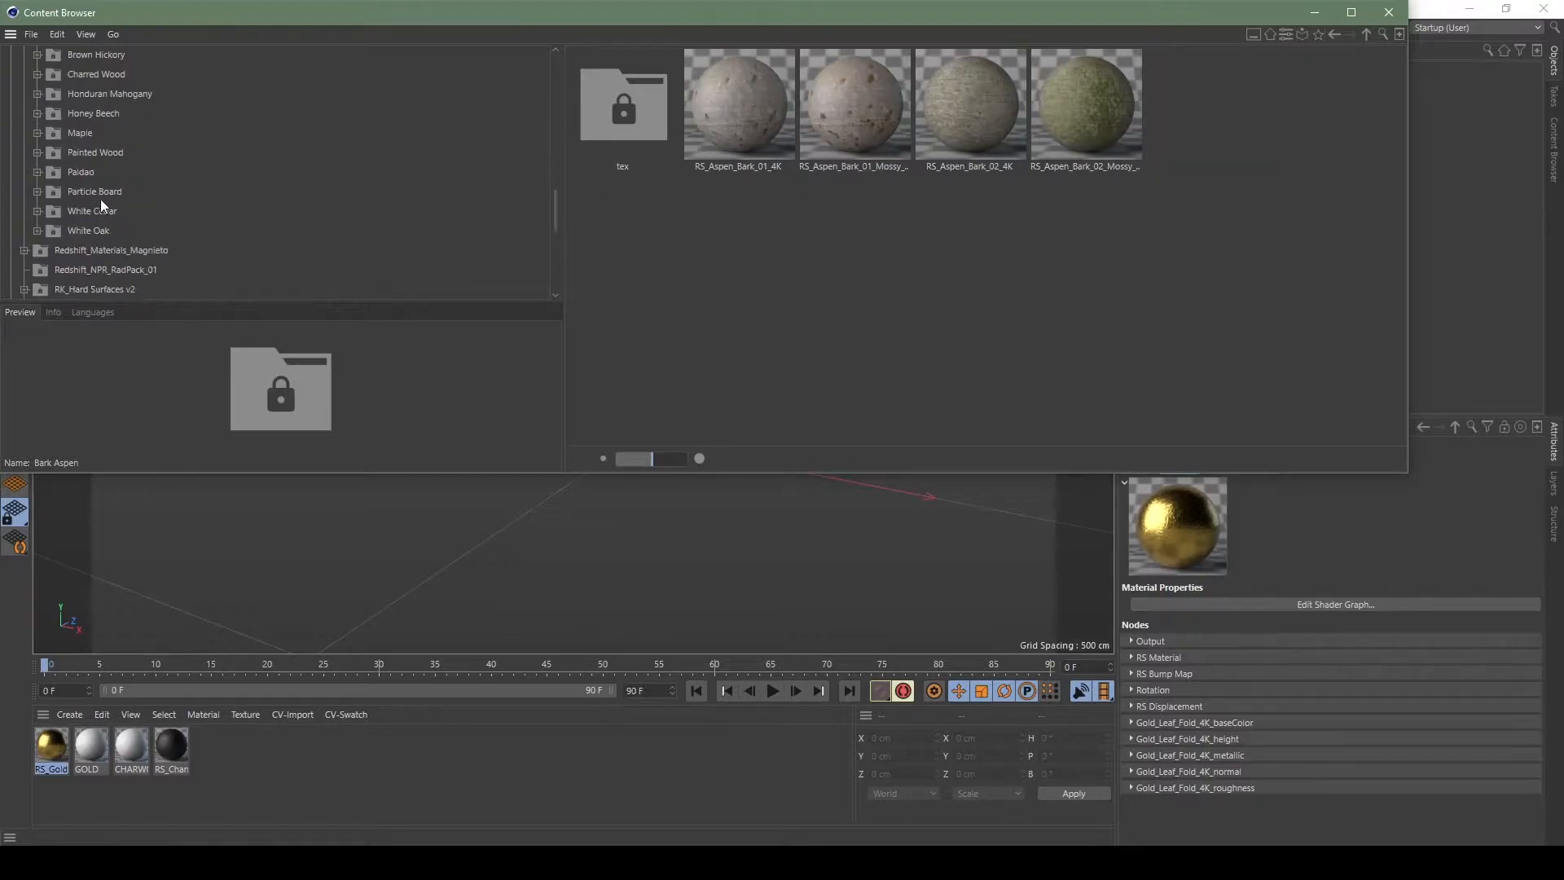
{"action": "left_click", "coordinate": [96, 73]}
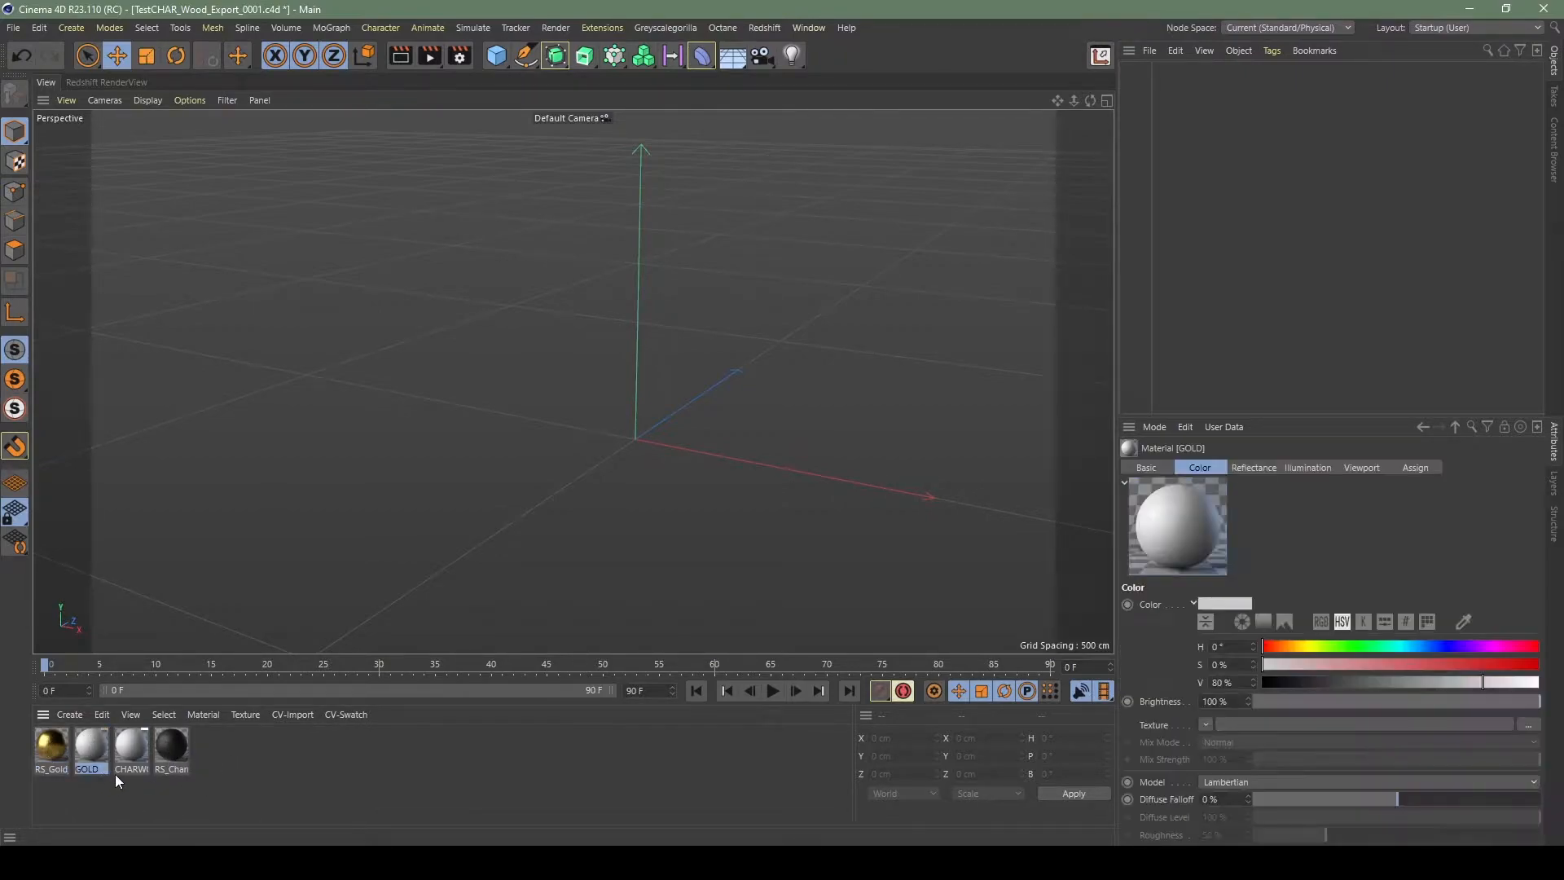
{"action": "left_click", "coordinate": [130, 748]}
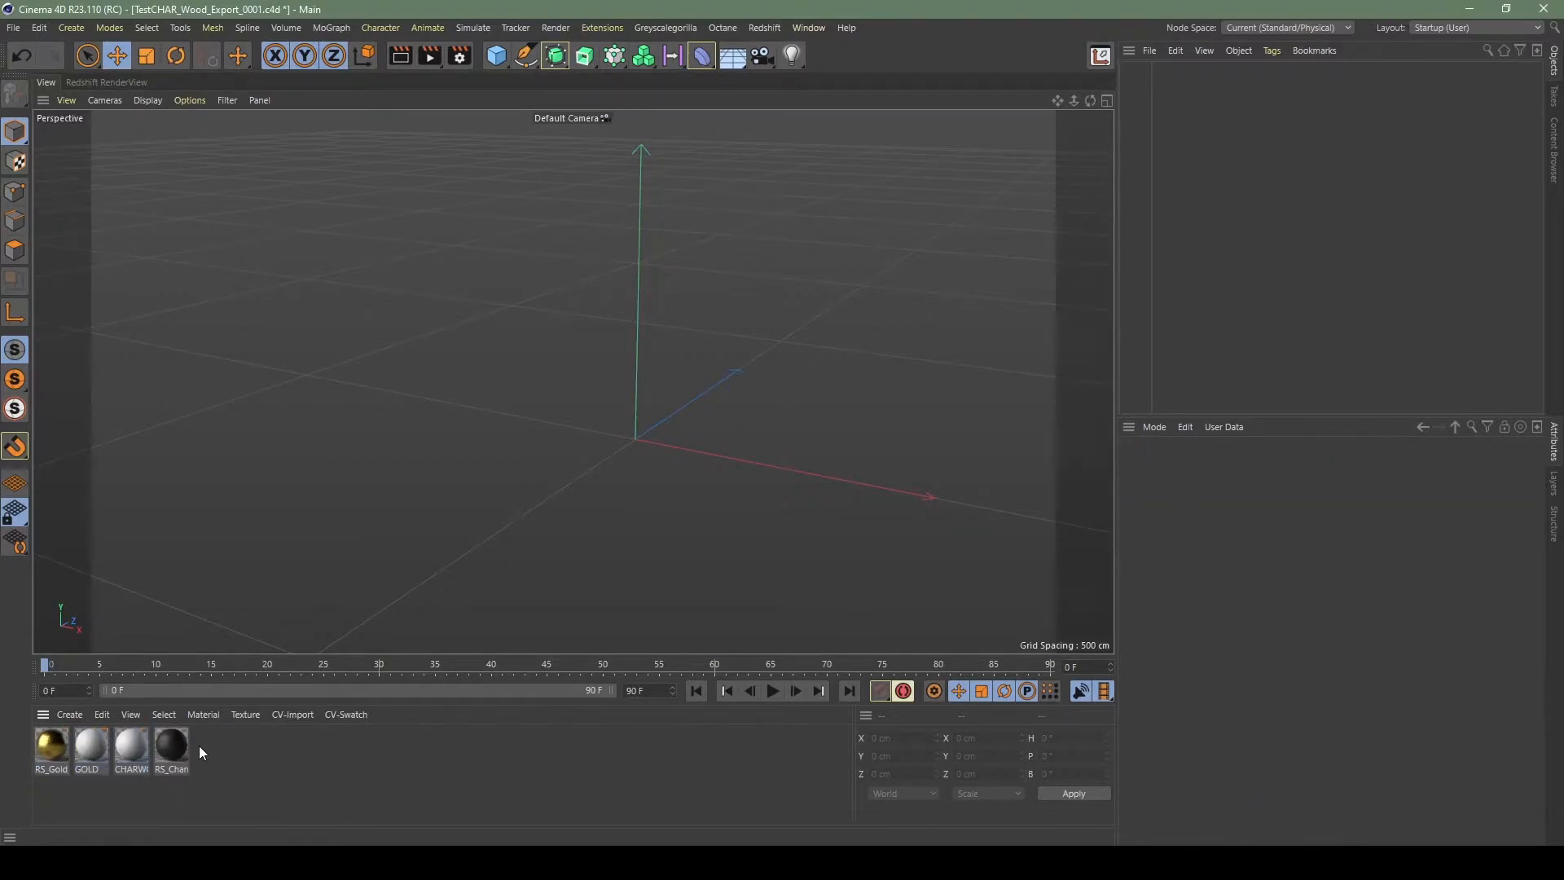
{"action": "left_click", "coordinate": [495, 55]}
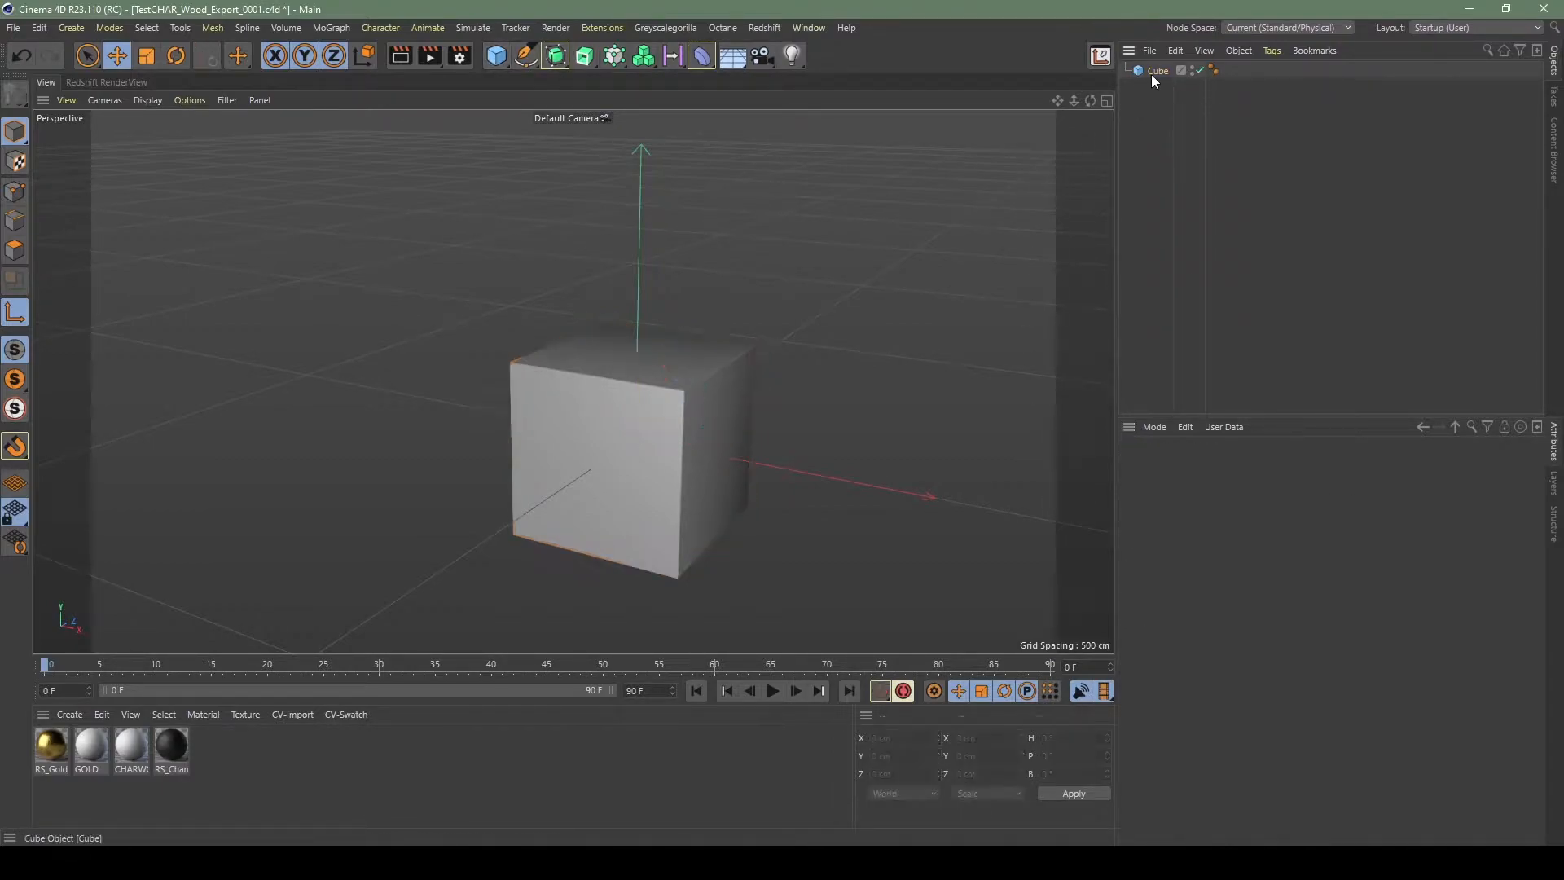
- Select the new cube, set the RS_Char material tag's projection, and reopen the primitive list
{"action": "left_click", "coordinate": [1157, 70]}
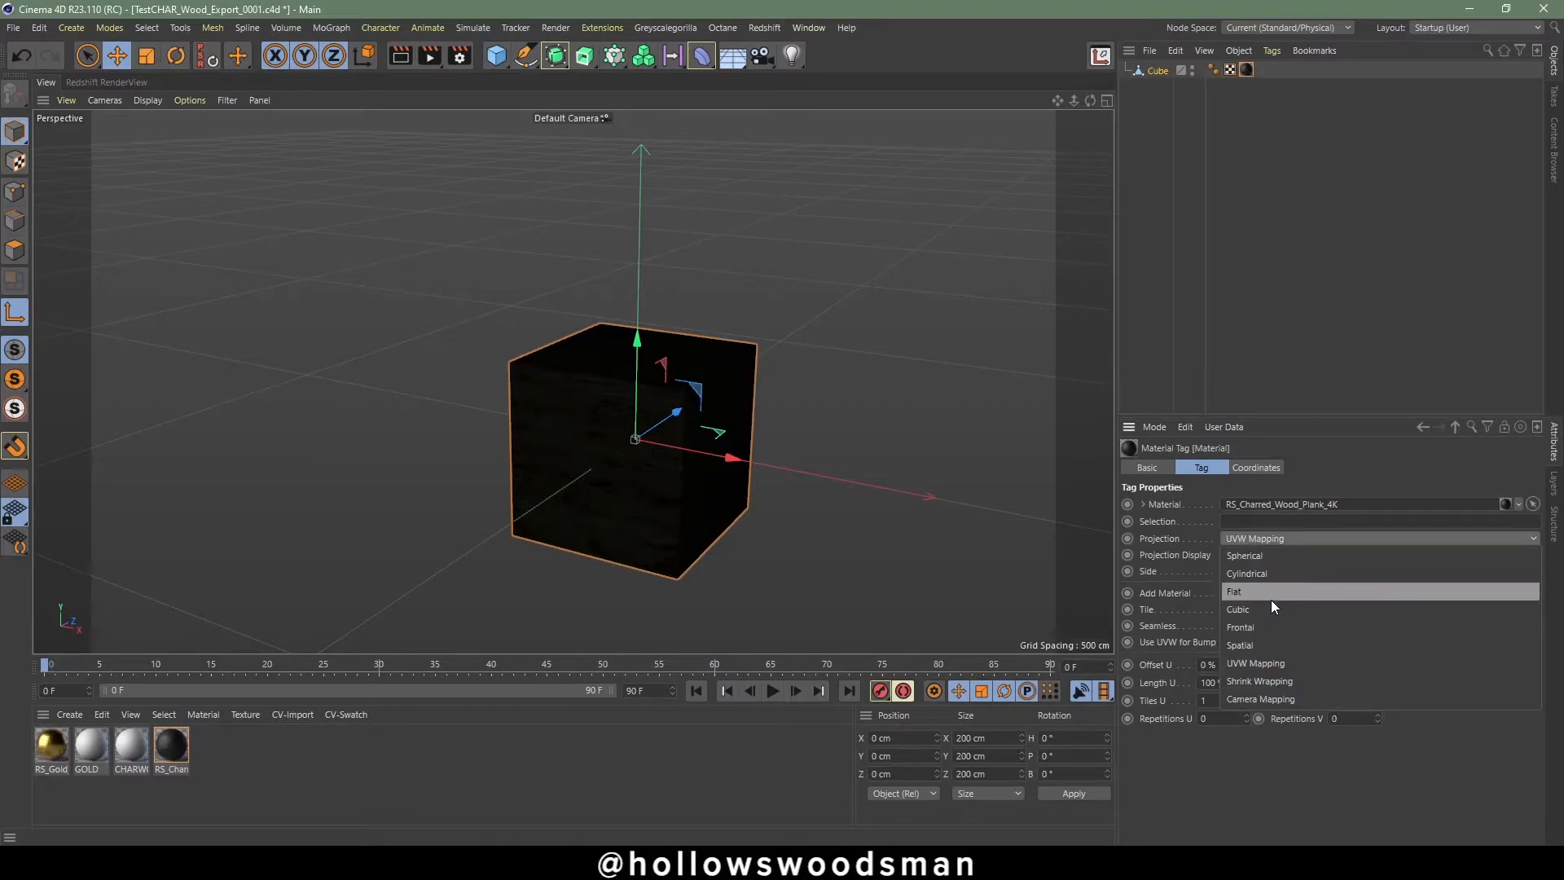
{"action": "left_click", "coordinate": [1237, 609]}
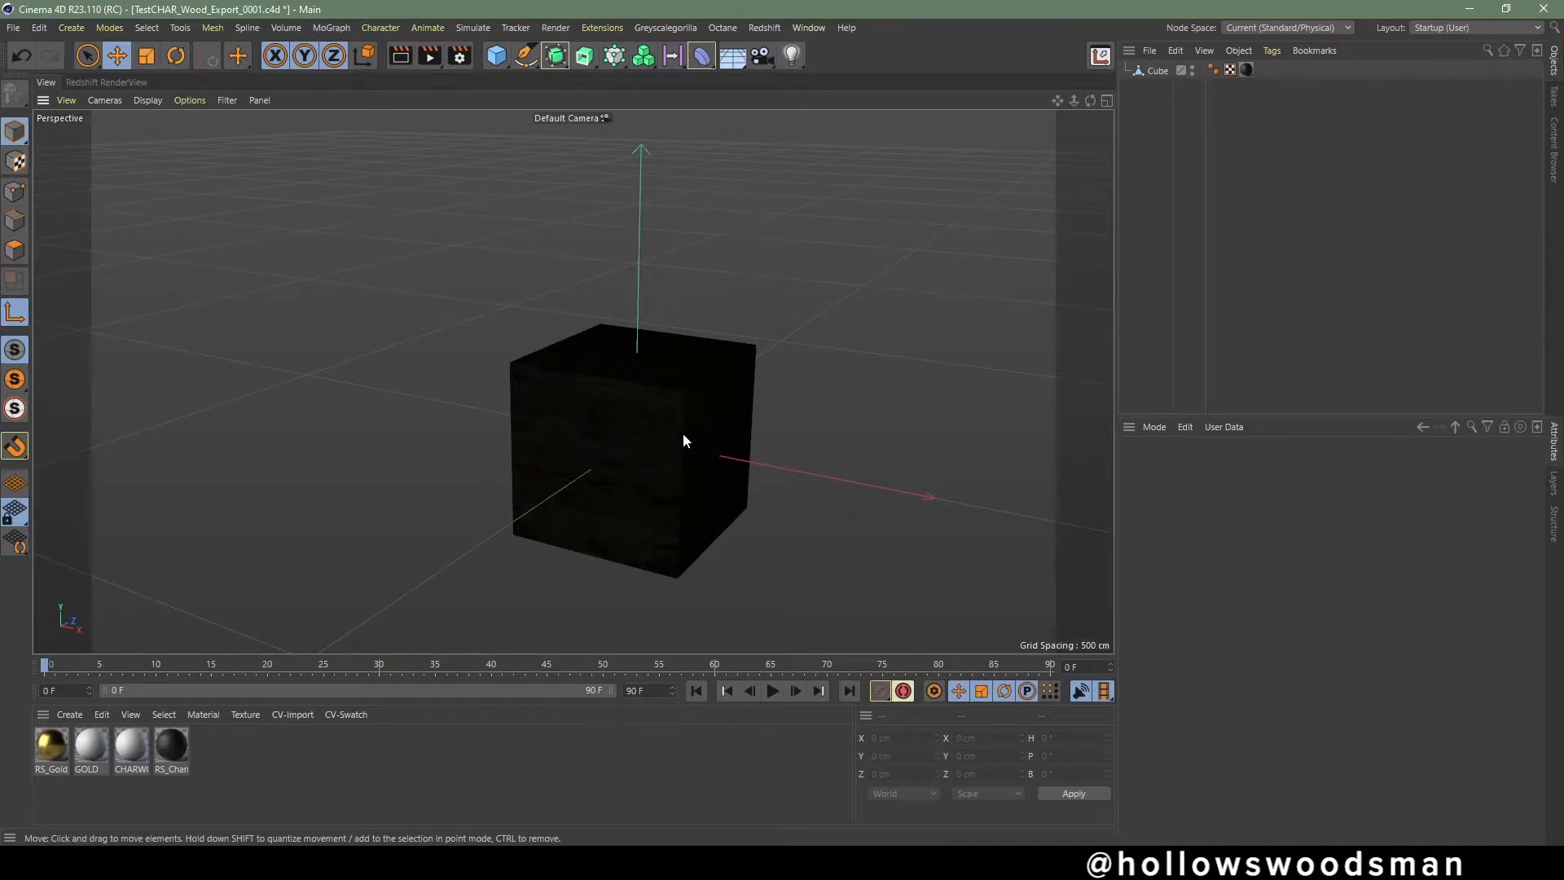
{"action": "left_click", "coordinate": [14, 313]}
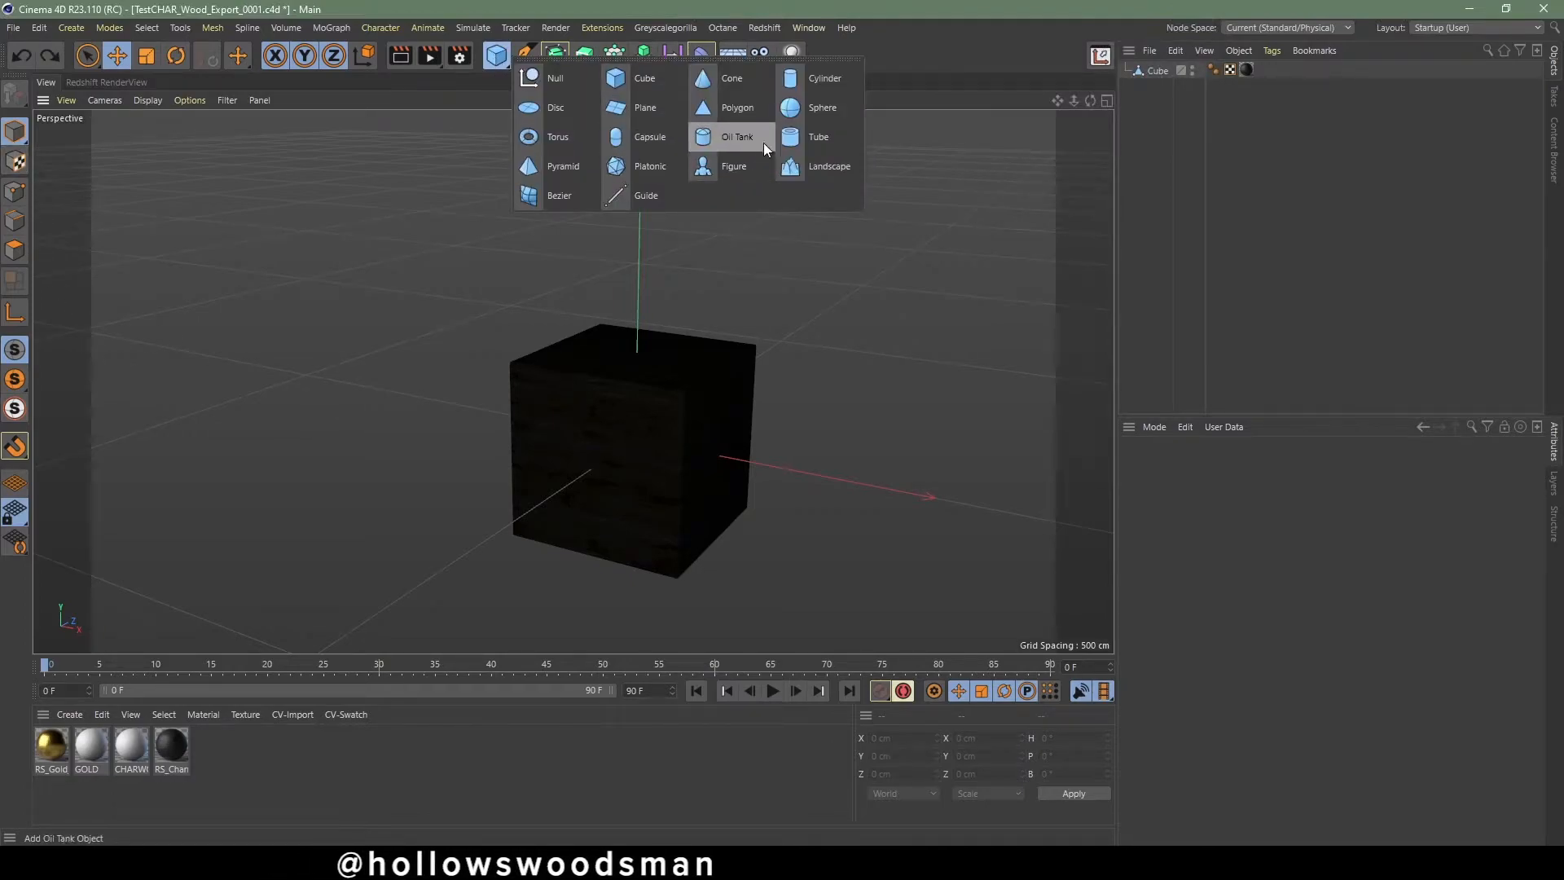
- Add a Sphere set to Icosahedron with 64 segments and apply RS_Gold beside the cube
{"action": "left_click", "coordinate": [821, 108]}
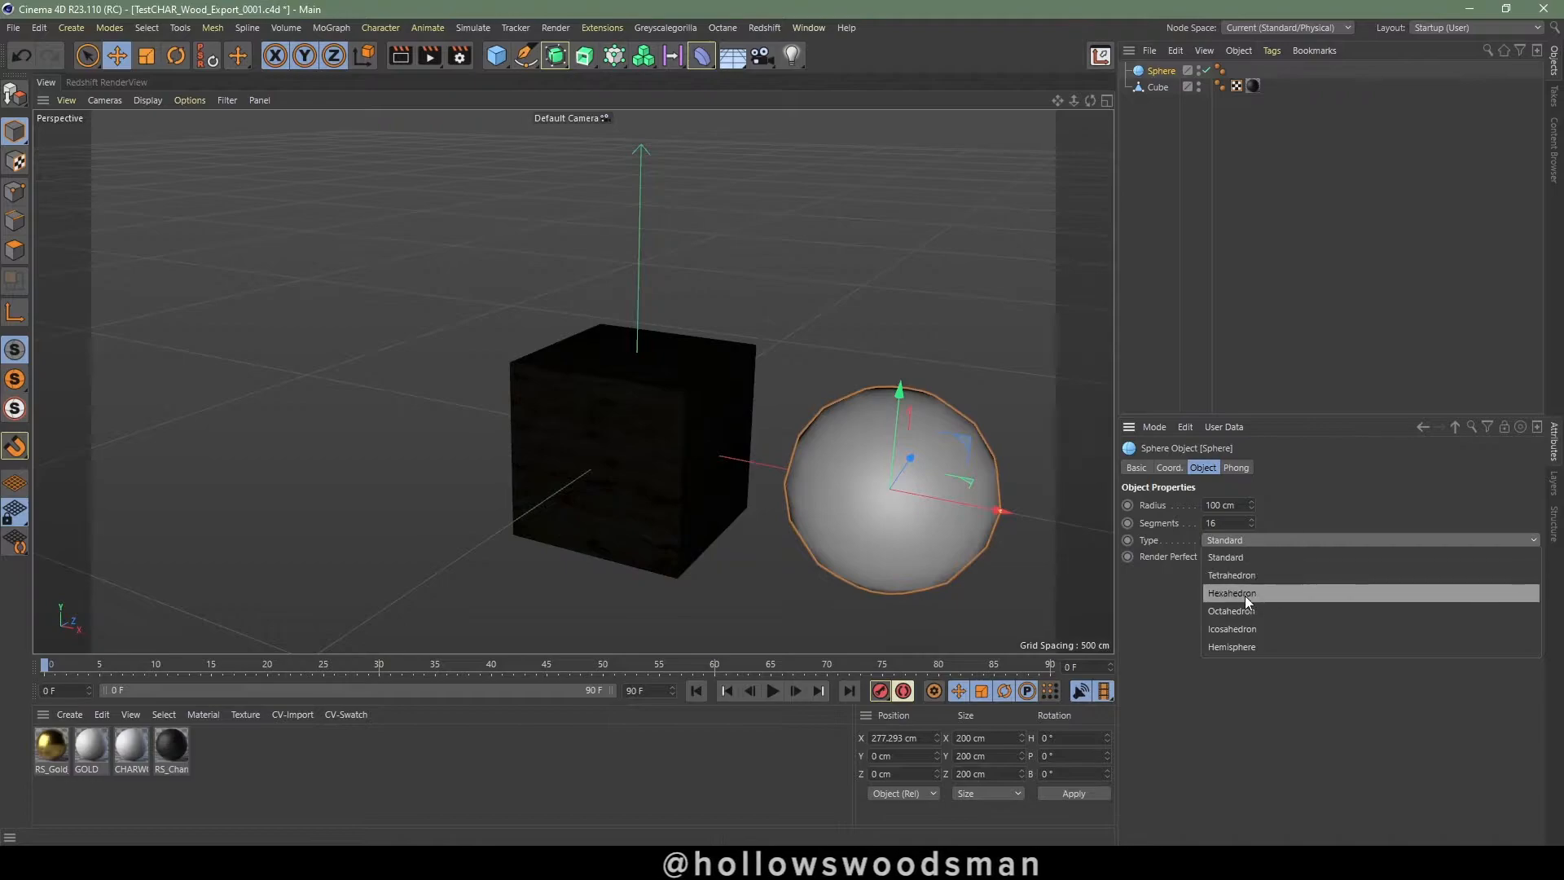
{"action": "left_click", "coordinate": [1232, 630]}
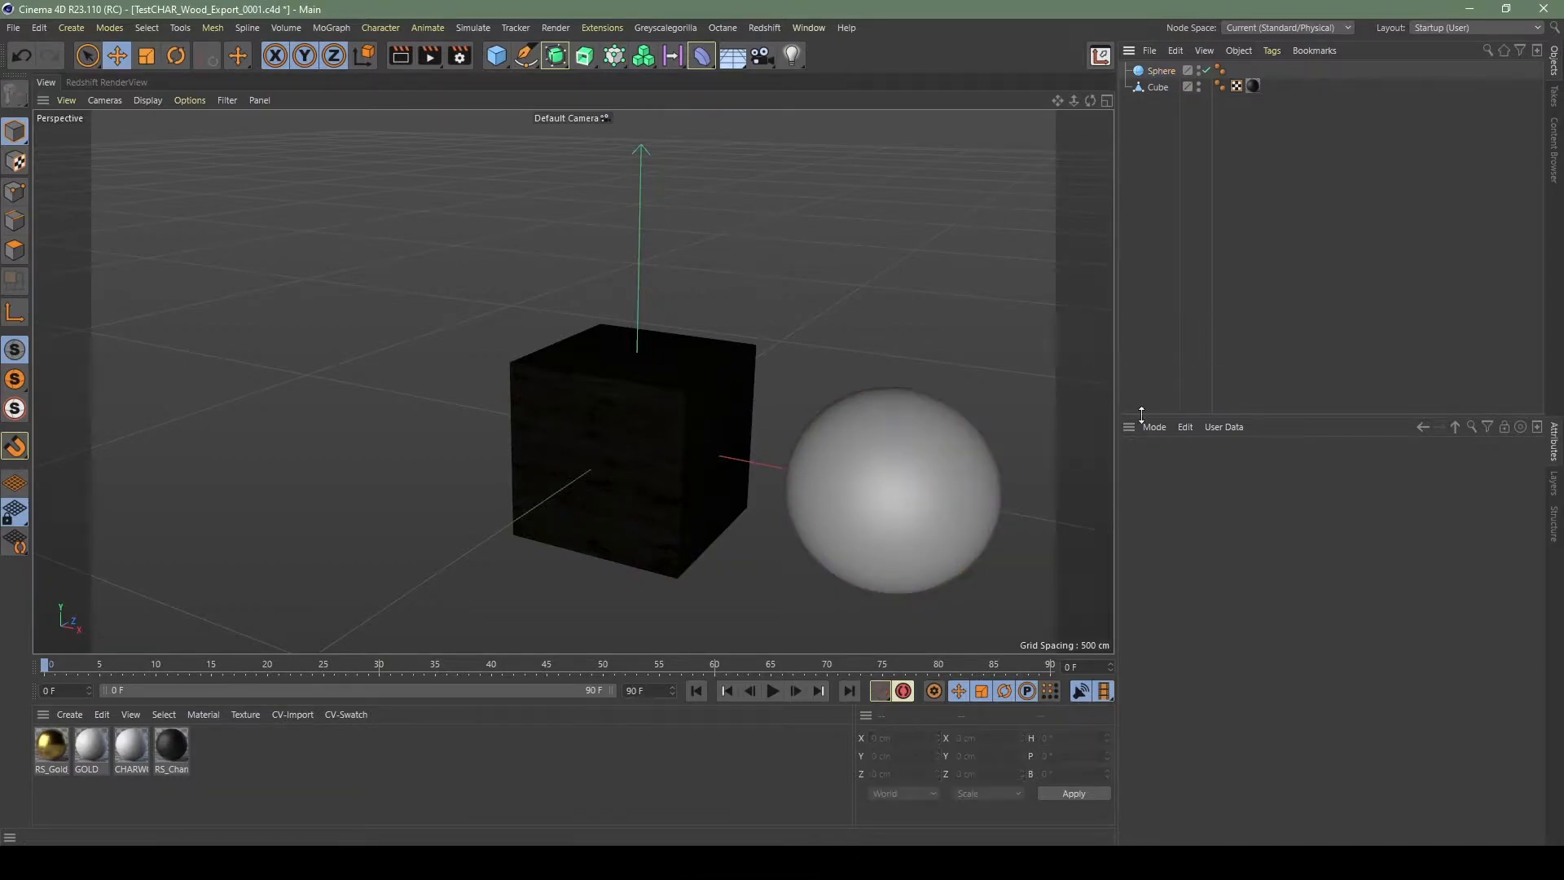
{"action": "left_click", "coordinate": [893, 484]}
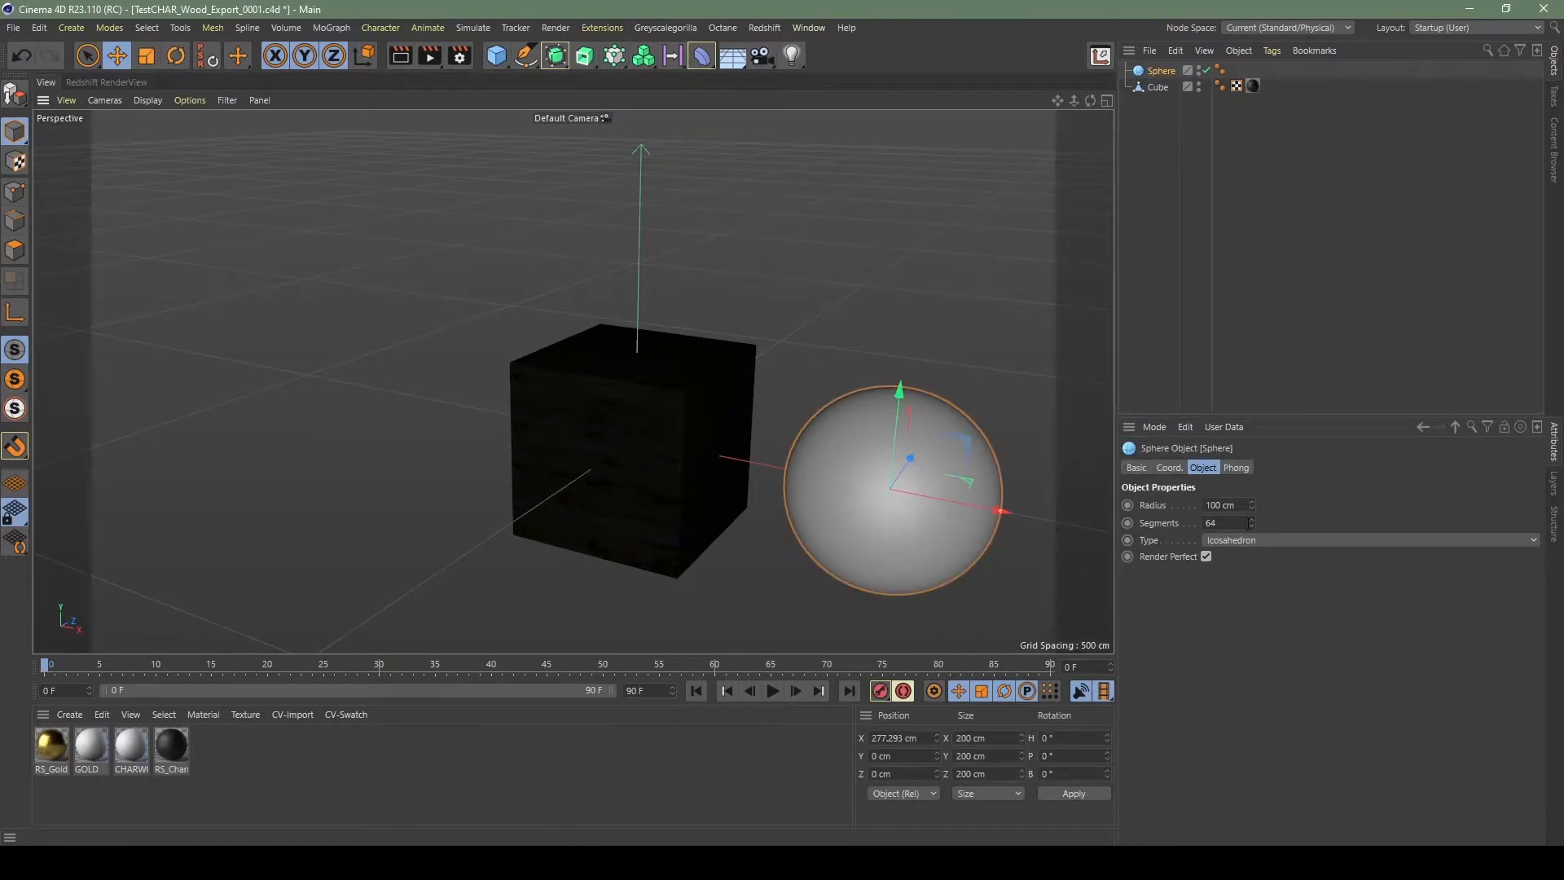
{"action": "left_click", "coordinate": [1253, 526]}
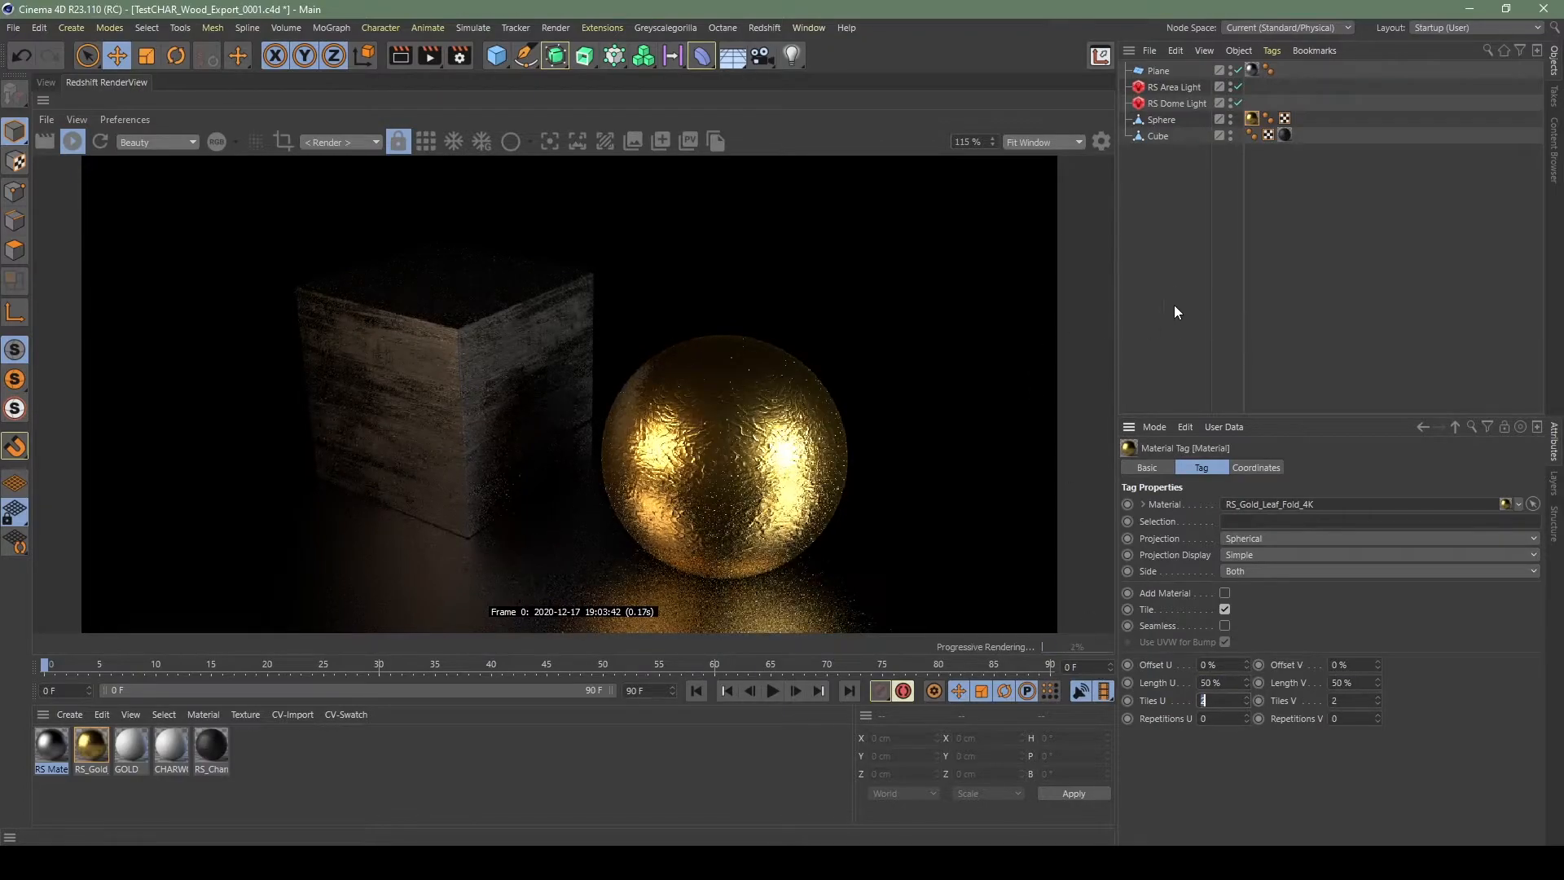
- Delete the leftover unused material from the material manager
{"action": "left_click", "coordinate": [210, 746]}
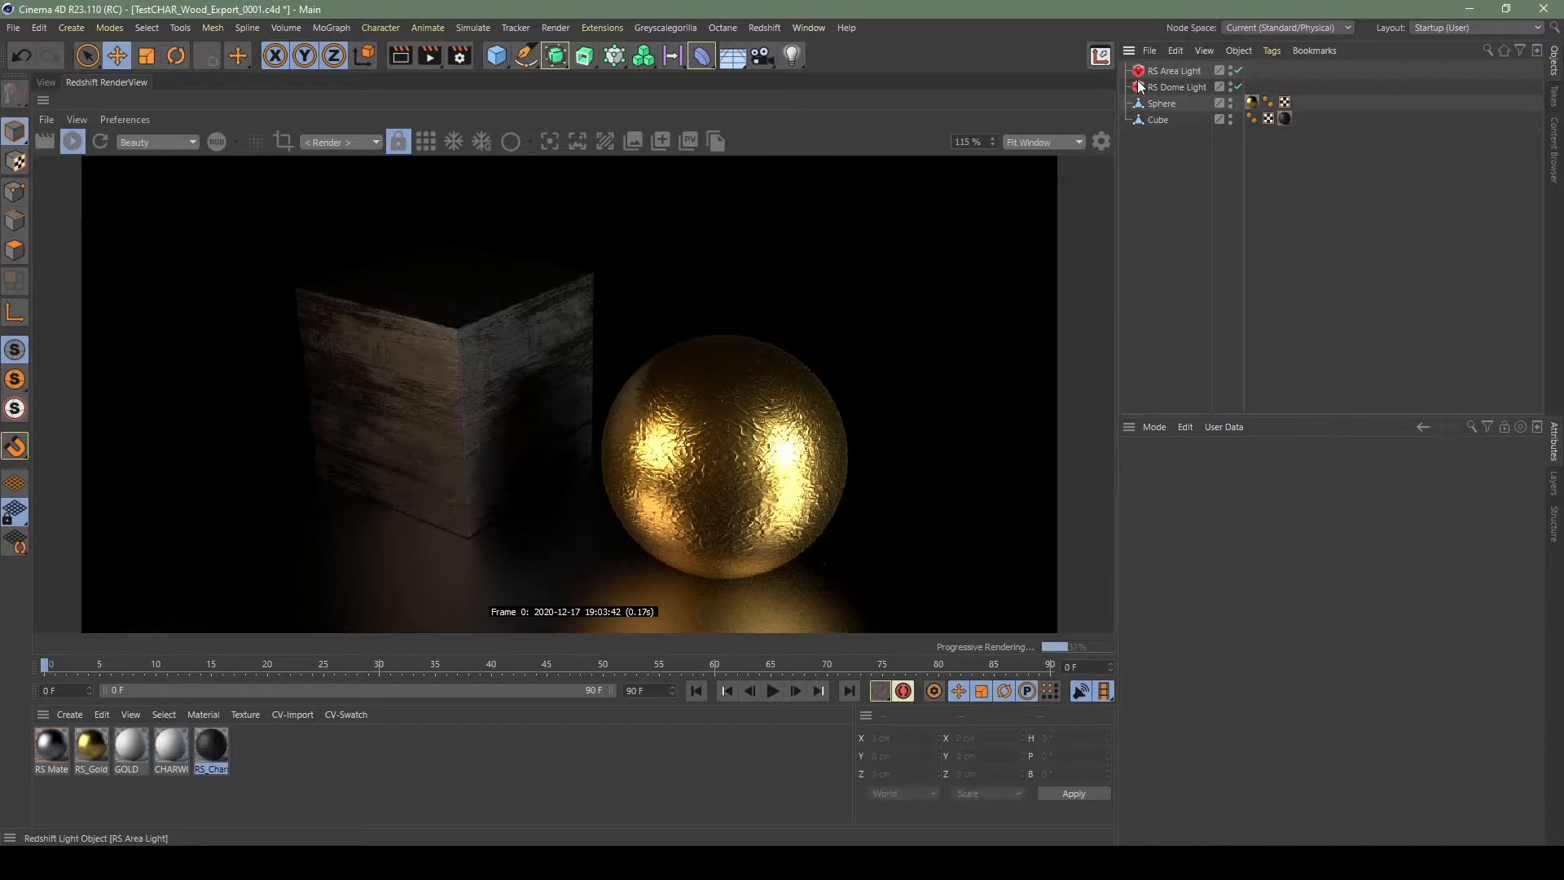
{"action": "left_click", "coordinate": [1175, 70]}
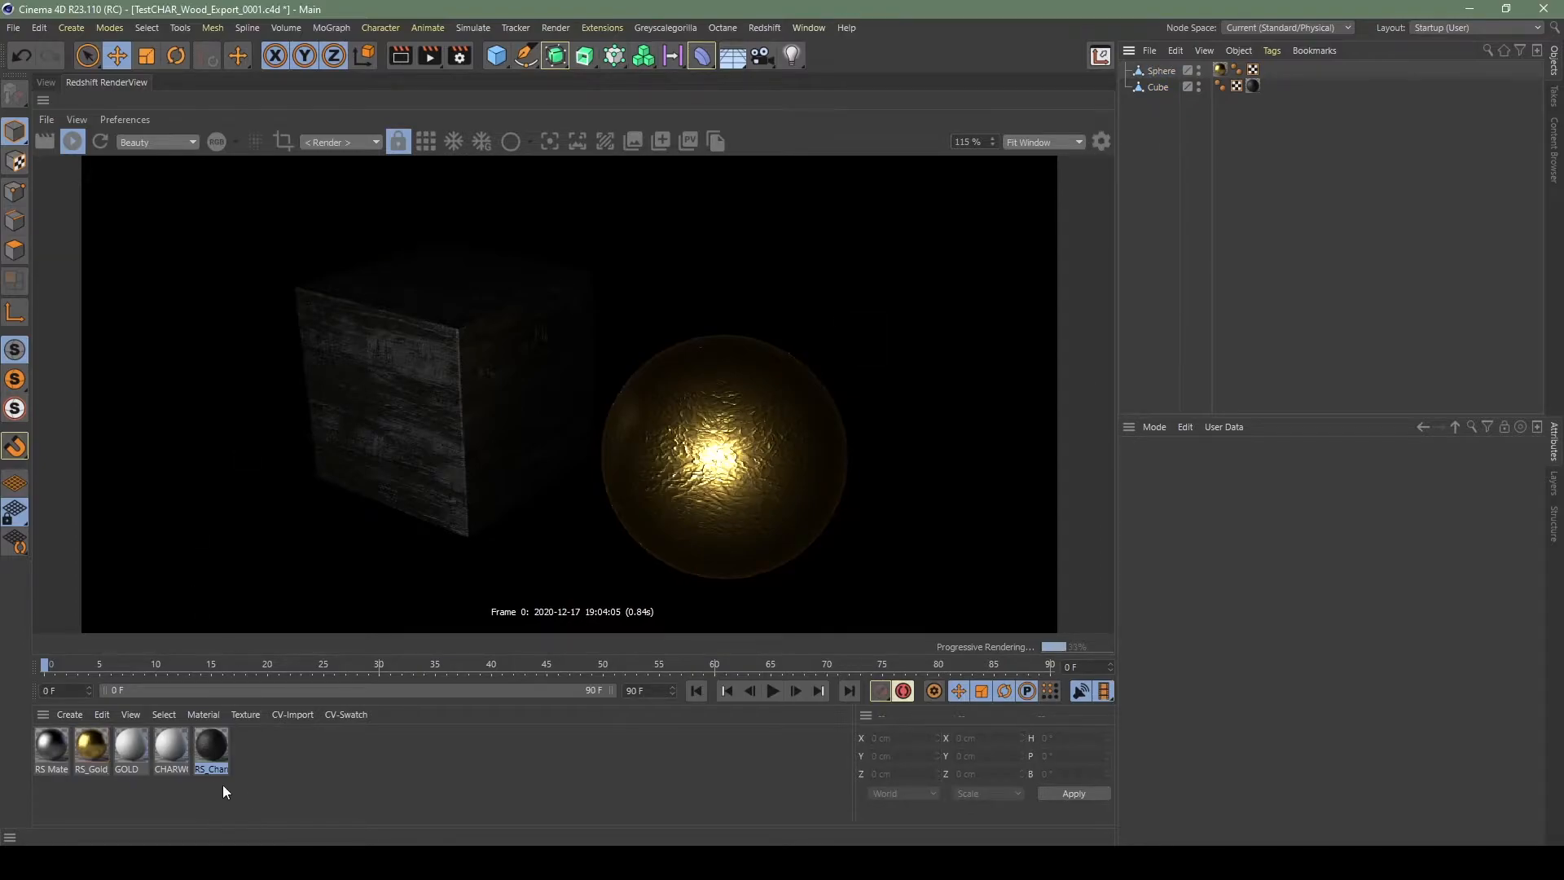
{"action": "left_click", "coordinate": [127, 750]}
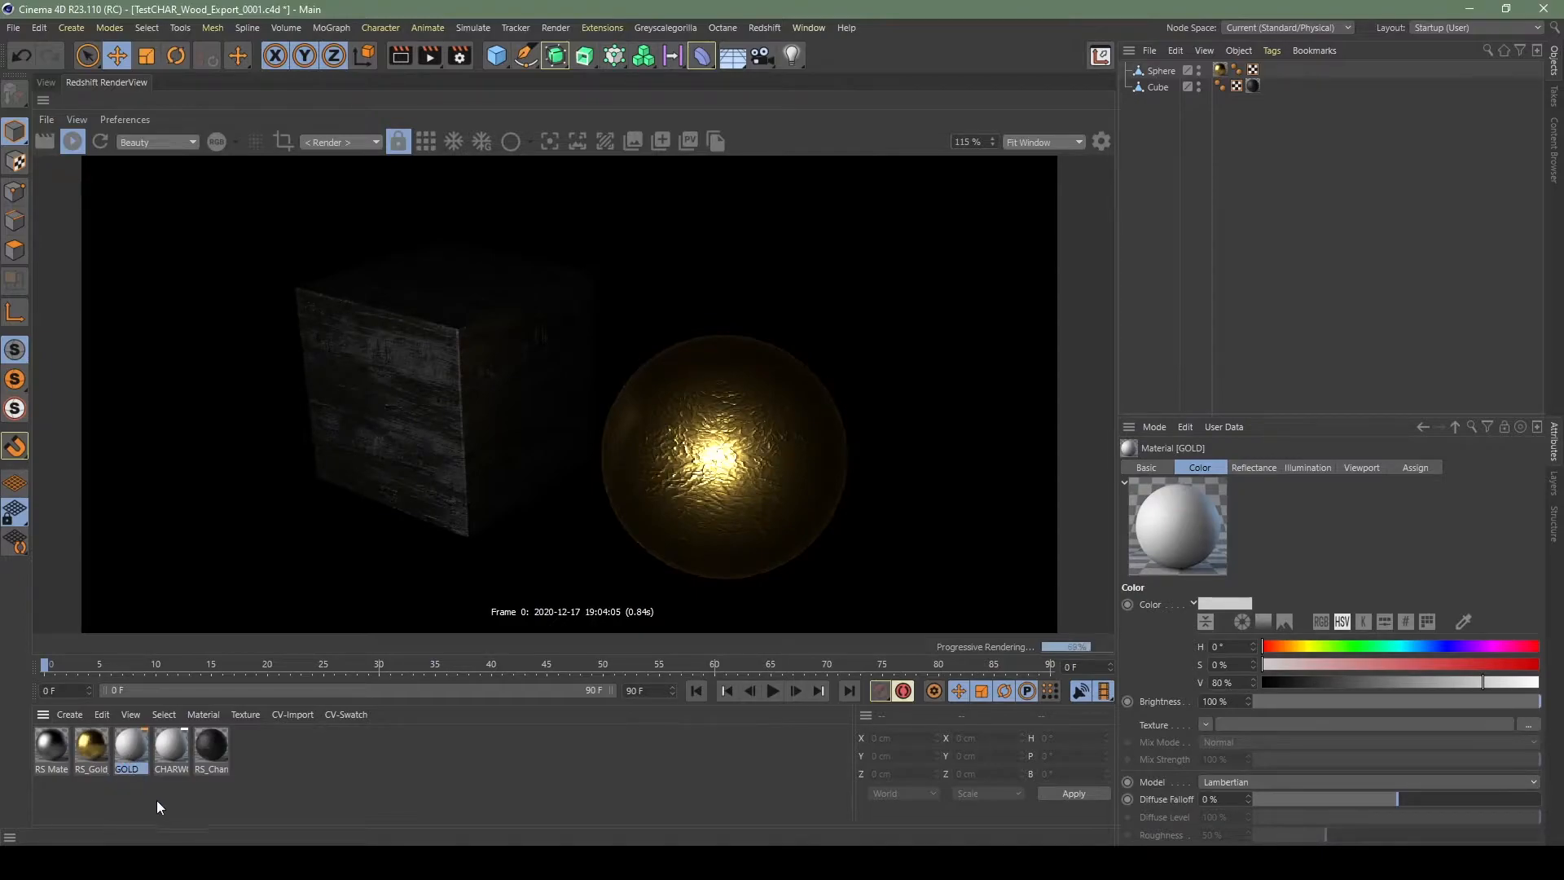
{"action": "left_click", "coordinate": [51, 748]}
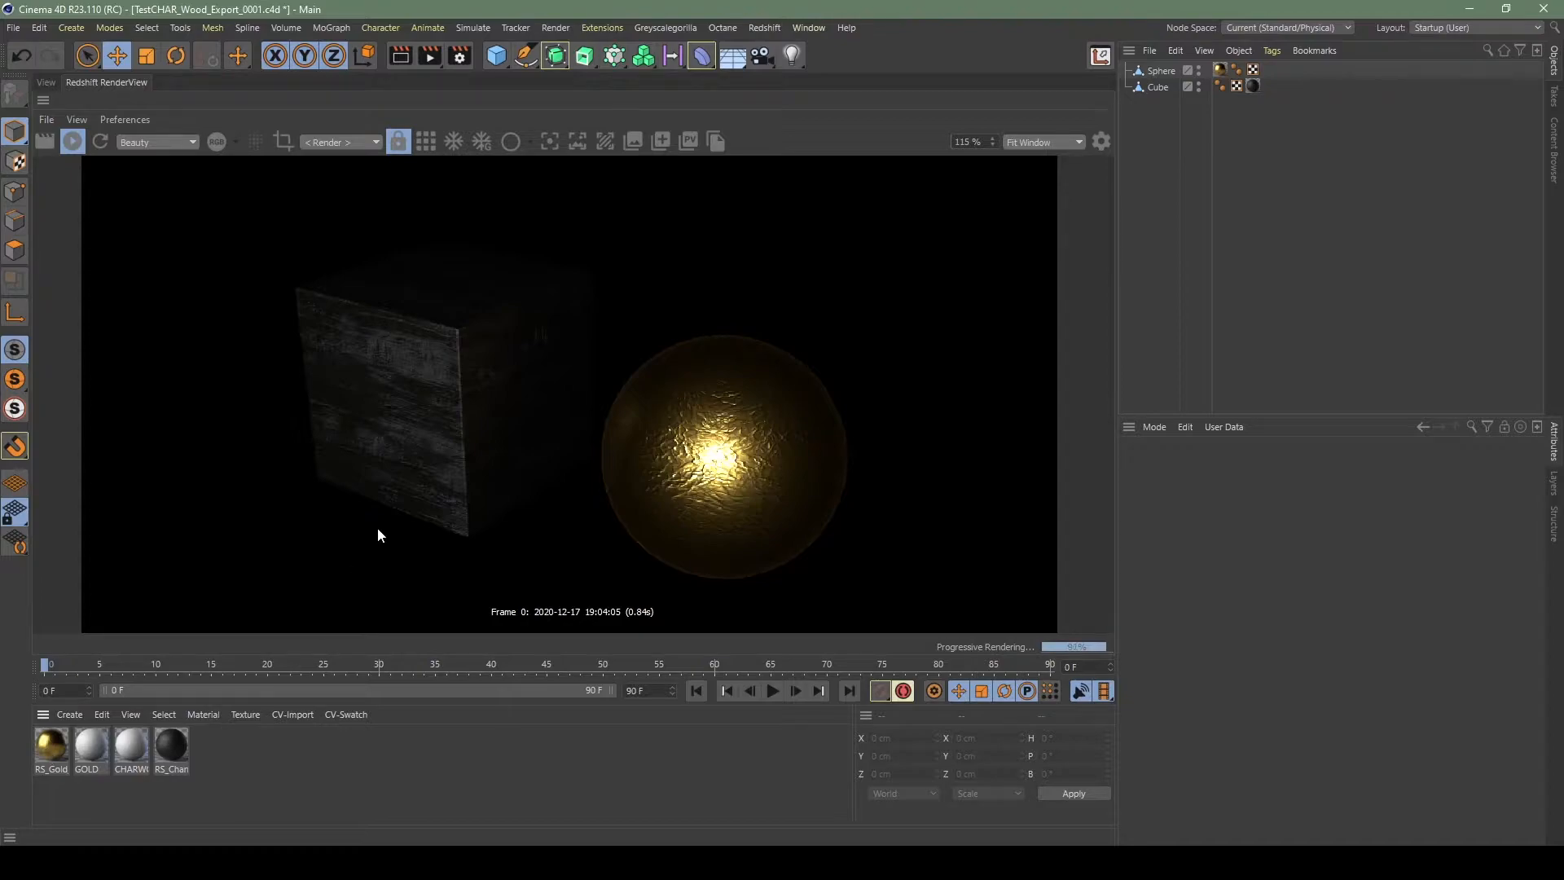
- Save the project as TEST_GOLD_WOOD.c4d via File > Save Project As
{"action": "left_click", "coordinate": [13, 27]}
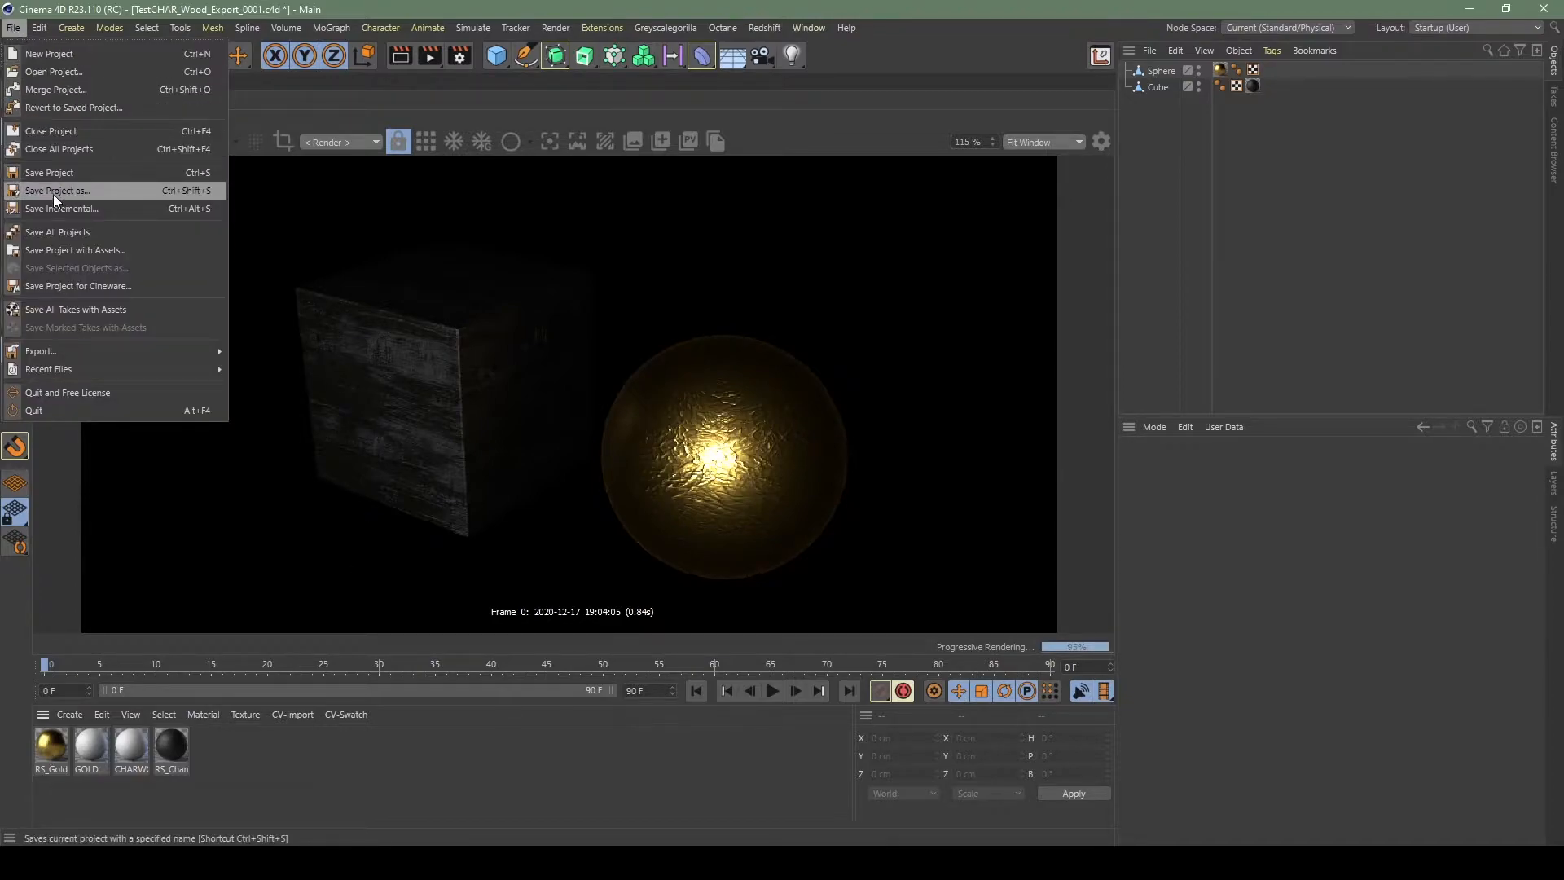
{"action": "mouse_move", "coordinate": [76, 249]}
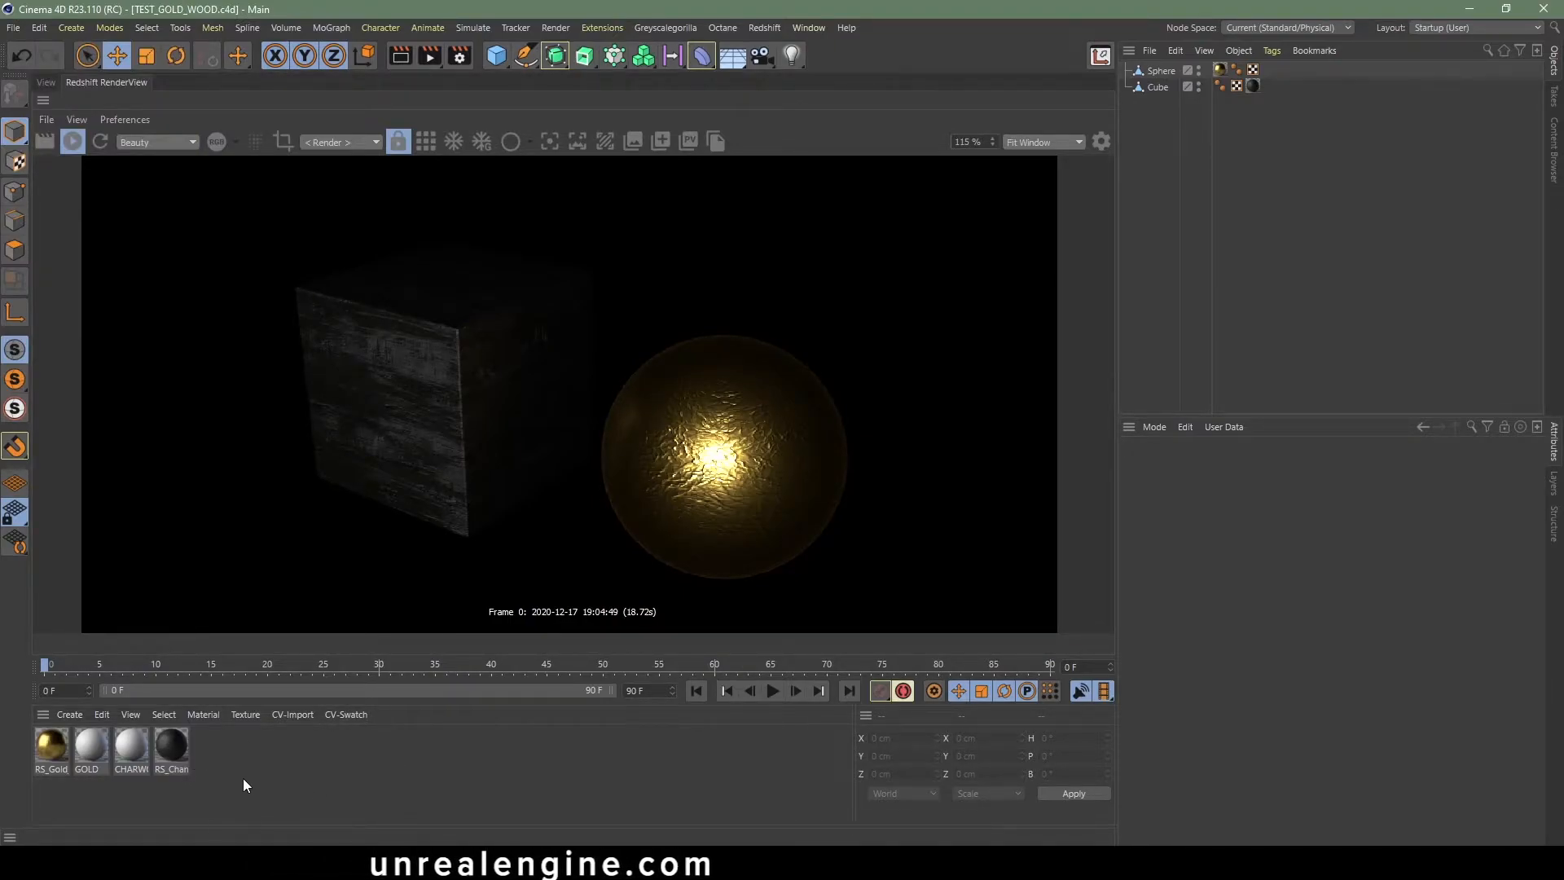
{"action": "left_click", "coordinate": [88, 748]}
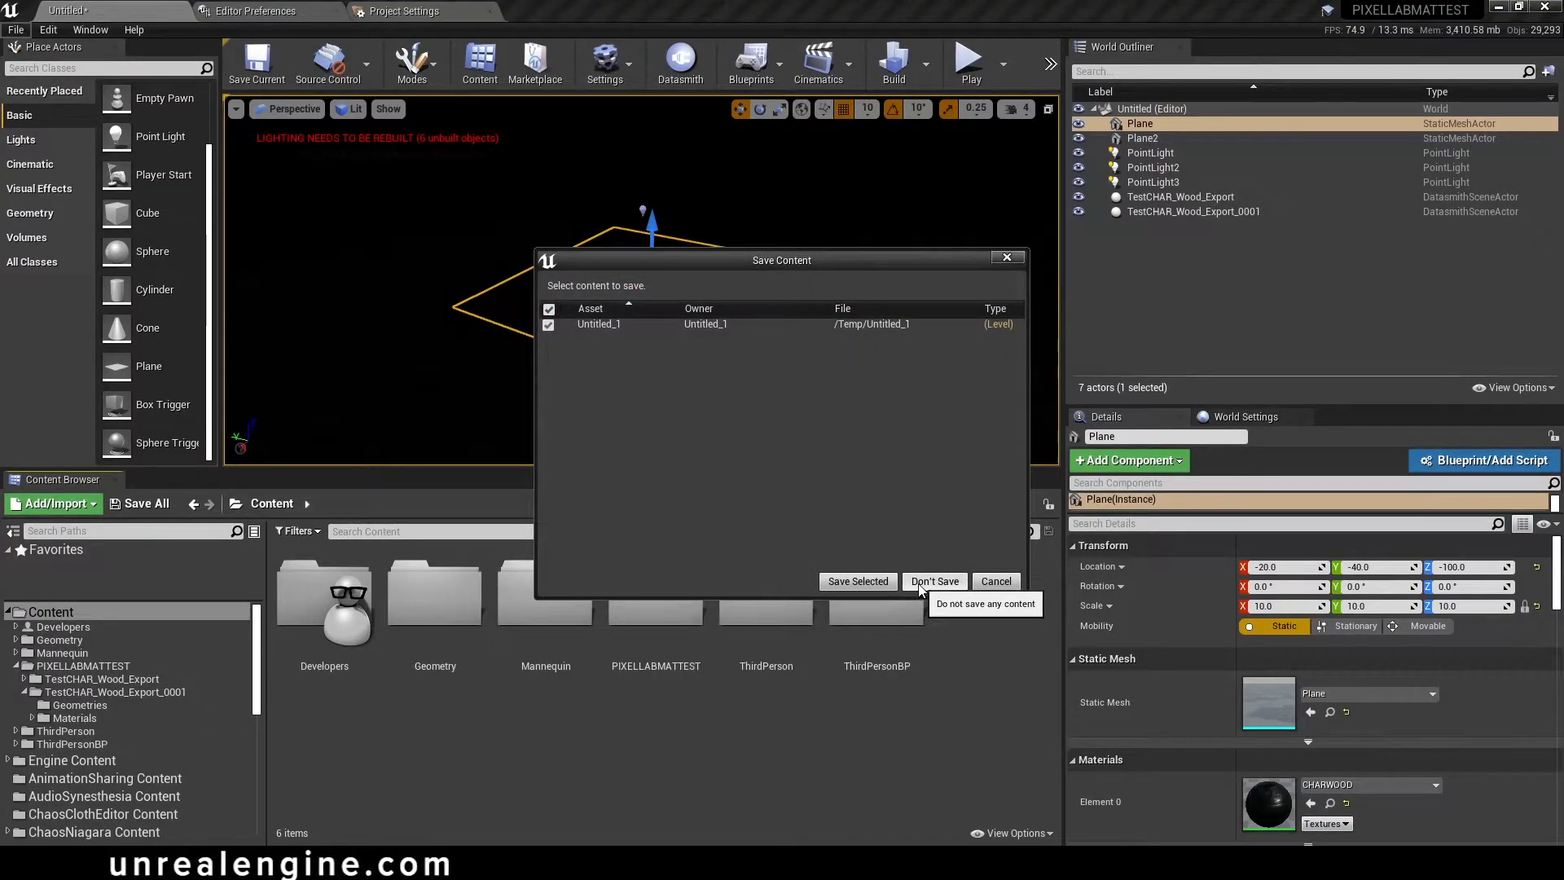
- Discard the old level and create a GOLD_WOOD_TEST folder inside PIXELLABMATTEST
{"action": "left_click", "coordinate": [934, 580]}
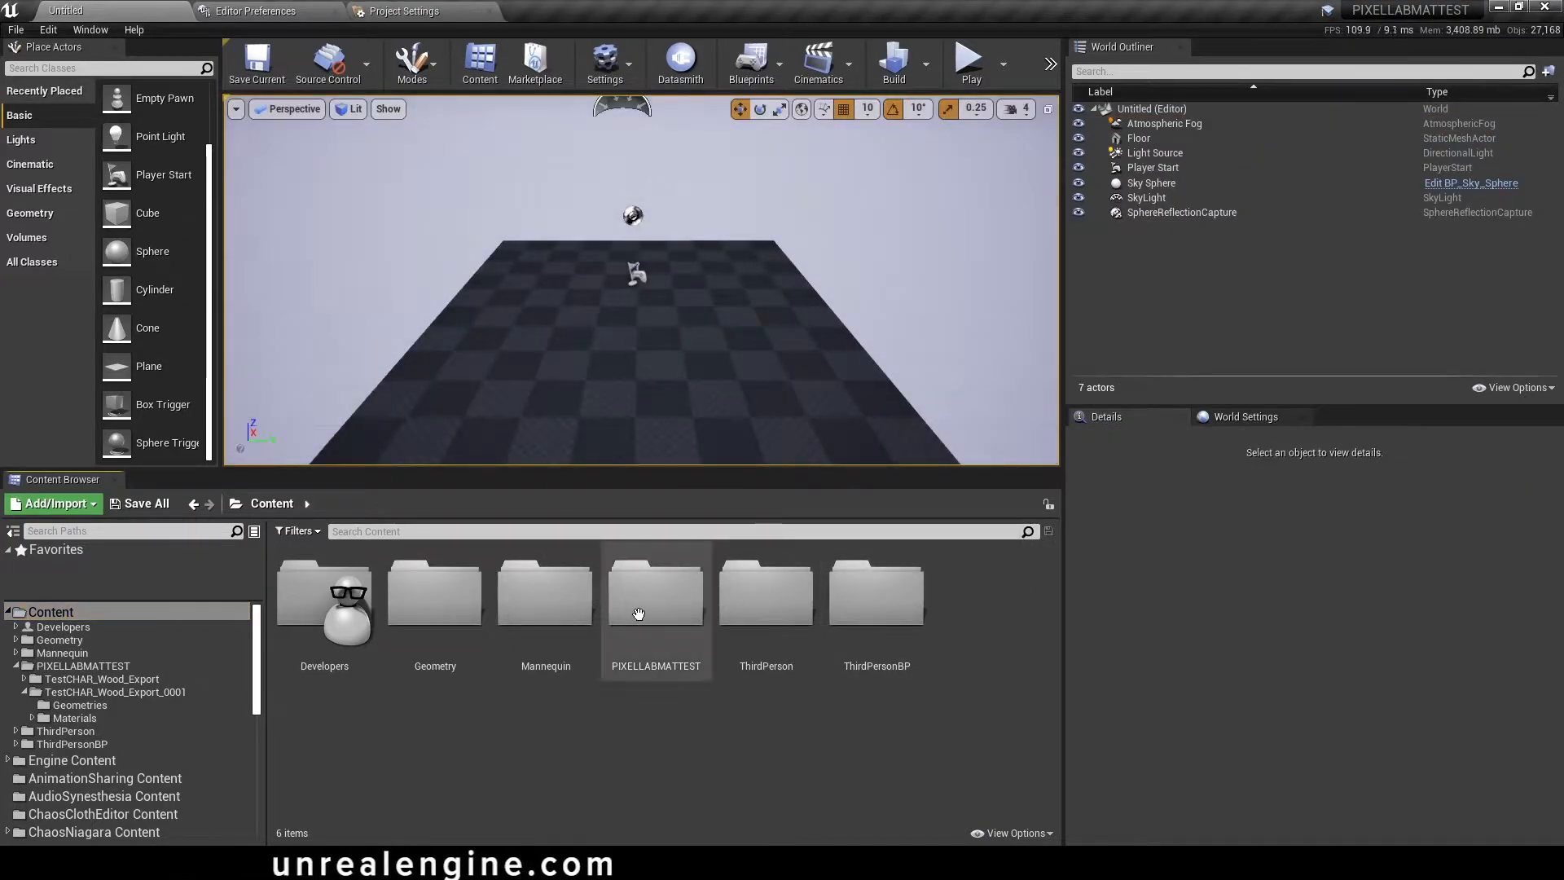
{"action": "right_click", "coordinate": [639, 614]}
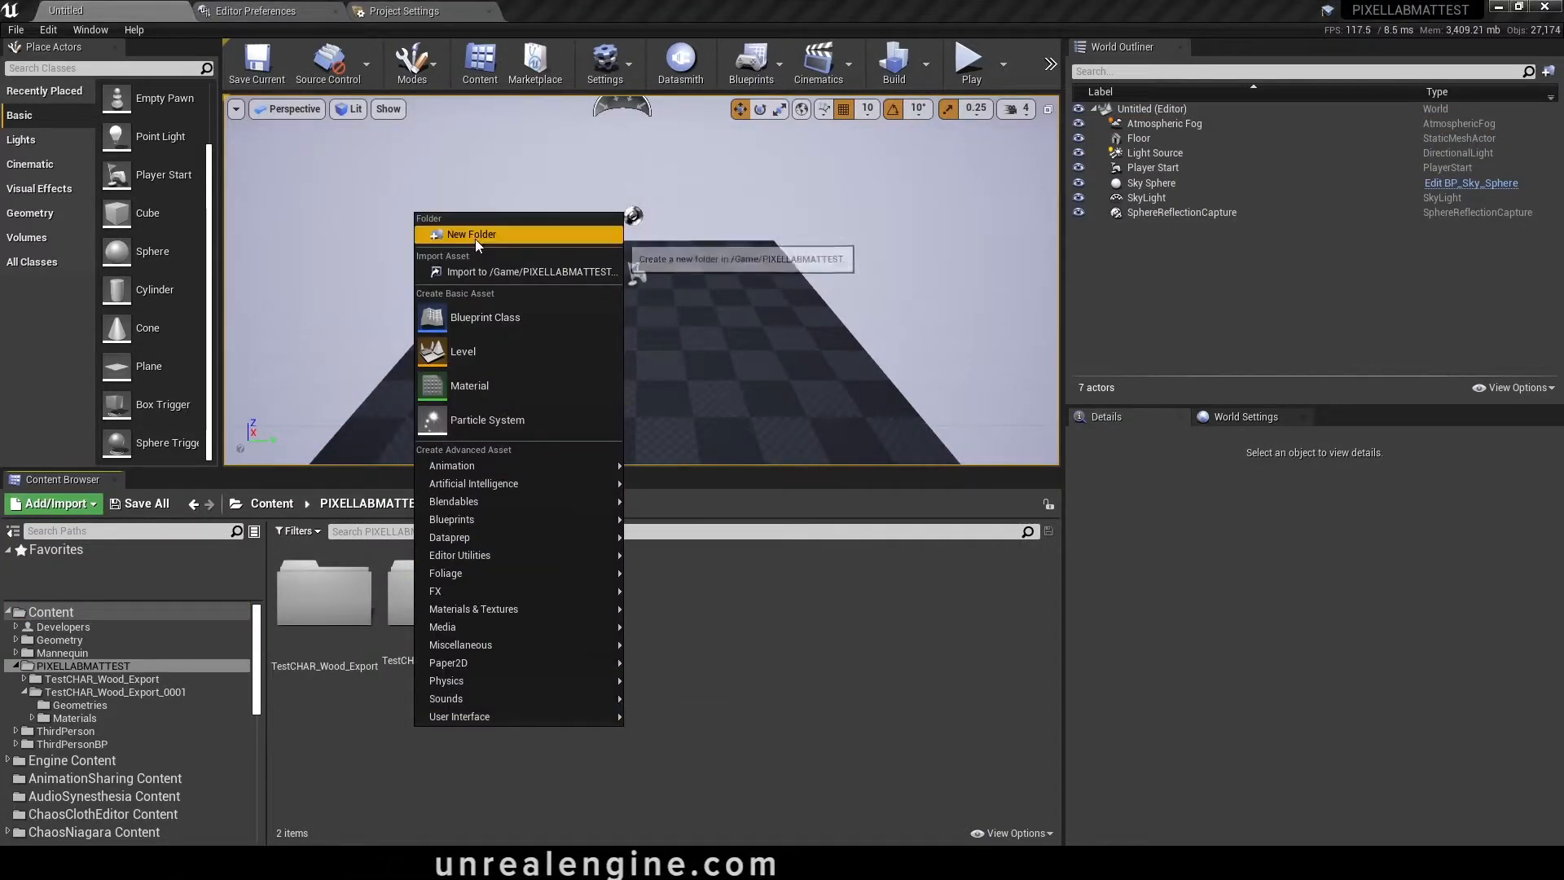
{"action": "left_click", "coordinate": [471, 233]}
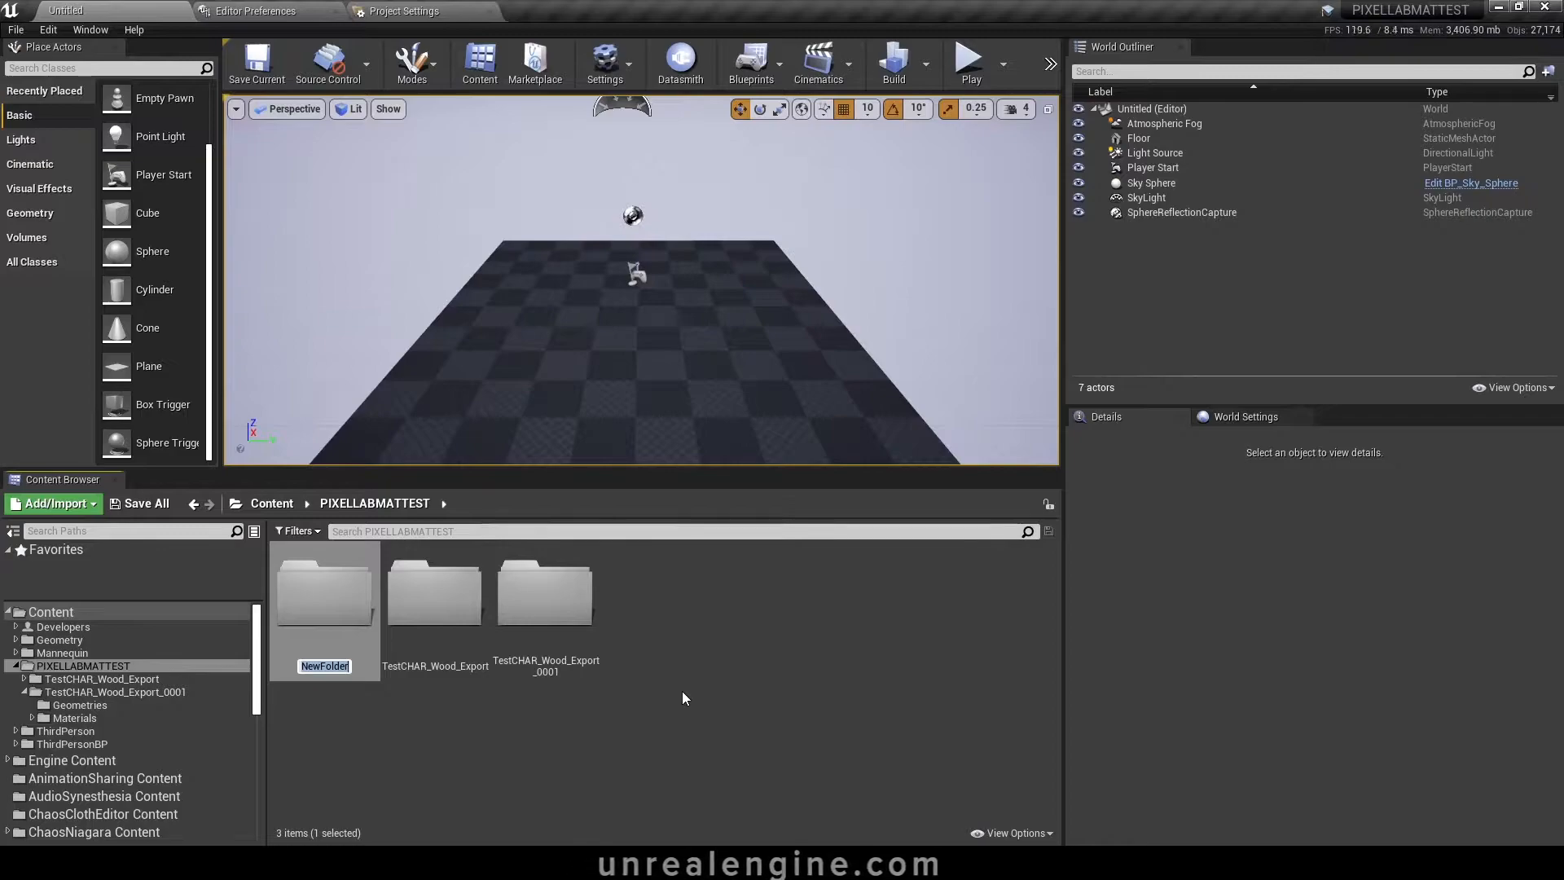
{"action": "type", "text": "GOLD"}
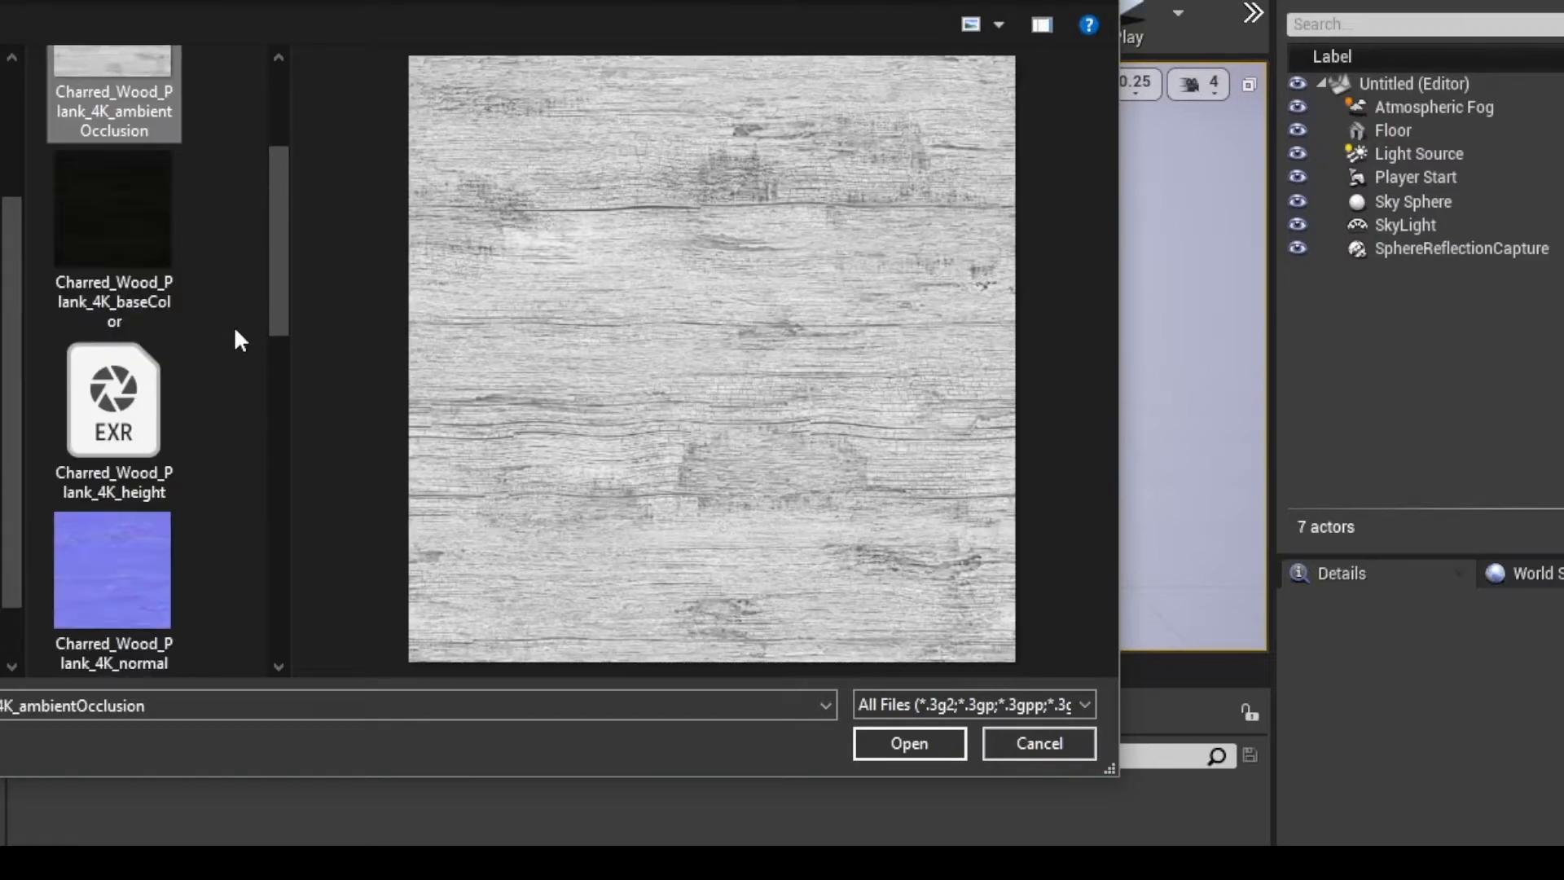
- Import the charred wood texture files into the new TEXTURES folder
{"action": "scroll", "scroll_direction": "down", "scroll_amount": 3}
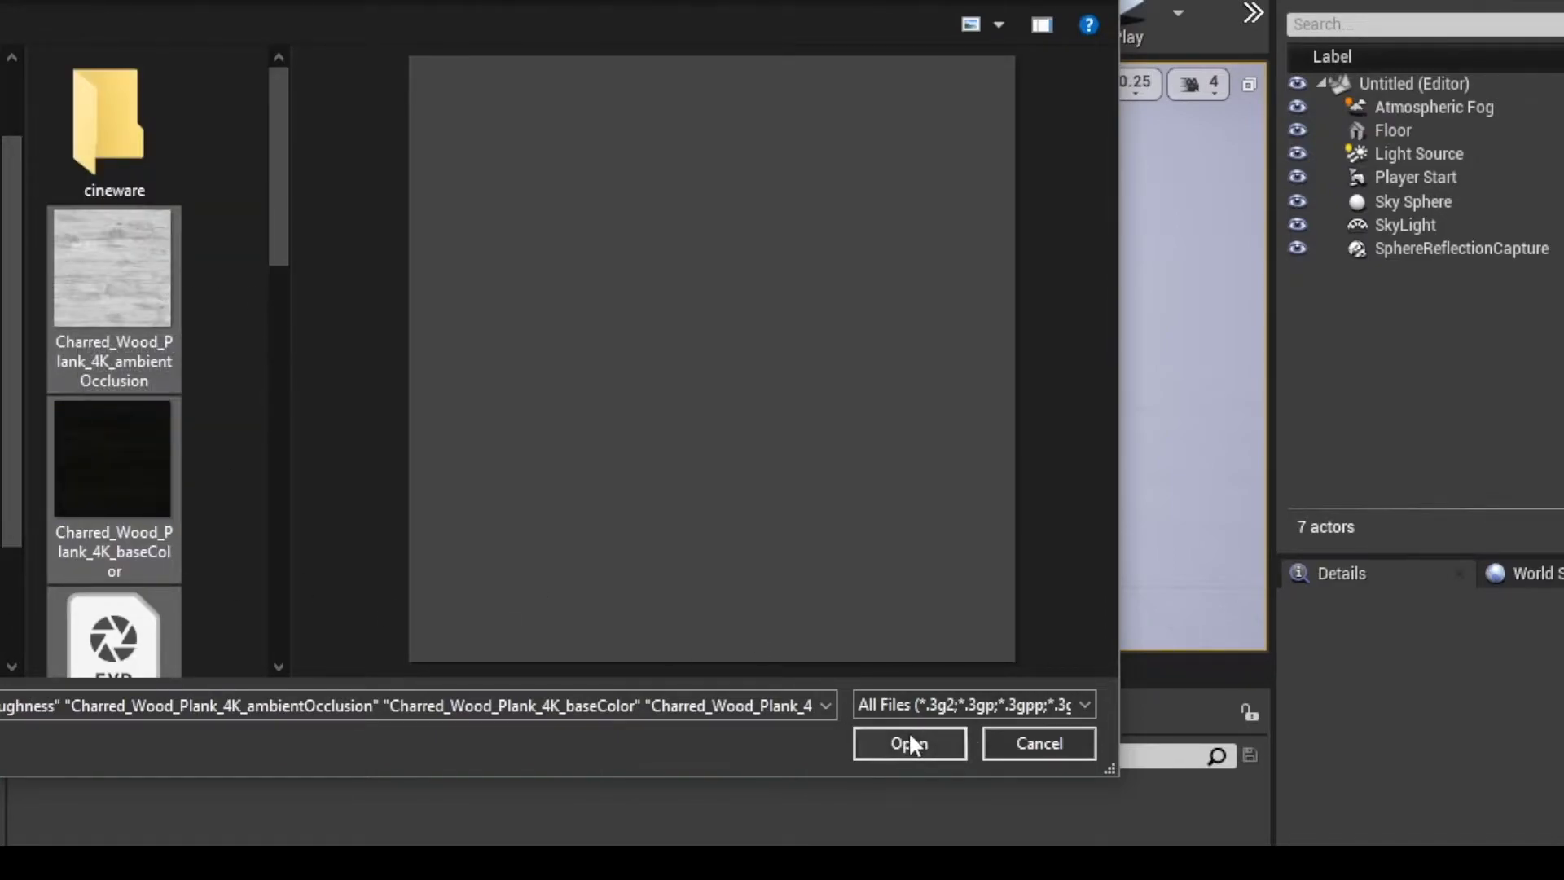
{"action": "left_click", "coordinate": [908, 743]}
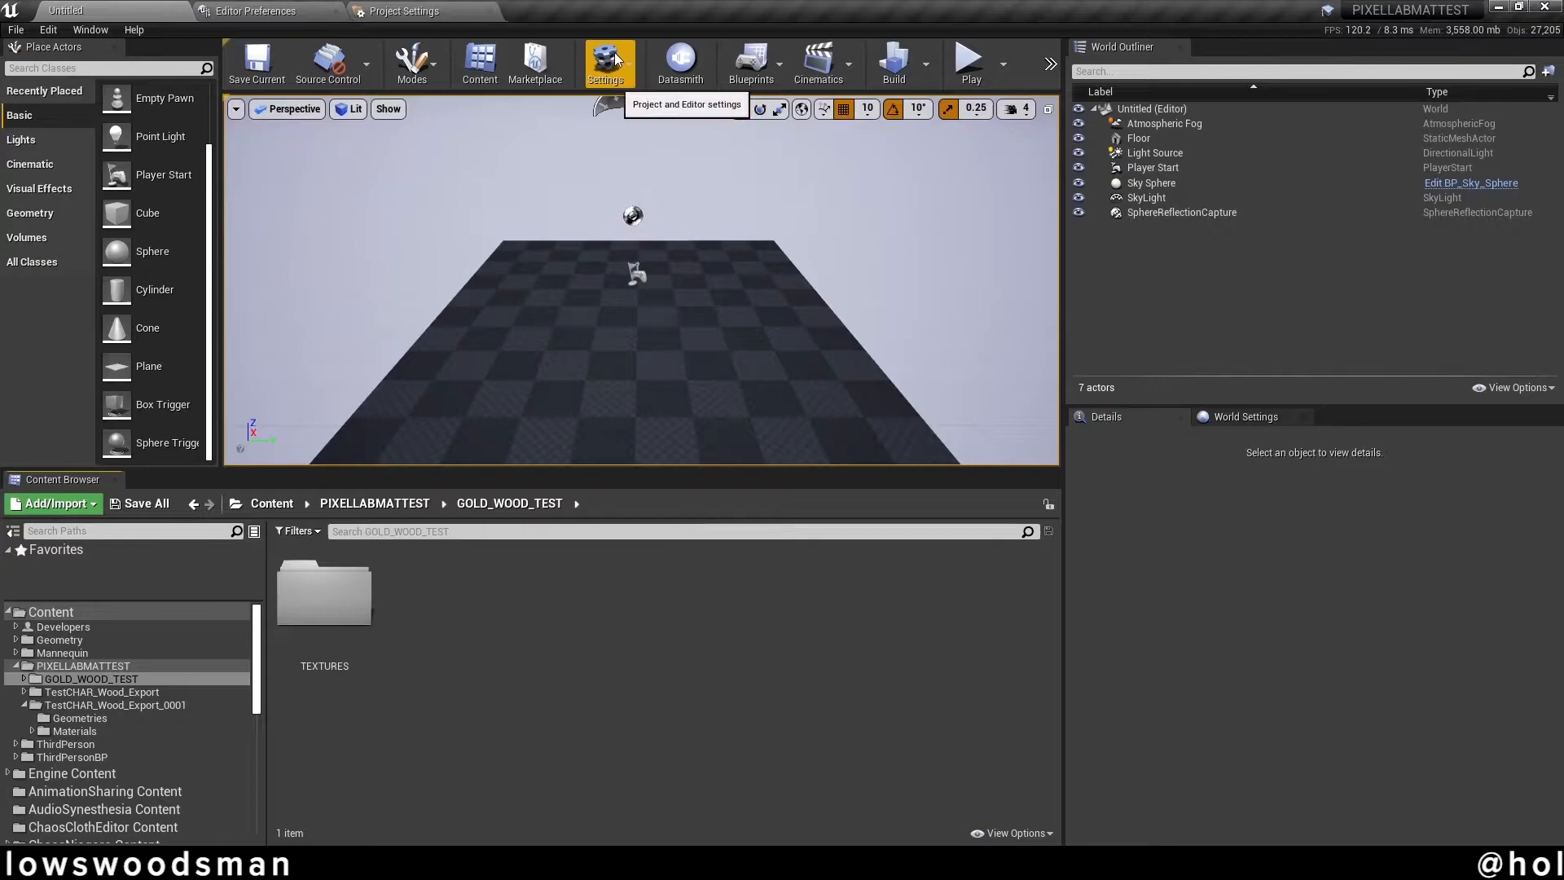
{"action": "left_click", "coordinate": [607, 62]}
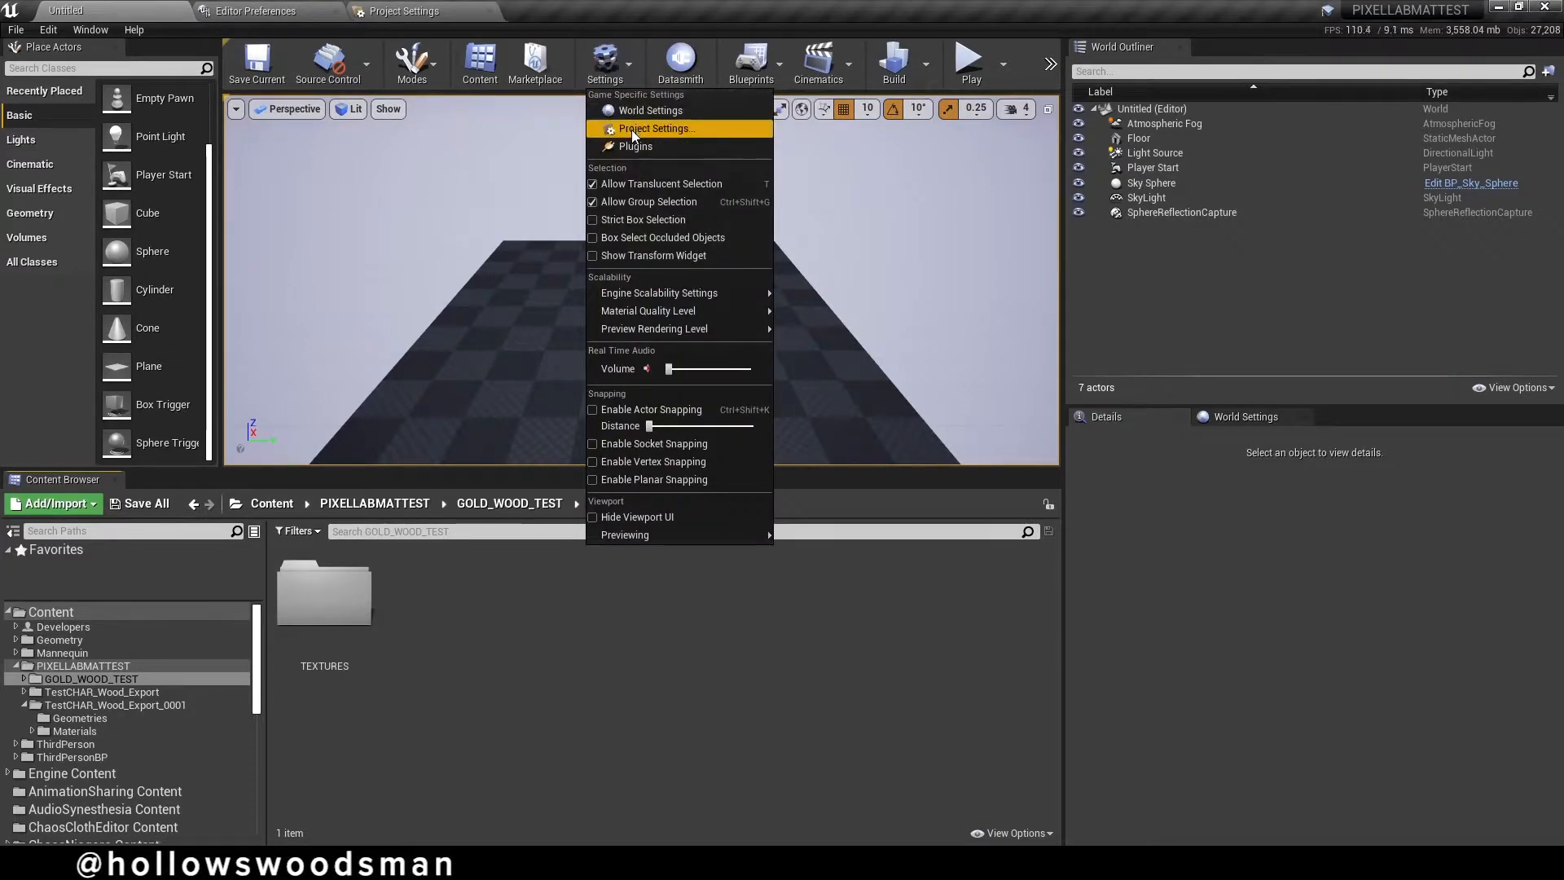
{"action": "left_click", "coordinate": [634, 145]}
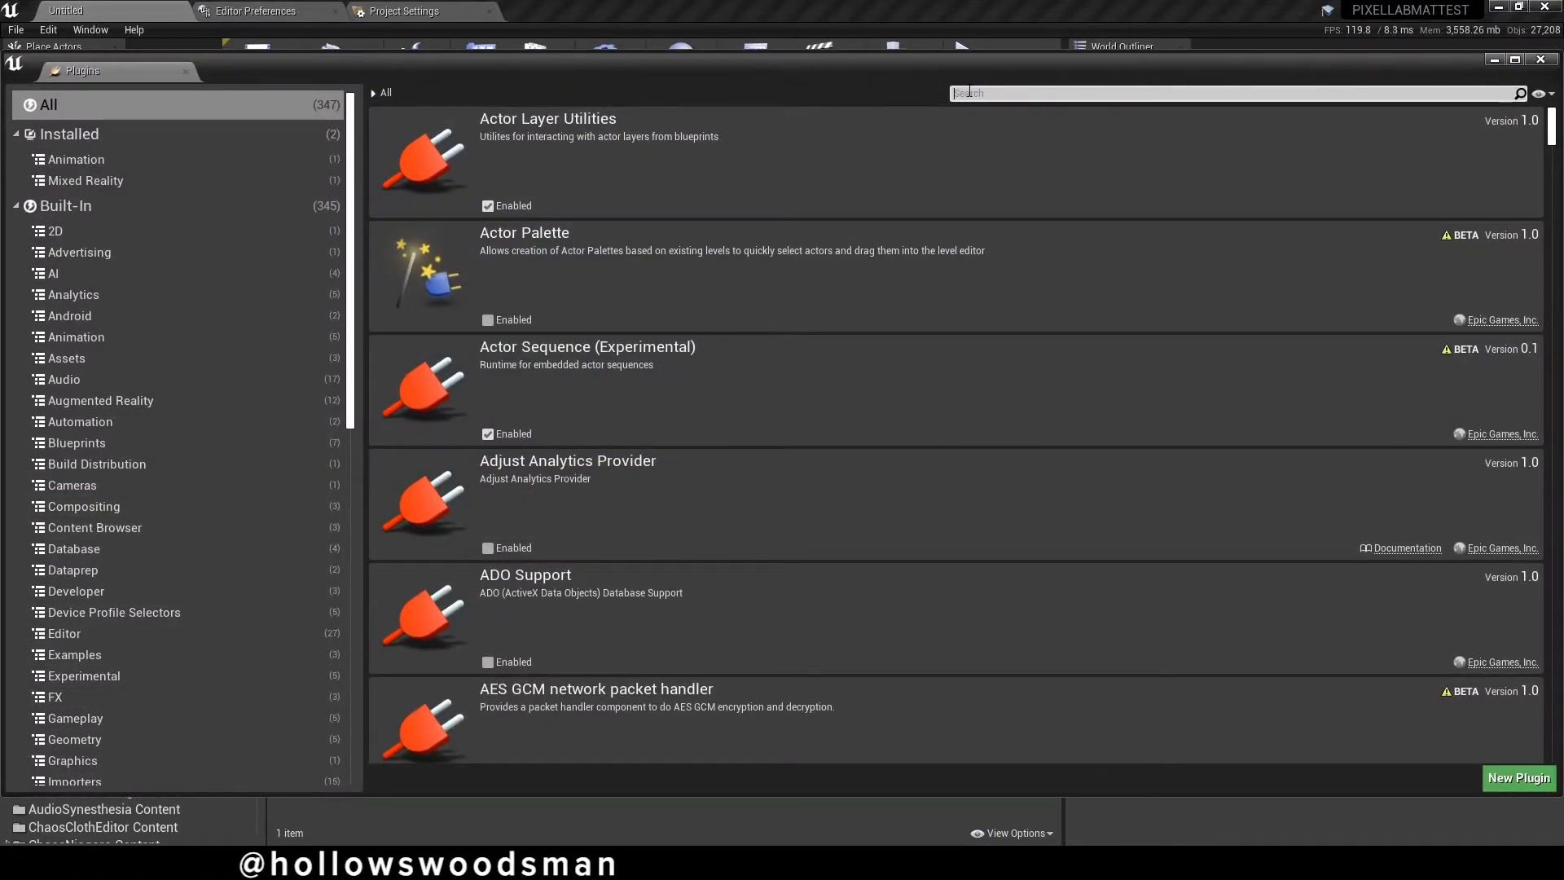
{"action": "type", "text": "c4d"}
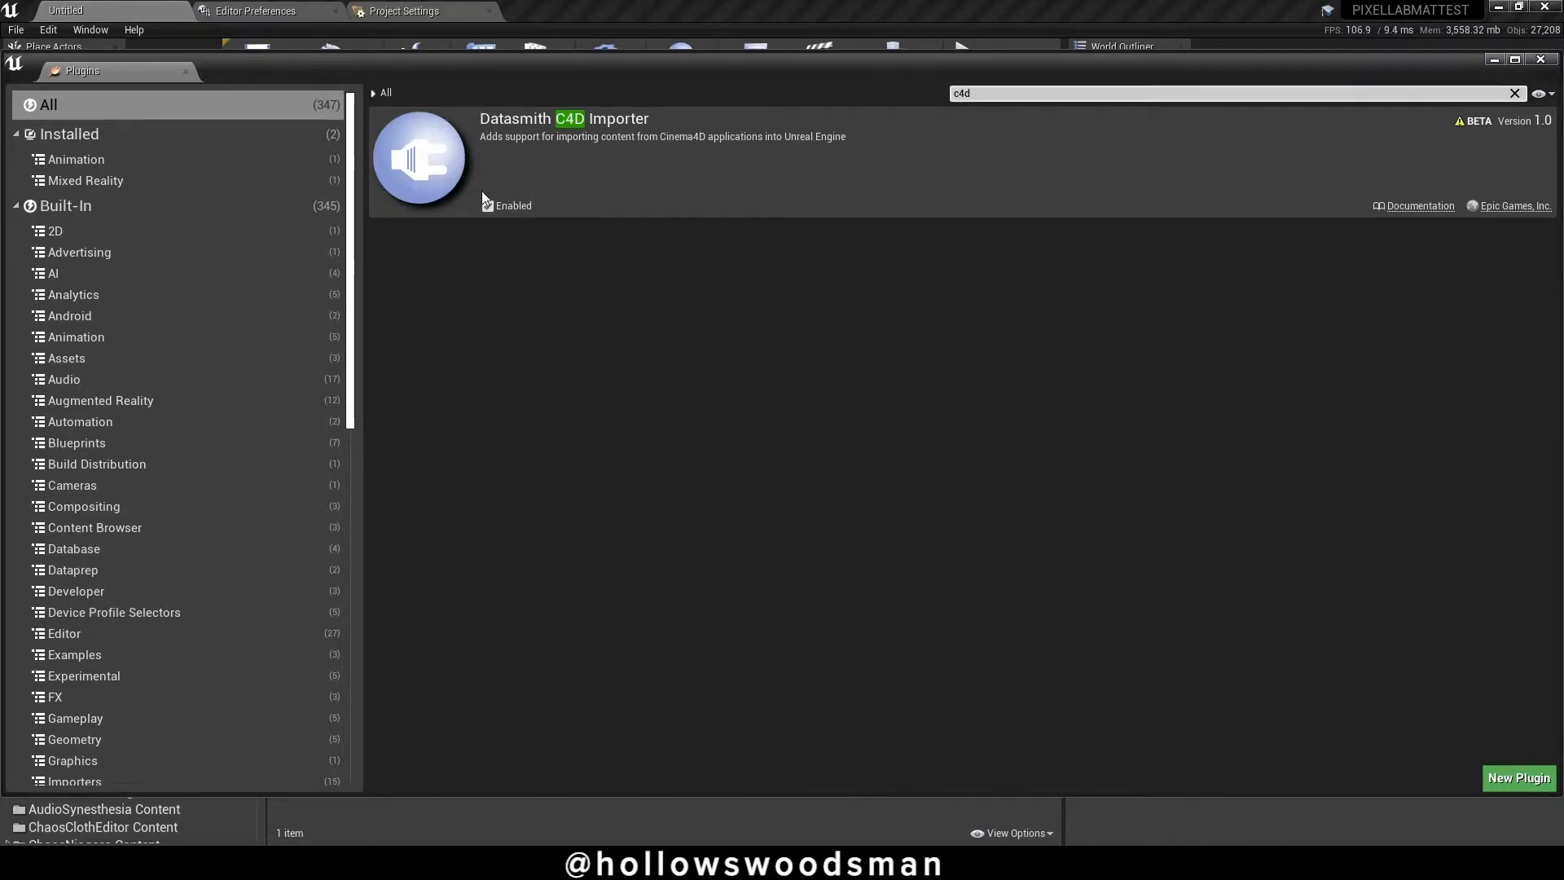
{"action": "left_click", "coordinate": [488, 206]}
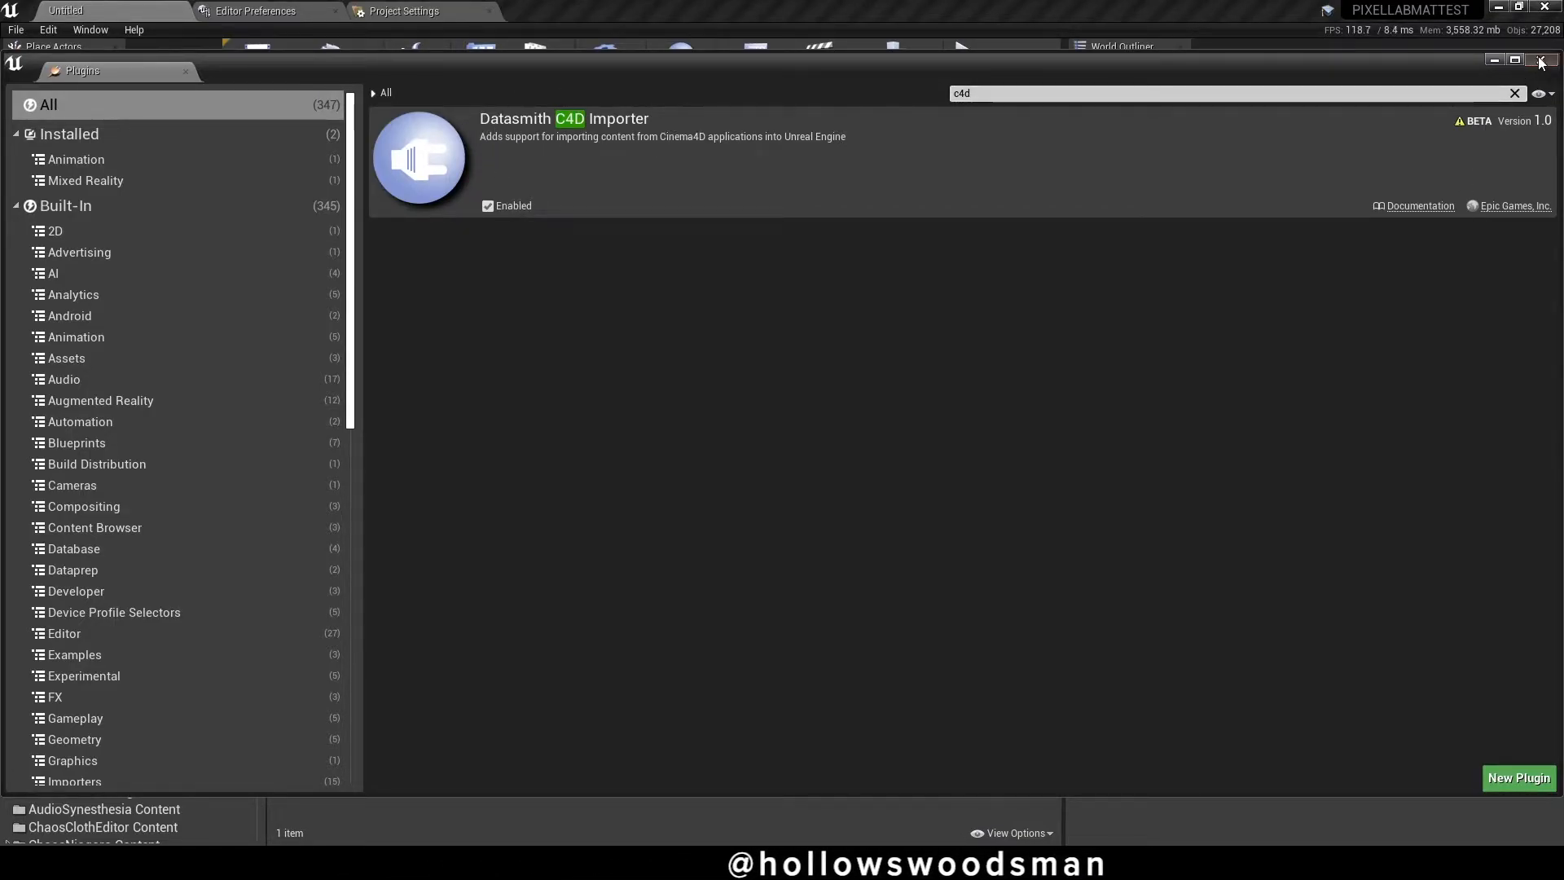
{"action": "left_click", "coordinate": [1540, 61]}
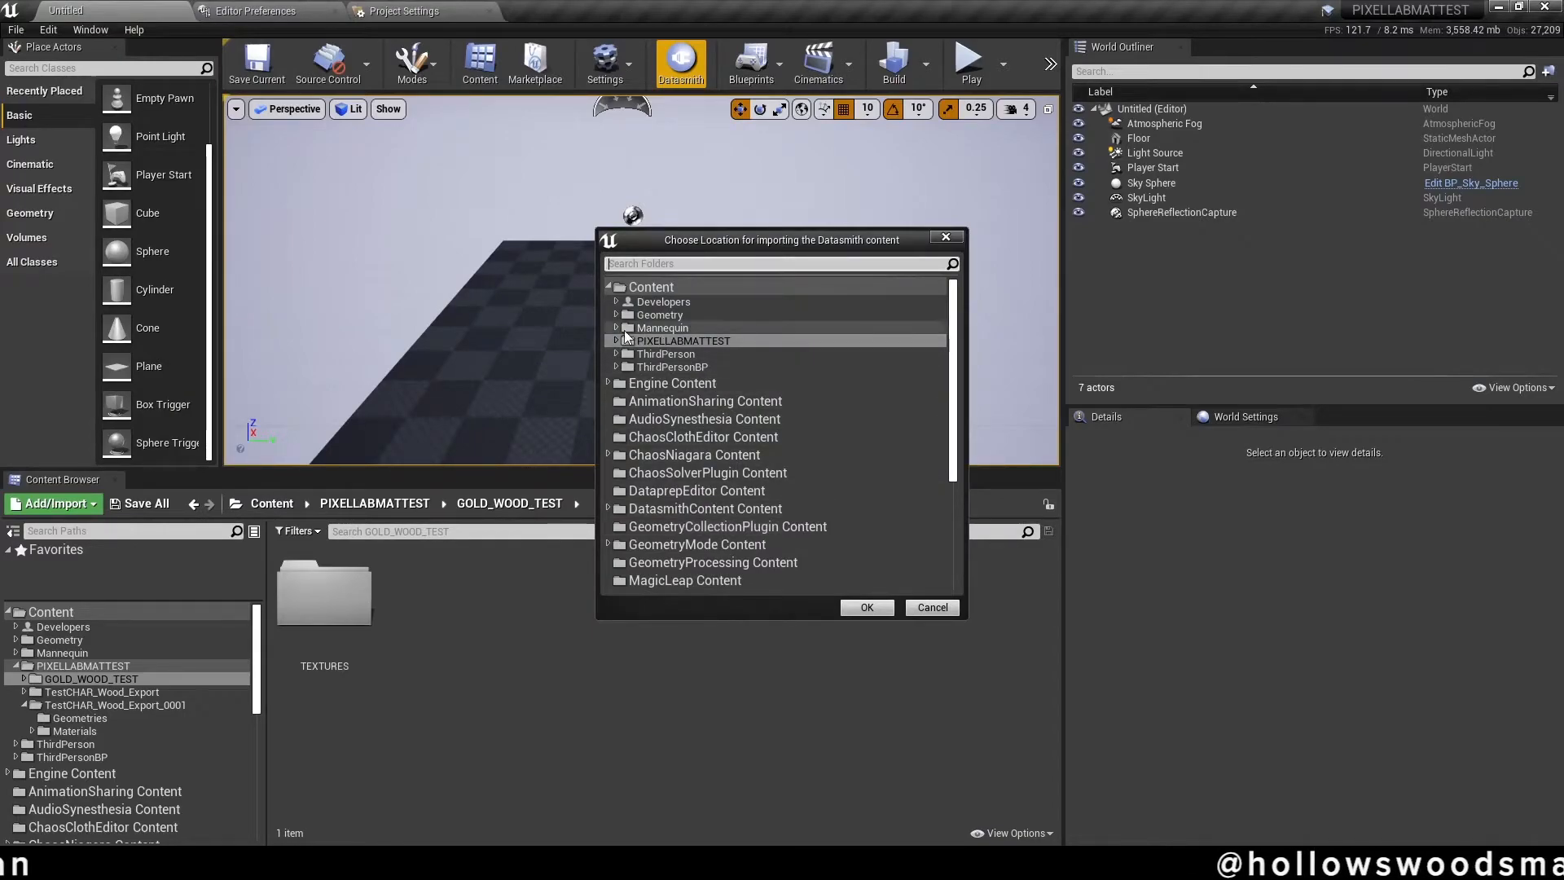
- Import the TEST_GOLD_WOOD scene via Datasmith into PIXELLABMATTEST/GOLD_WOOD_TEST with all options checked
{"action": "left_click", "coordinate": [616, 341]}
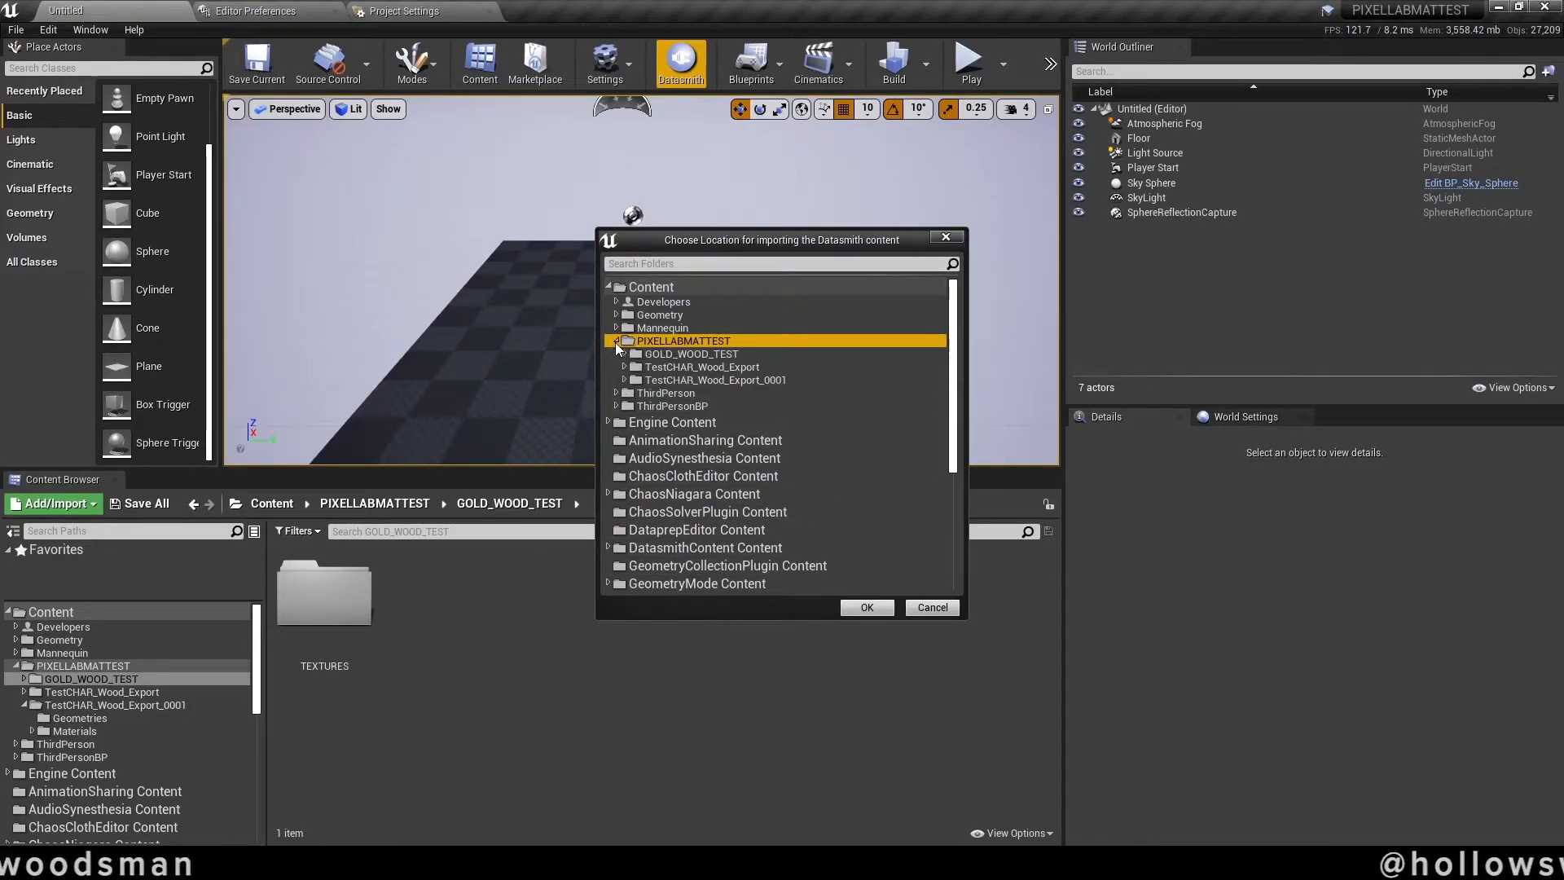
{"action": "left_click", "coordinate": [866, 608]}
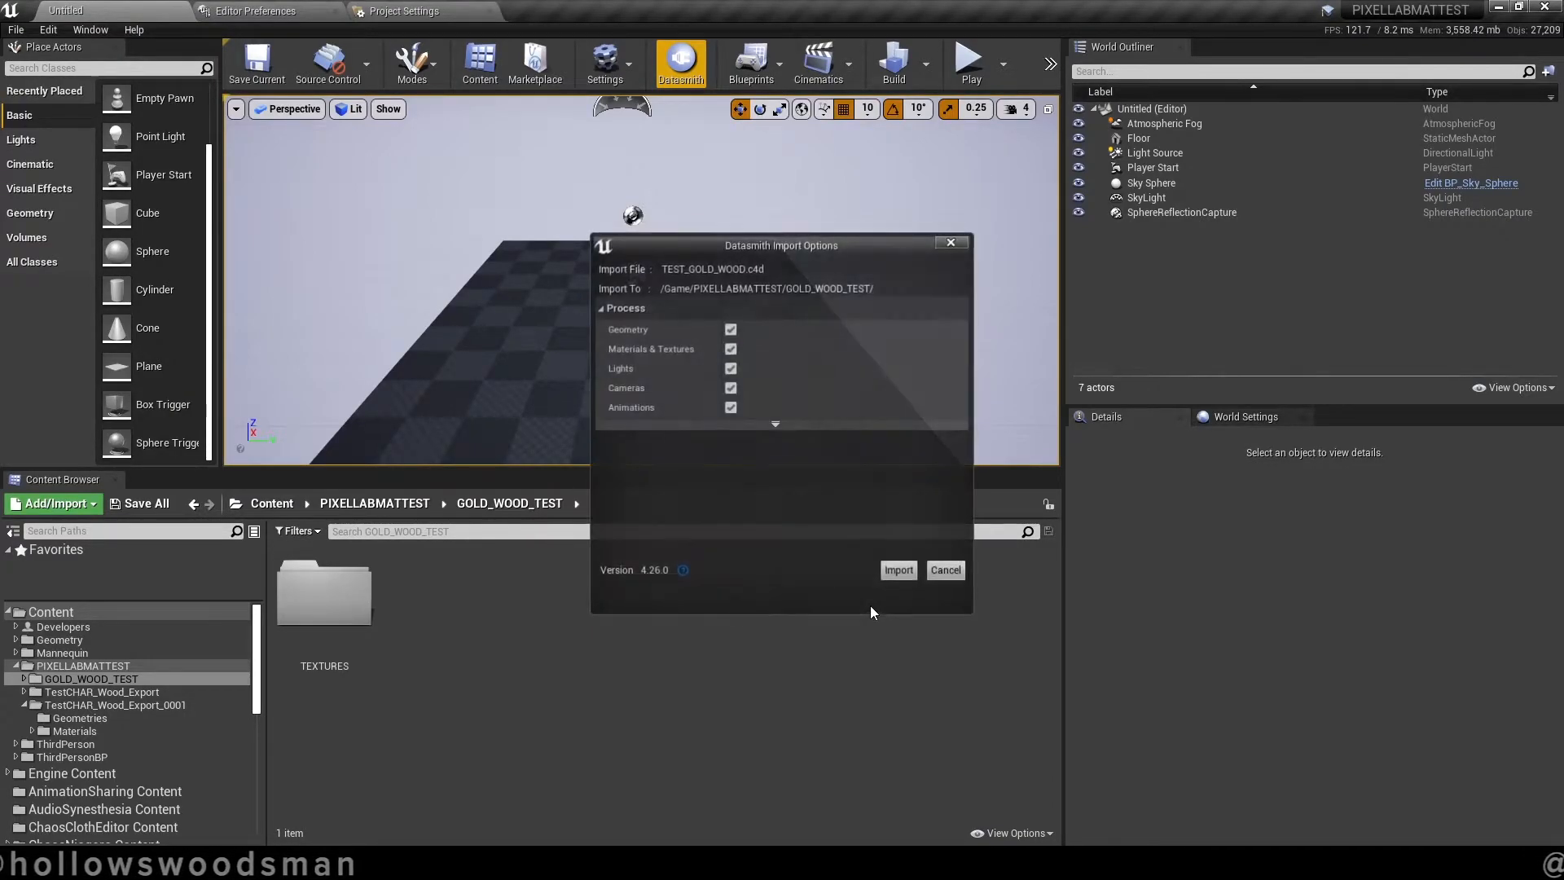
{"action": "left_click", "coordinate": [896, 570]}
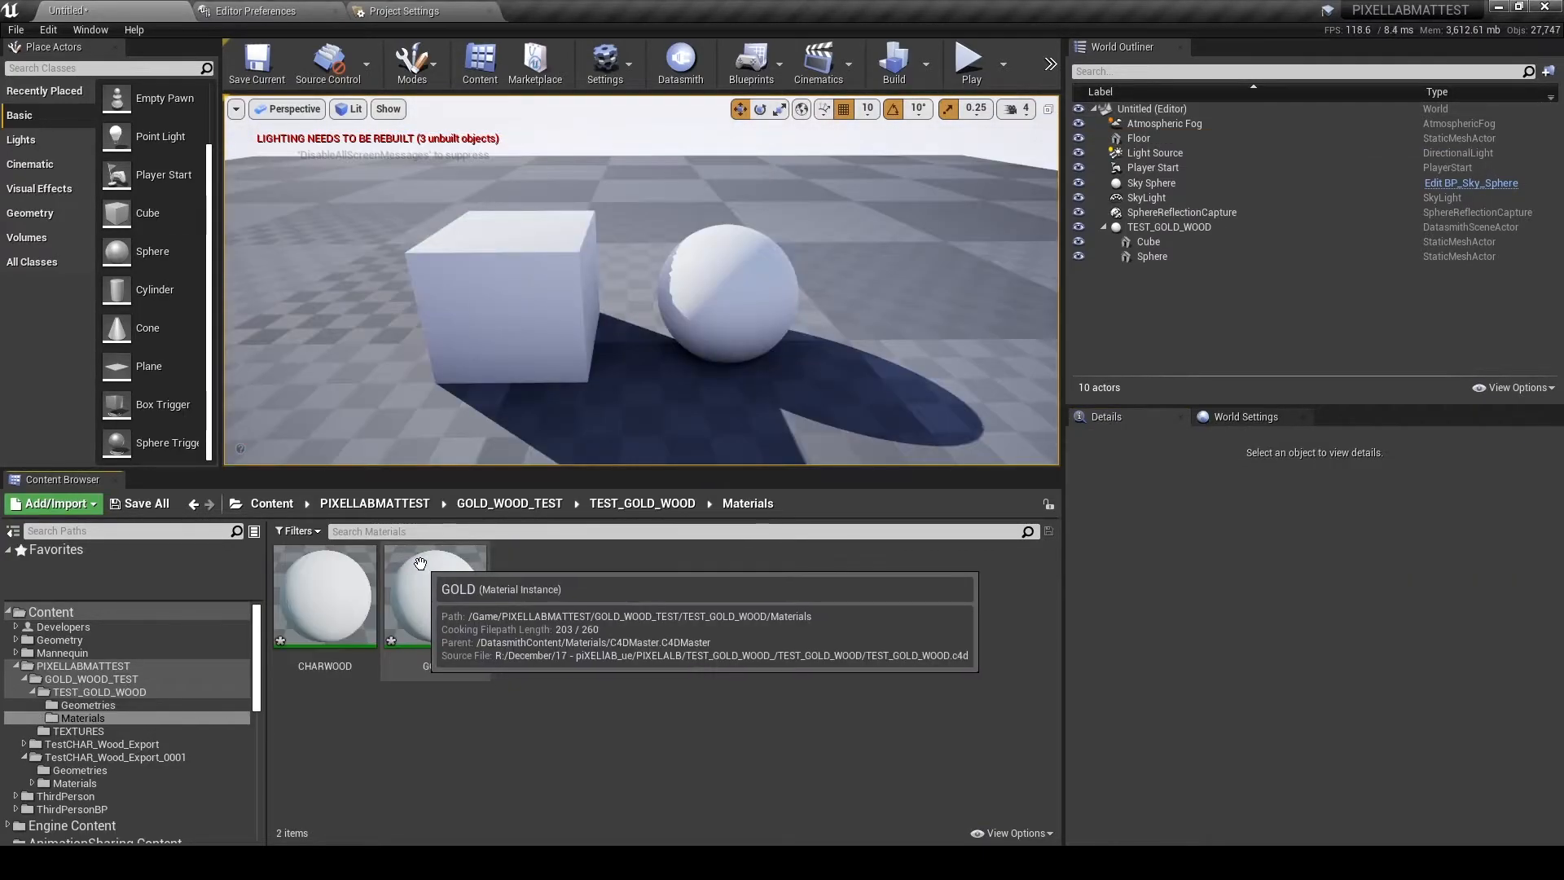
{"action": "mouse_move", "coordinate": [618, 647]}
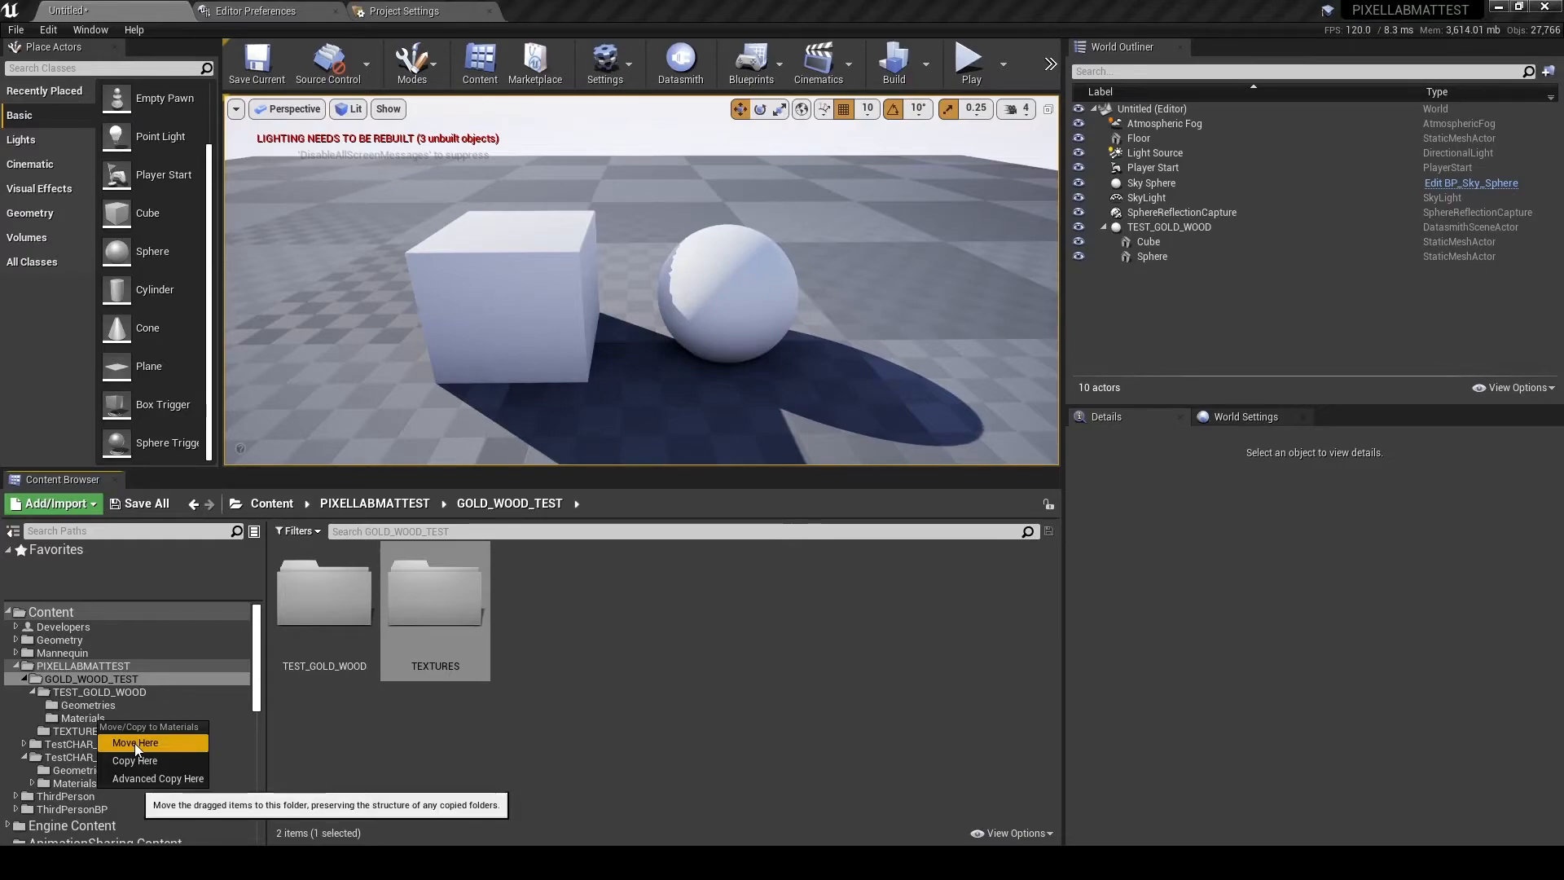
- Move the TEXTURES folder into Materials and browse into TEST_GOLD_WOOD
{"action": "left_click", "coordinate": [136, 743]}
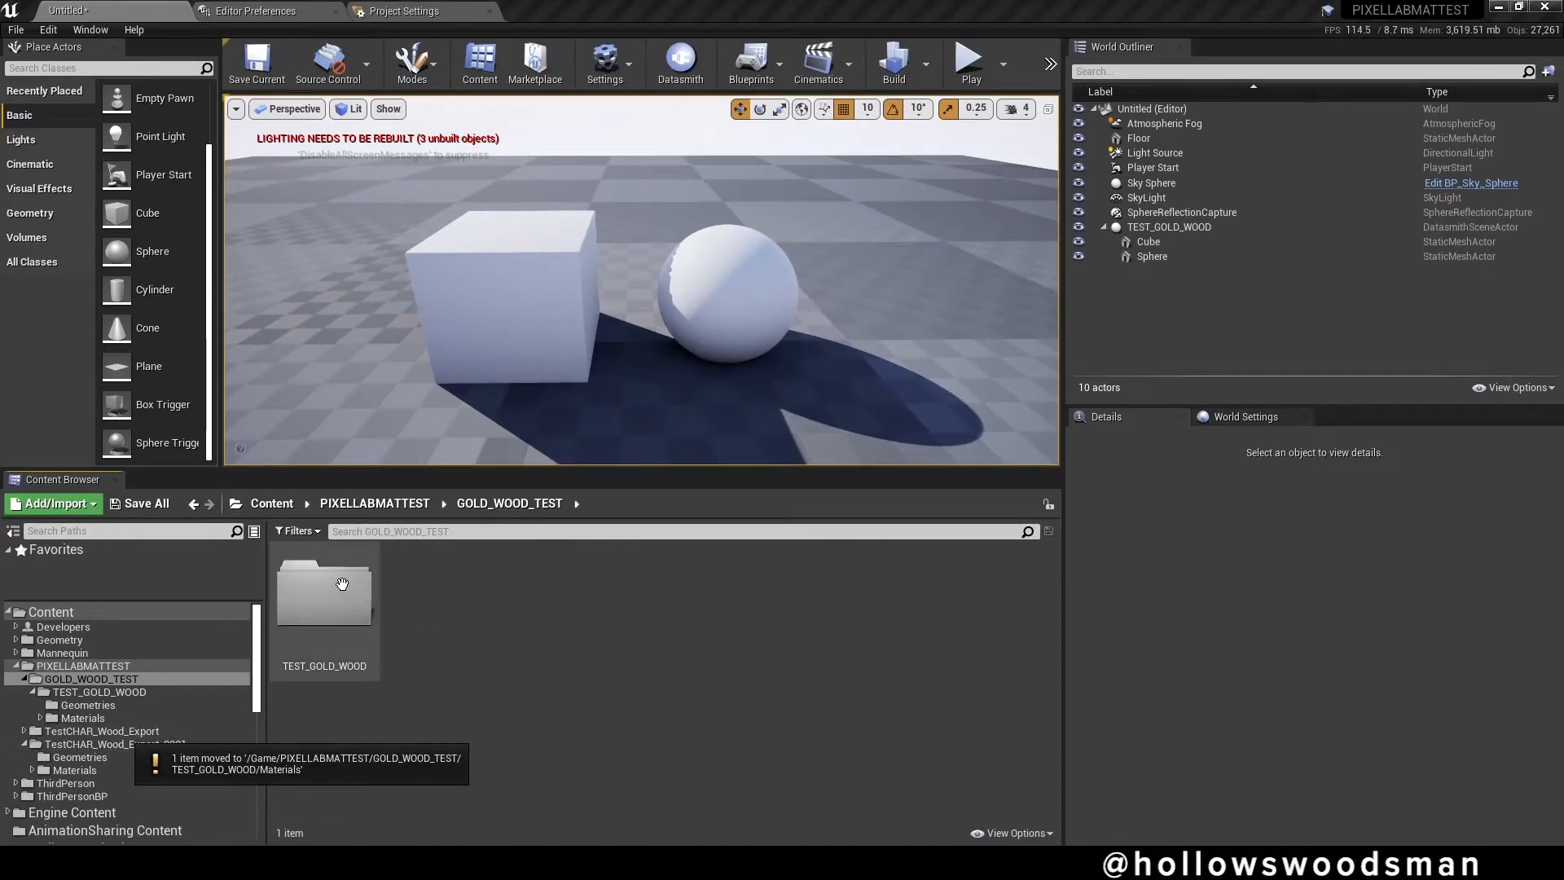
{"action": "double_click", "coordinate": [323, 593]}
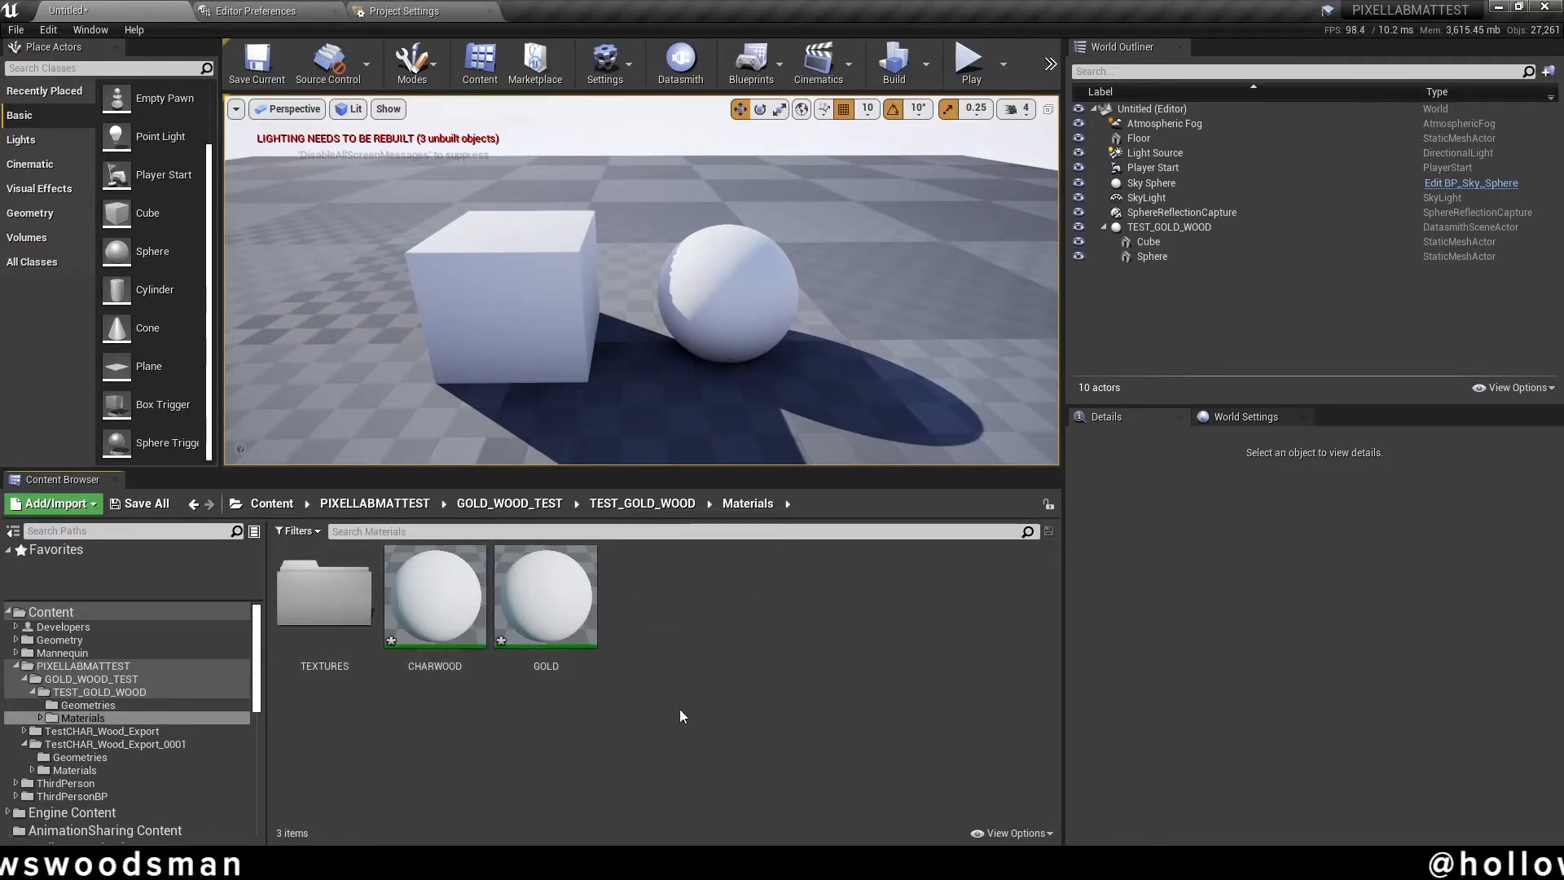
- In CHARWOOD, enable ColorMap with Charred_Wood_Plank_4K_baseColor and tick Use_AO
{"action": "double_click", "coordinate": [434, 596]}
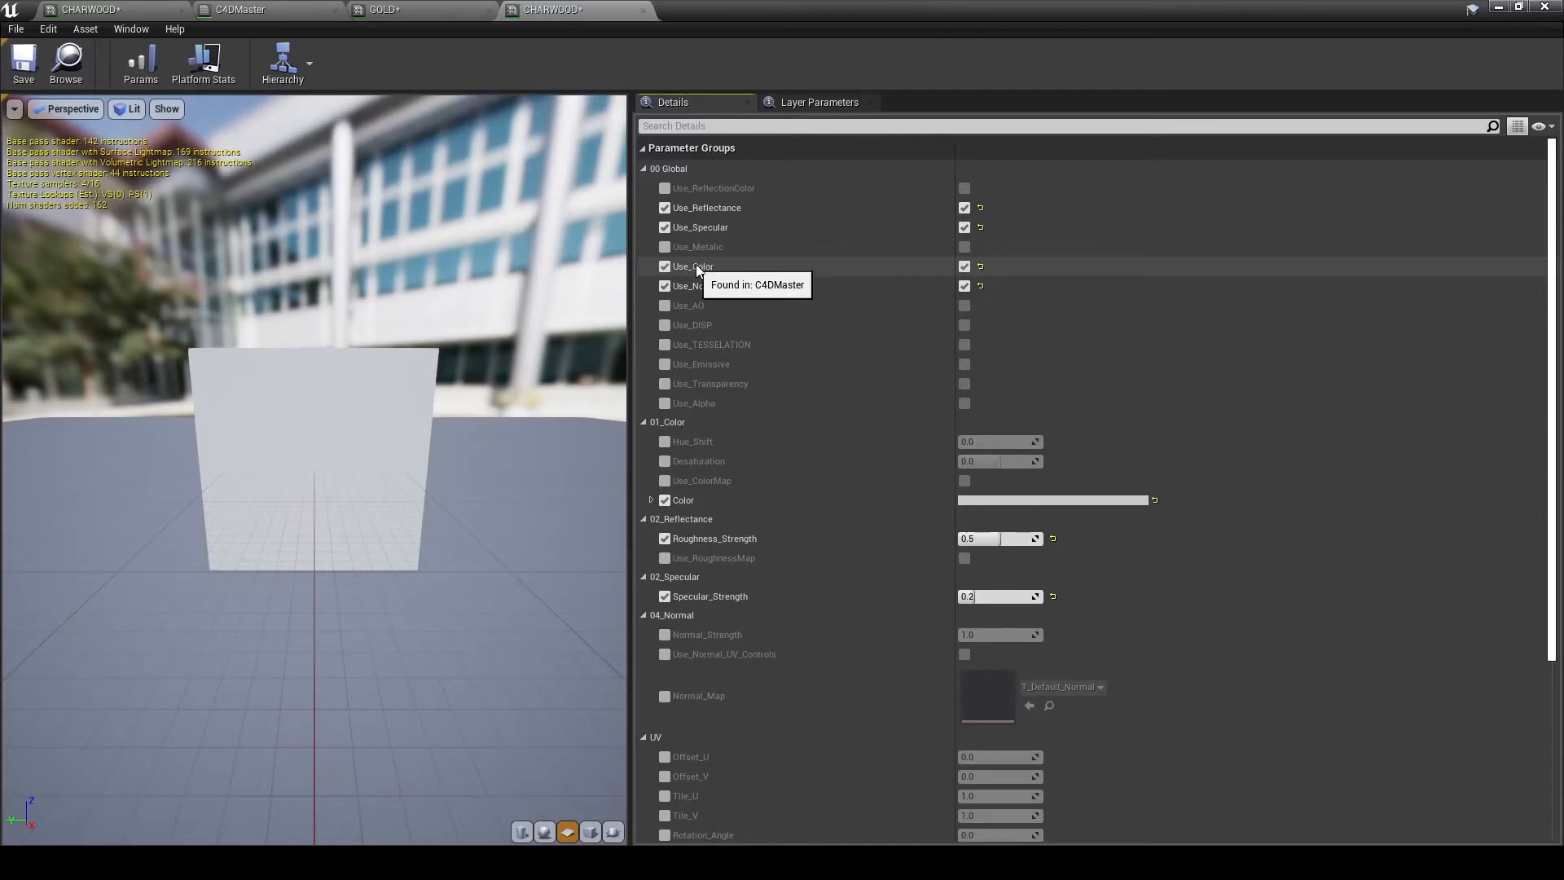
{"action": "mouse_move", "coordinate": [910, 274]}
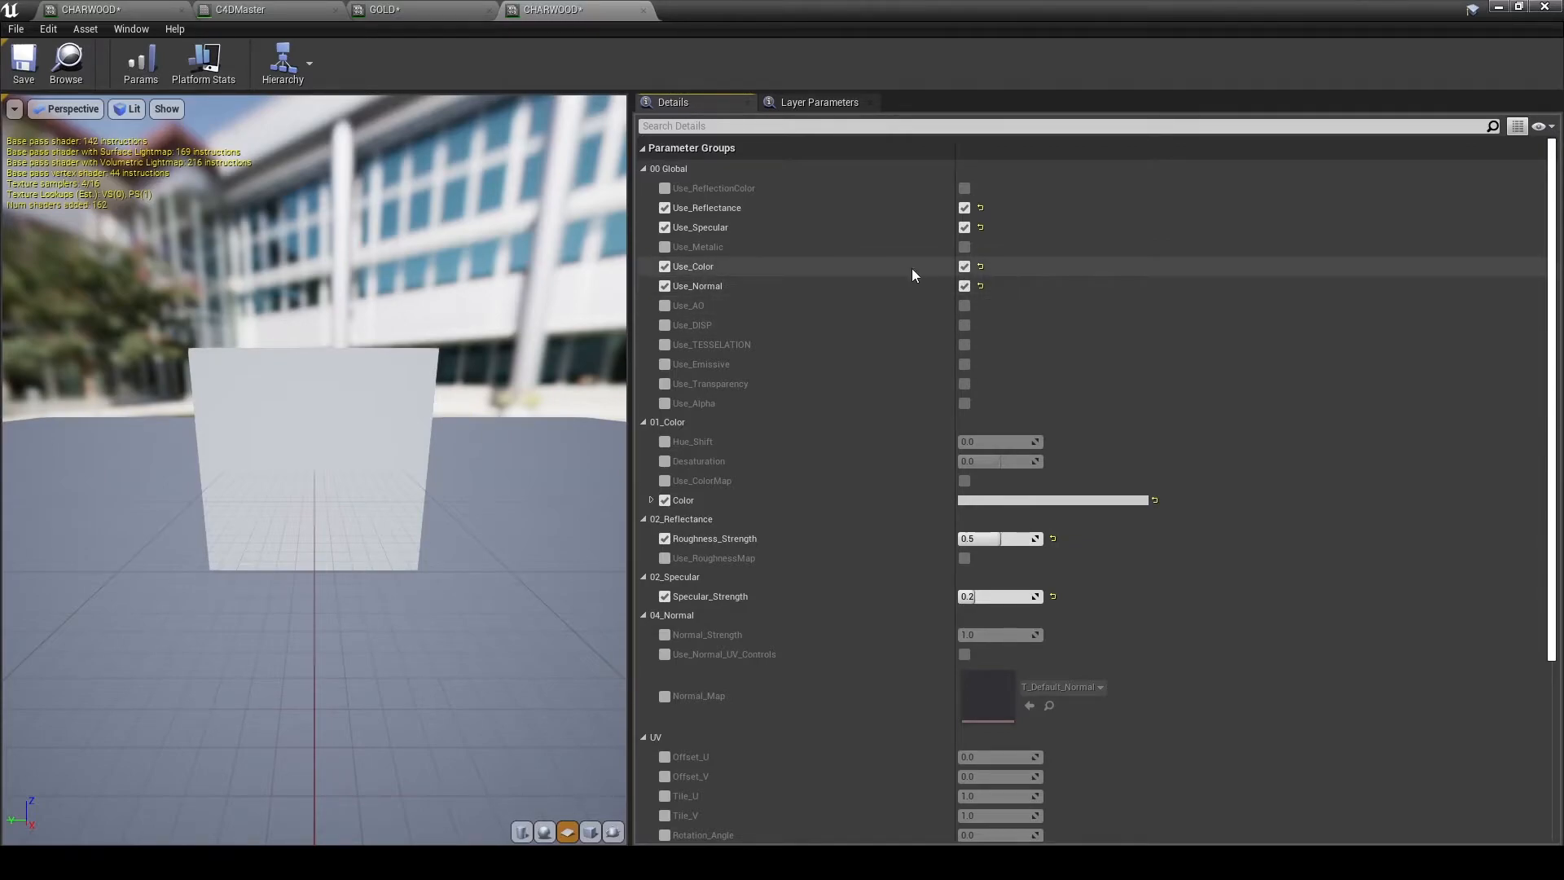
{"action": "mouse_move", "coordinate": [722, 264]}
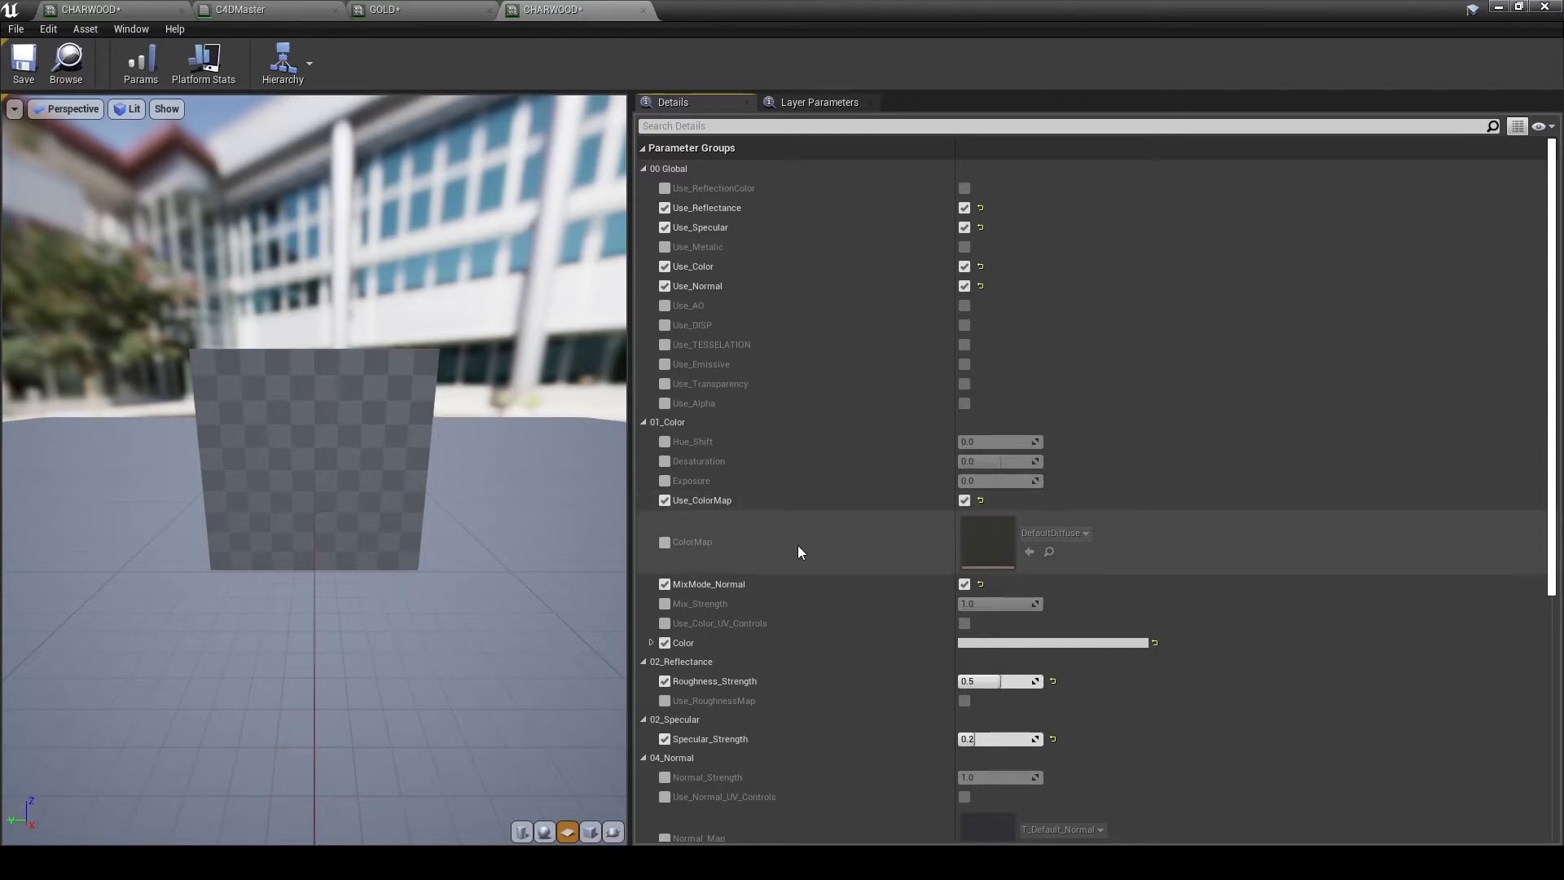
{"action": "left_click", "coordinate": [665, 541]}
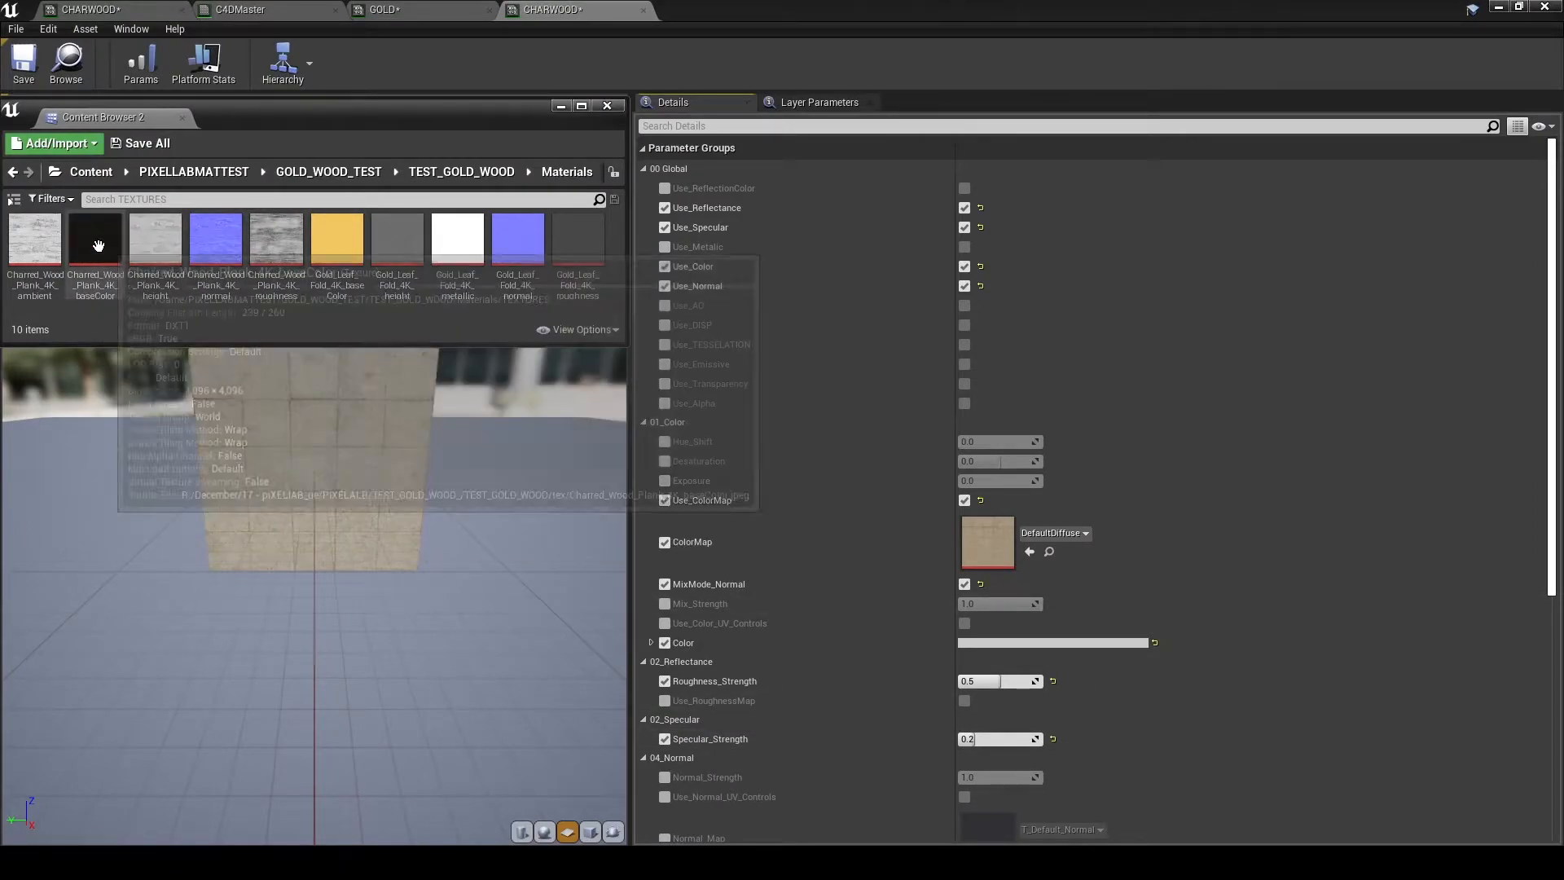
{"action": "left_click", "coordinate": [94, 238]}
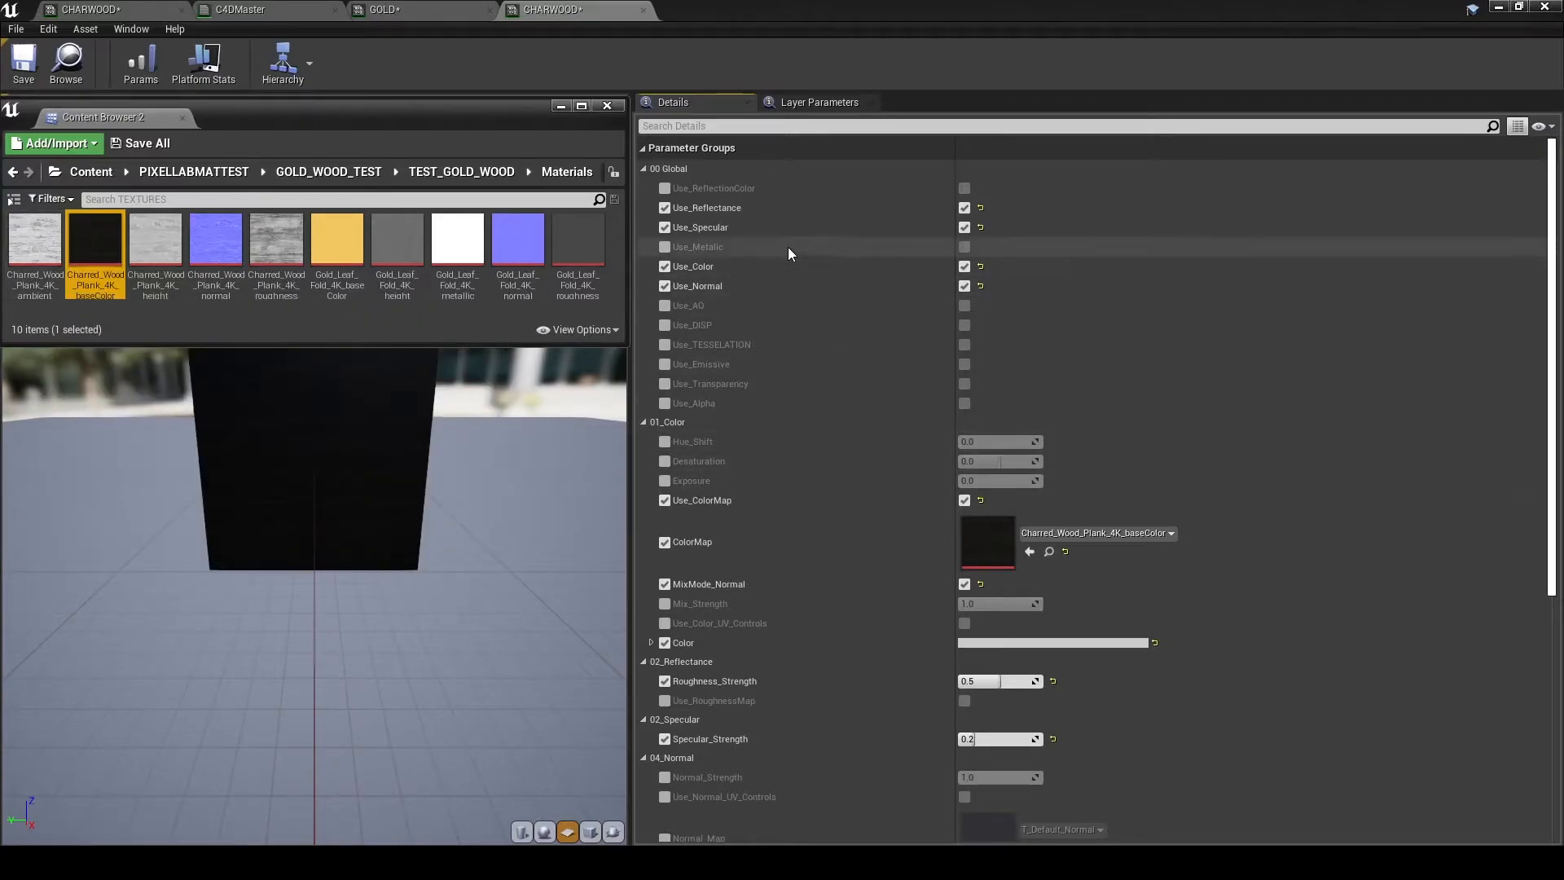
{"action": "left_click", "coordinate": [606, 106]}
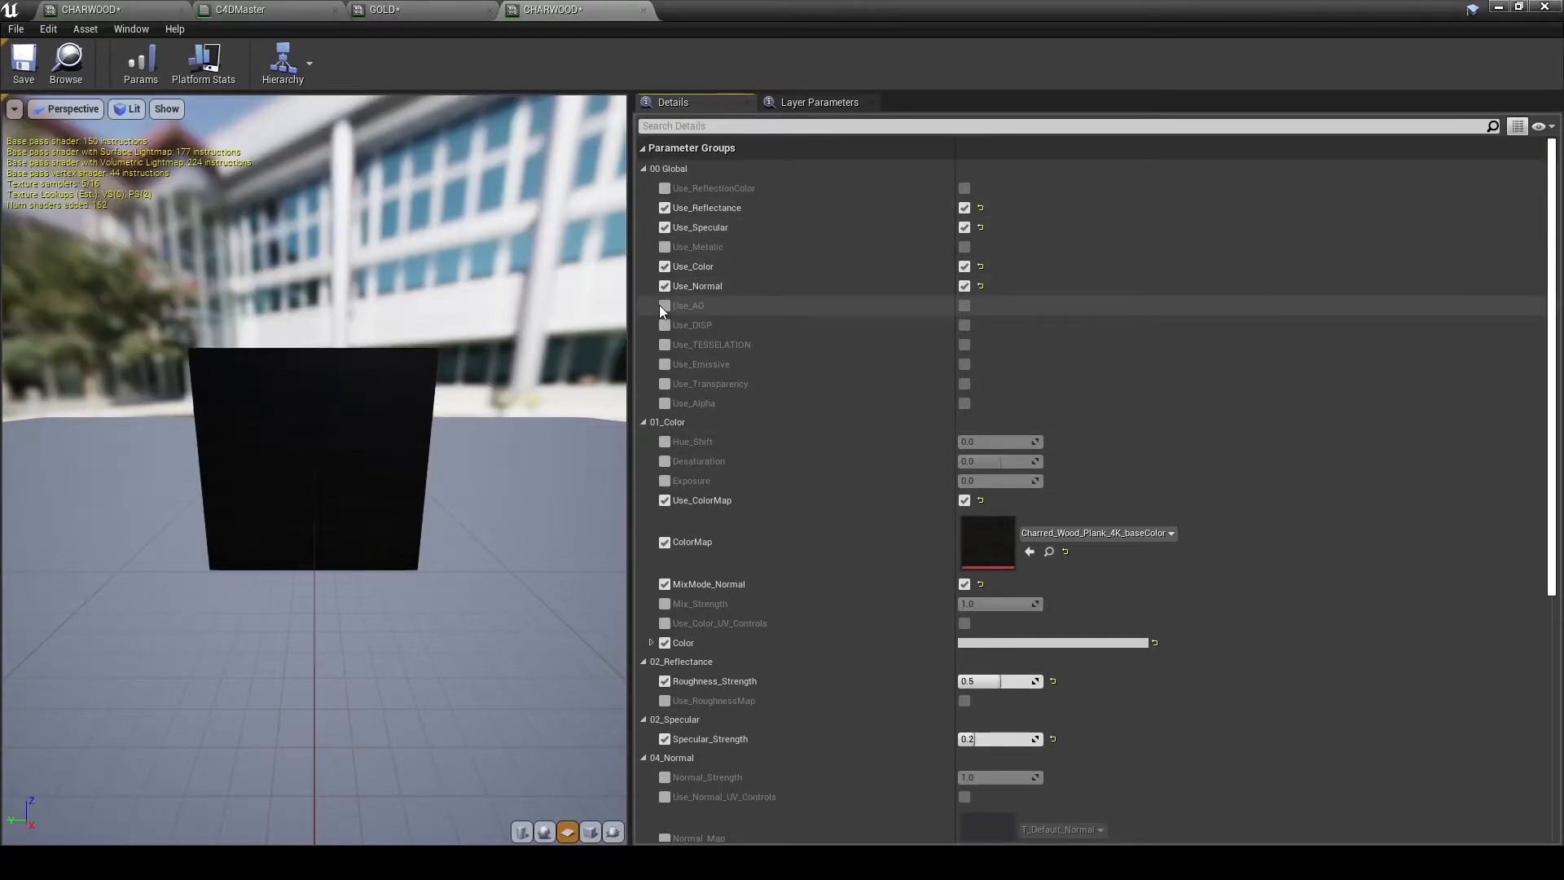
- Assign the Charred_Wood_Plank_4K AO and normal textures to the AO_Map and Normal_Map slots
{"action": "left_click", "coordinate": [665, 304]}
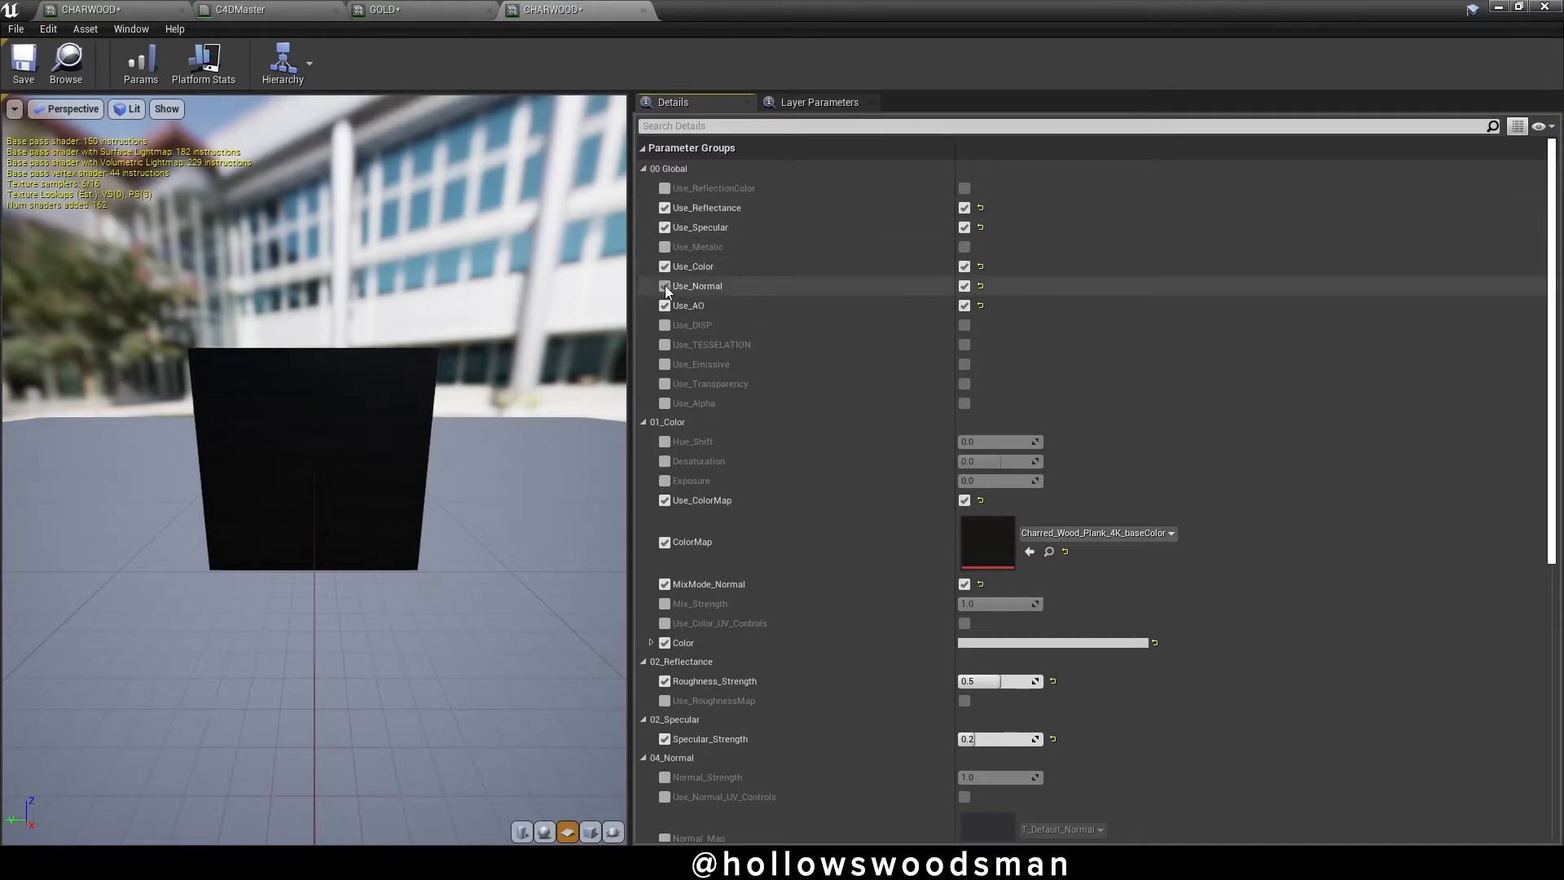
{"action": "scroll", "scroll_direction": "down", "scroll_amount": 3}
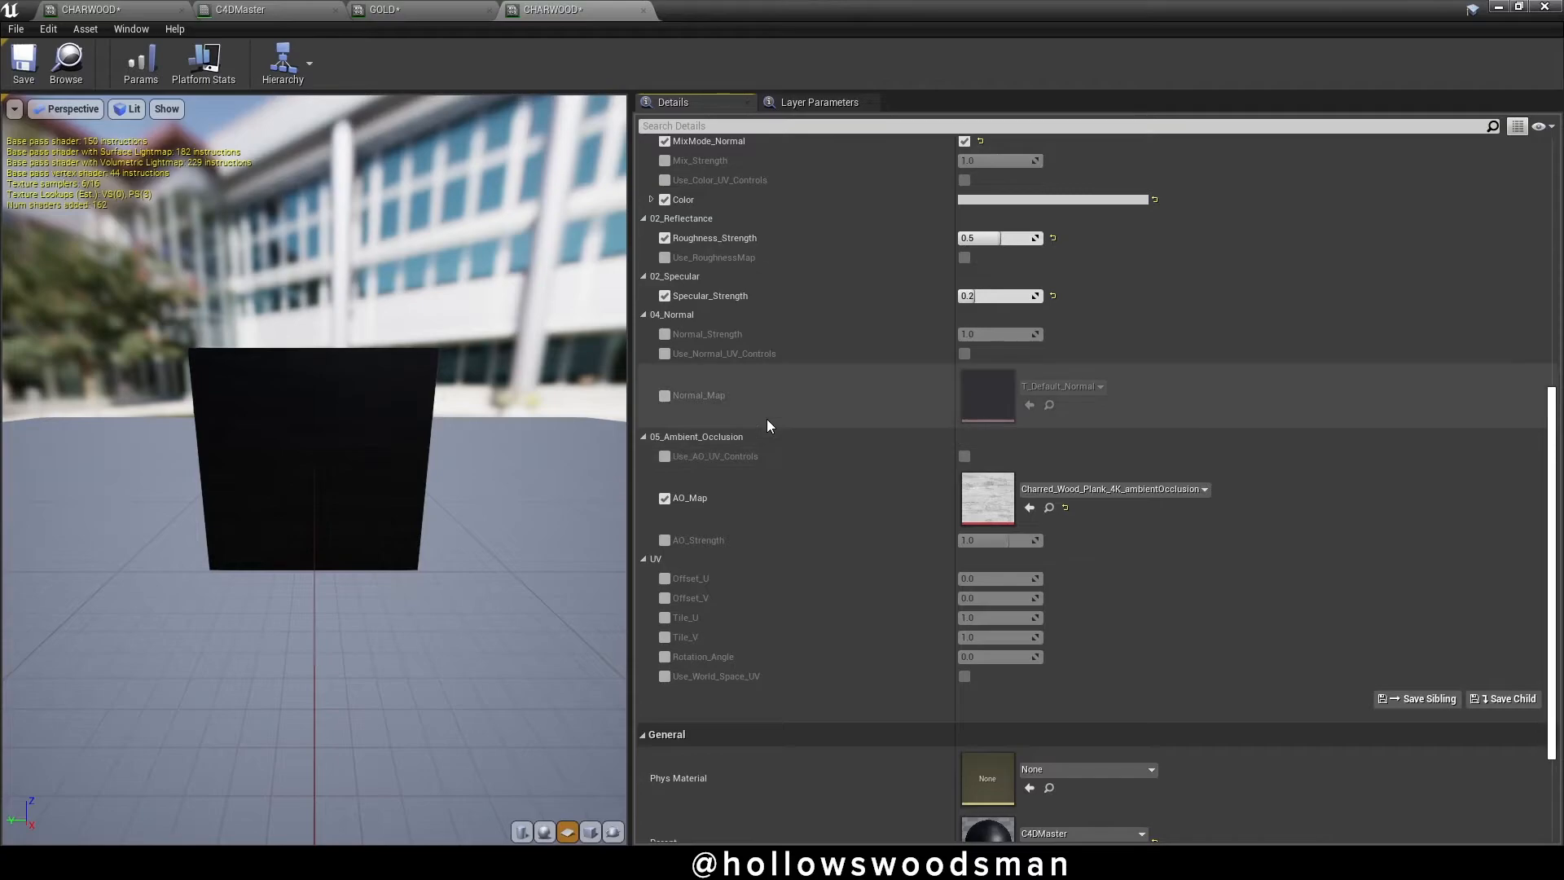
{"action": "left_click", "coordinate": [665, 394]}
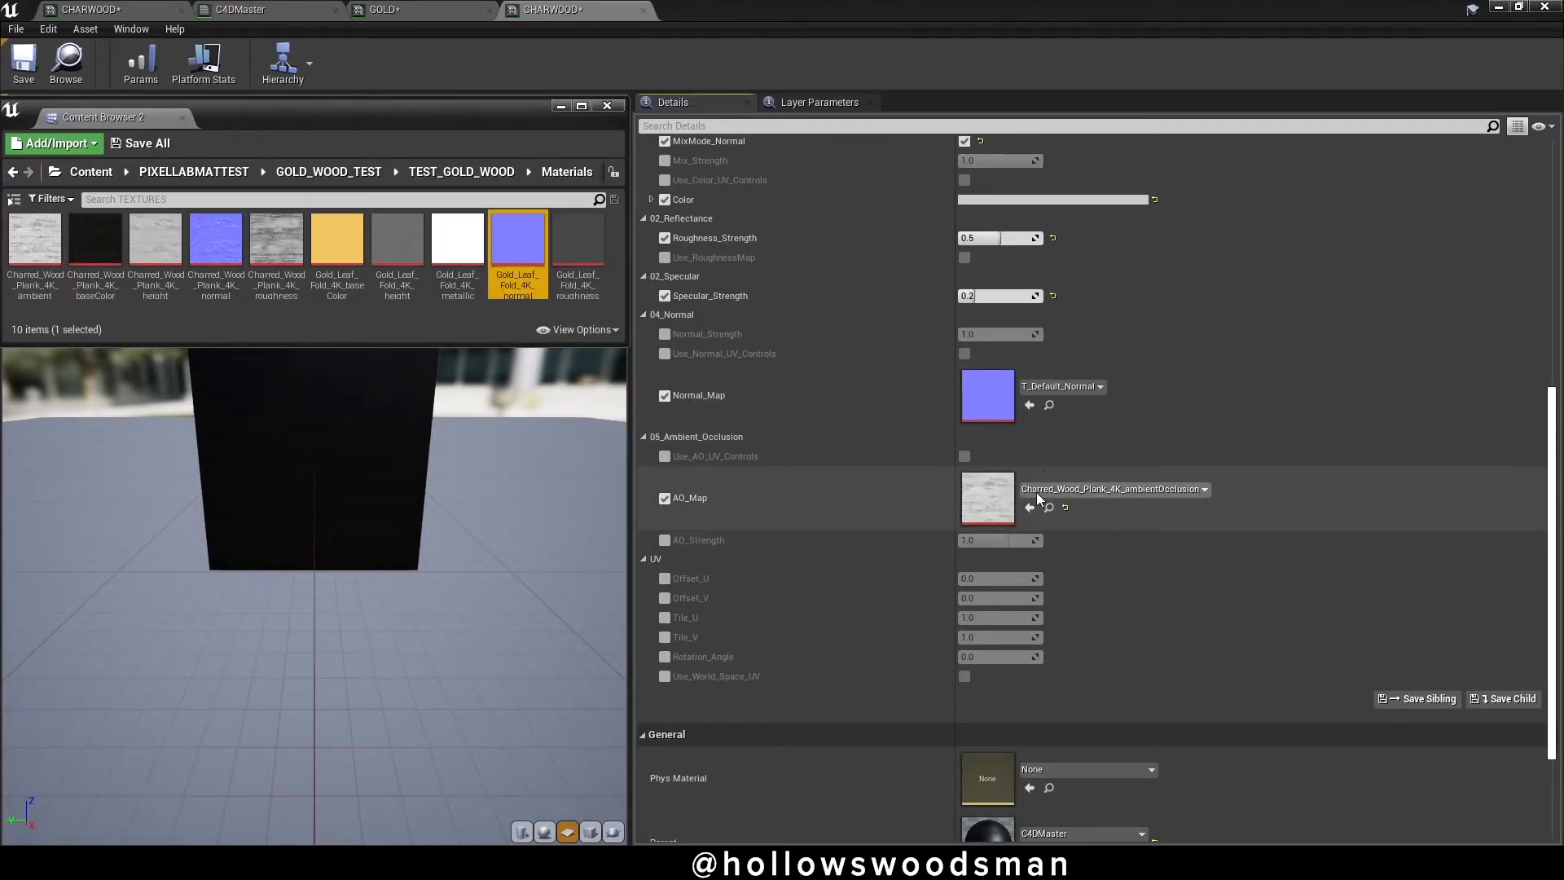
{"action": "left_click", "coordinate": [215, 238]}
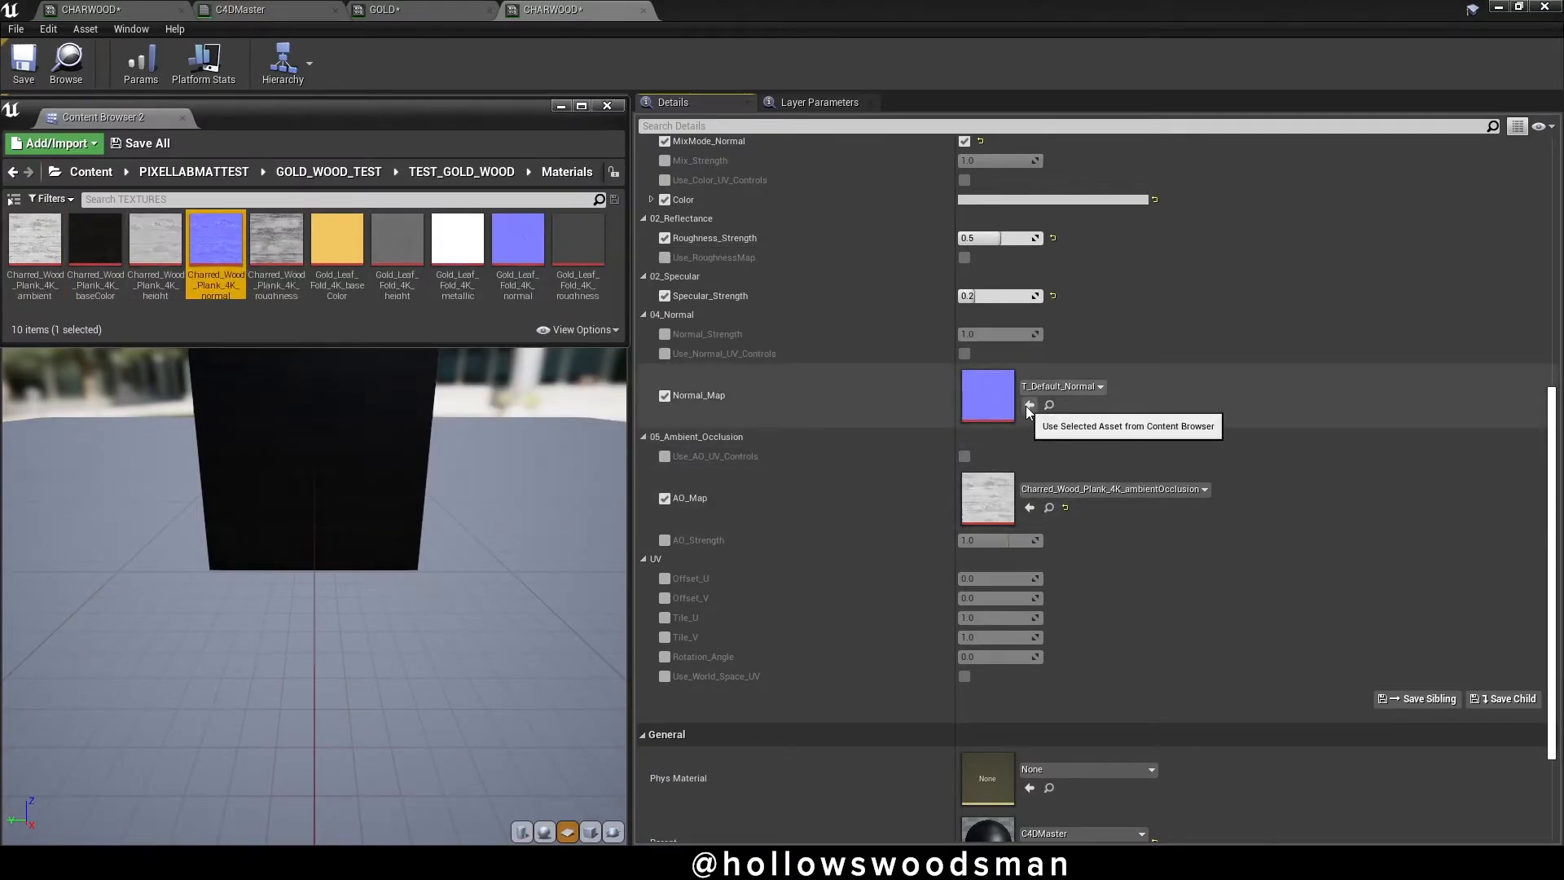
{"action": "left_click", "coordinate": [1030, 406]}
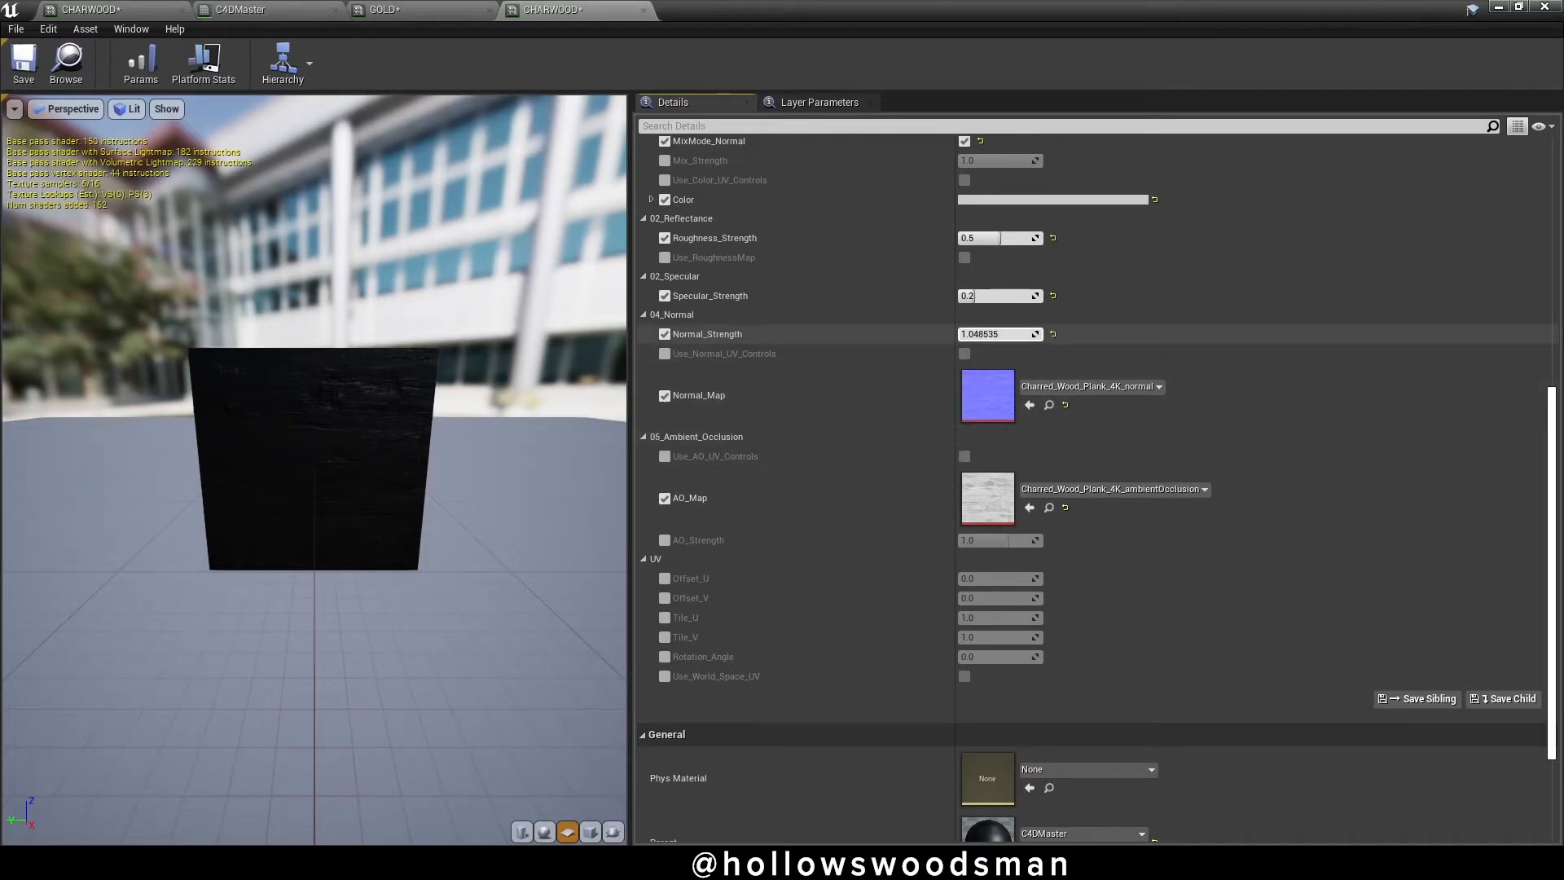
{"action": "type", "text": "17.455305"}
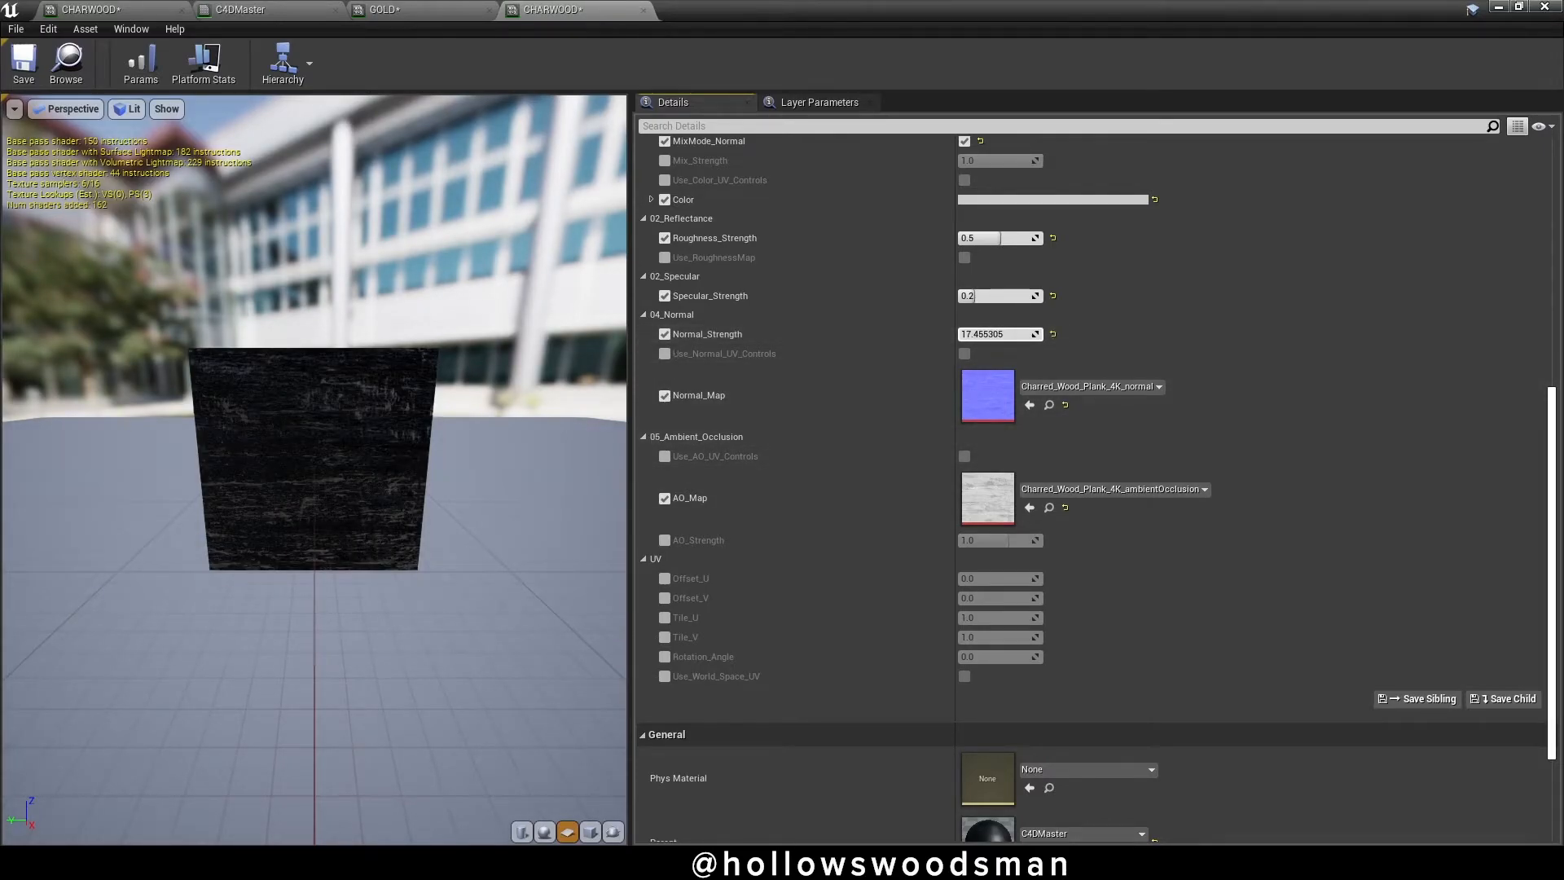
{"action": "left_click", "coordinate": [997, 332]}
{"action": "type", "text": "1"}
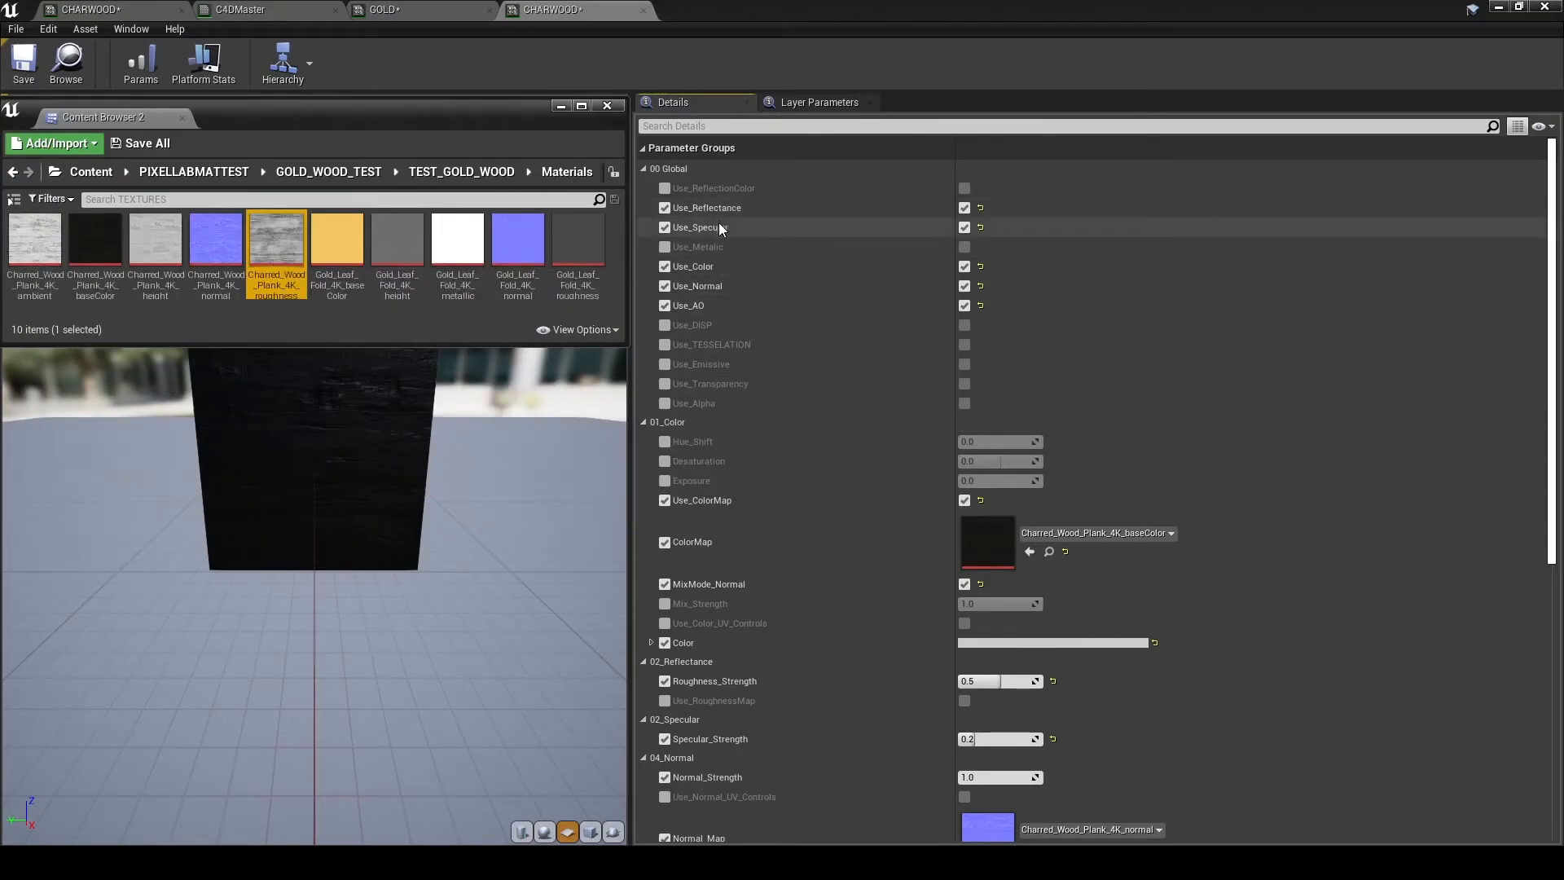
{"action": "mouse_move", "coordinate": [704, 688]}
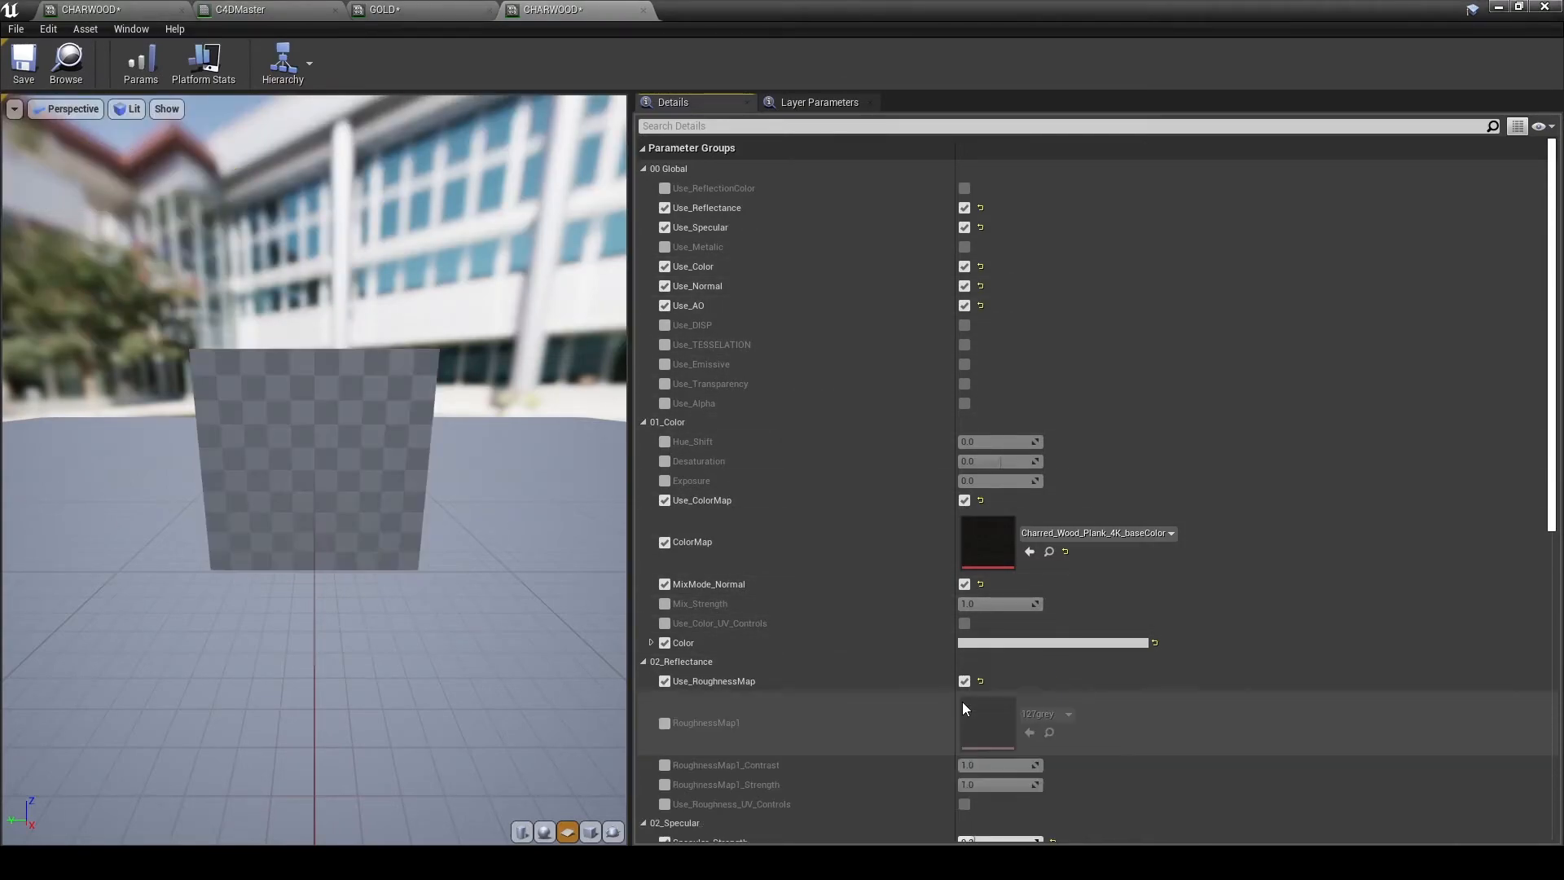
- Enable RoughnessMap1 and assign the charred wood roughness texture
{"action": "left_click", "coordinate": [664, 722]}
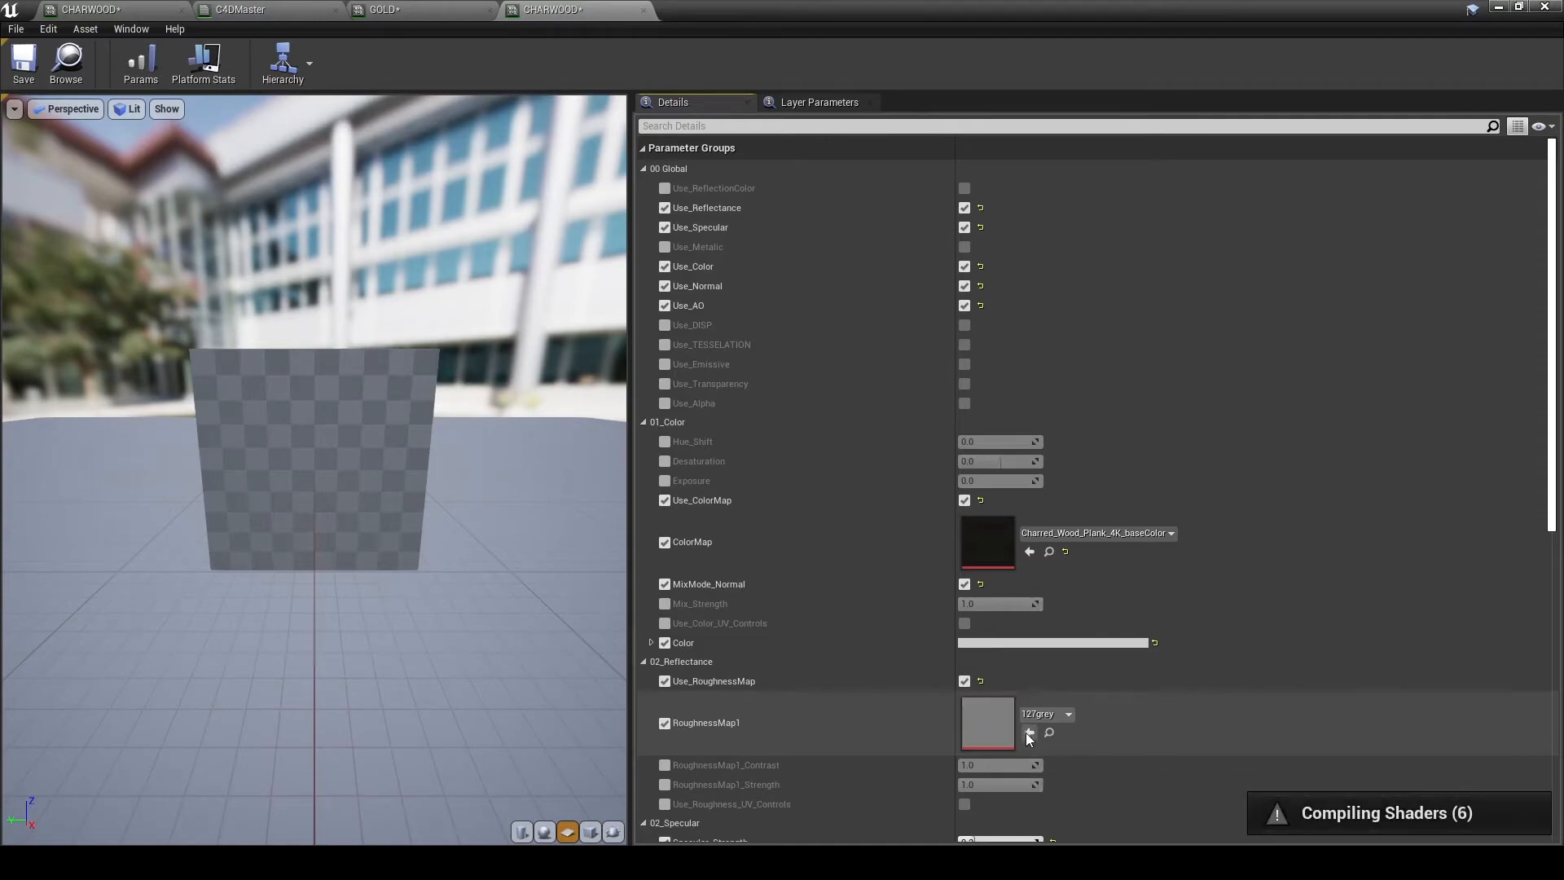
{"action": "left_click", "coordinate": [1066, 713]}
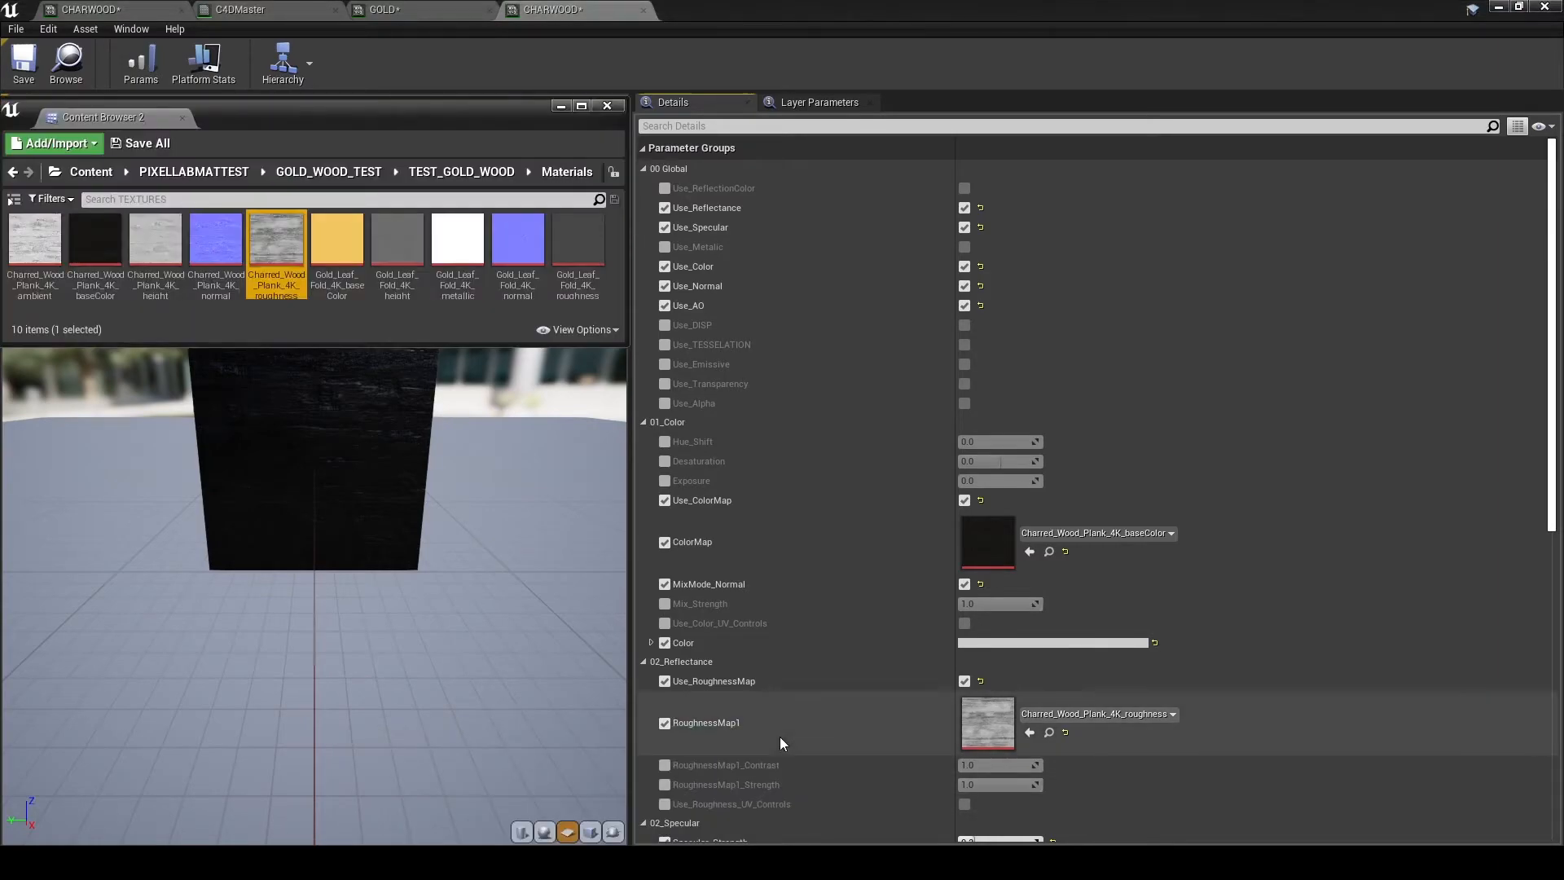
{"action": "mouse_move", "coordinate": [743, 395]}
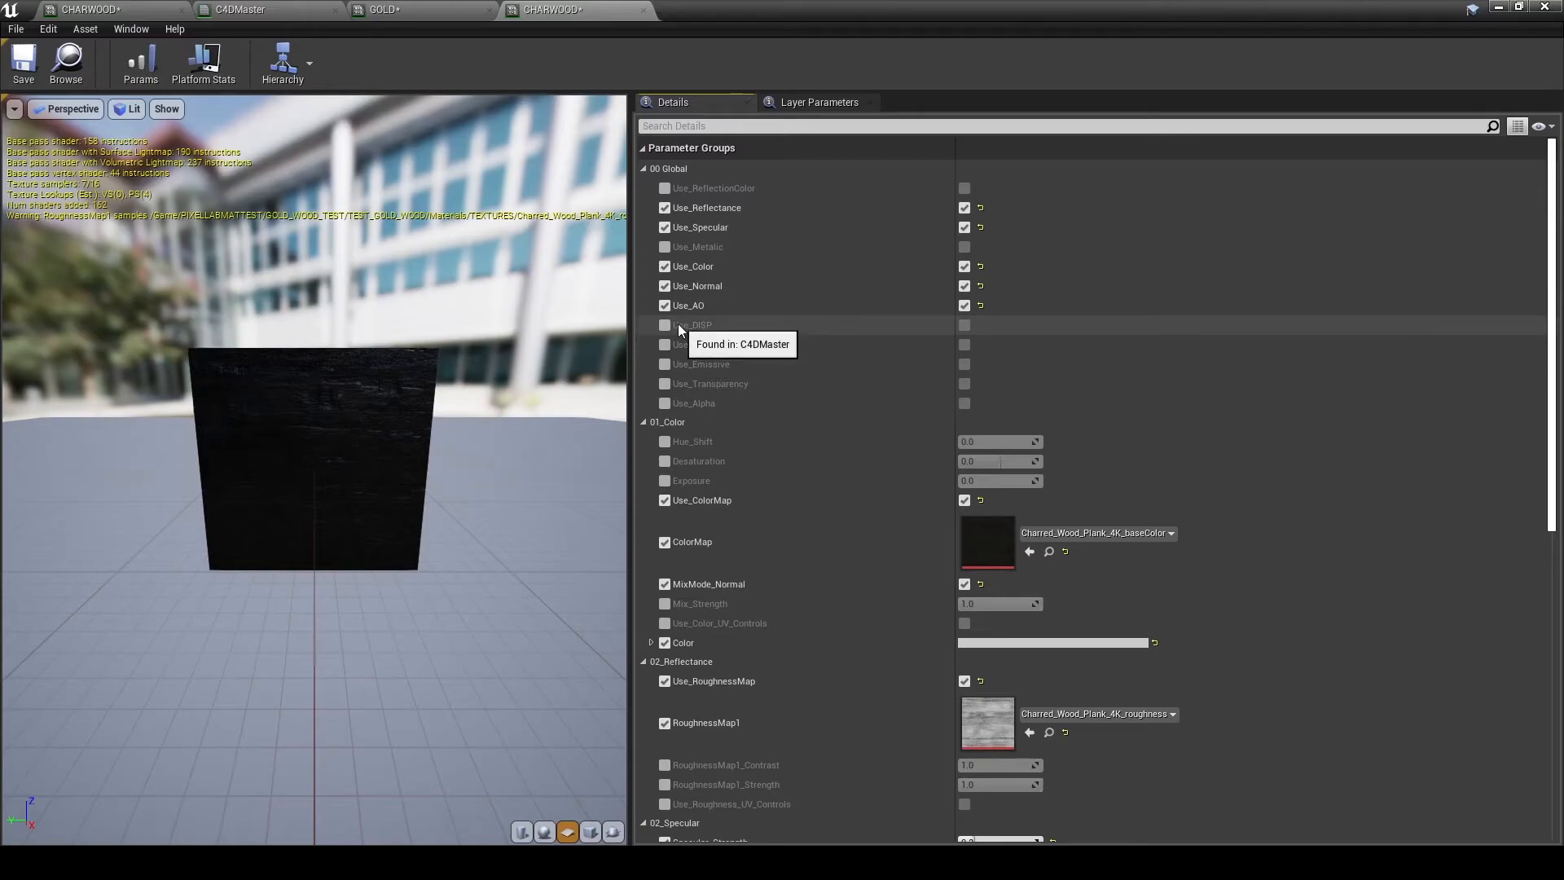
- Tick Use_DISP and assign Charred_Wood_Plank_4K_height as the DISP_MAP
{"action": "left_click", "coordinate": [665, 324]}
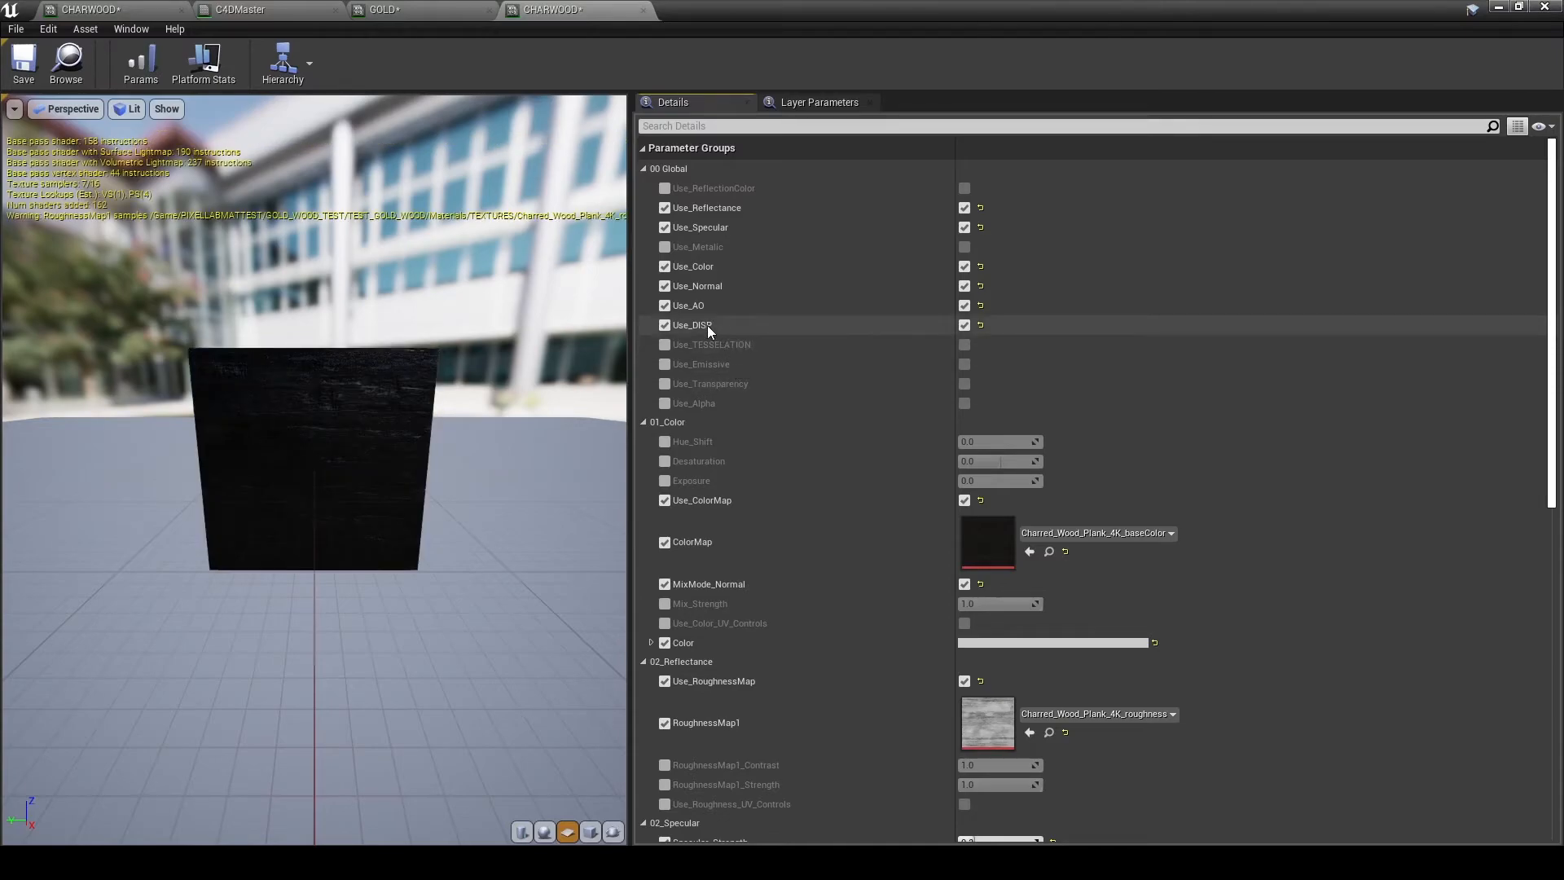
{"action": "scroll", "scroll_direction": "down", "scroll_amount": 3}
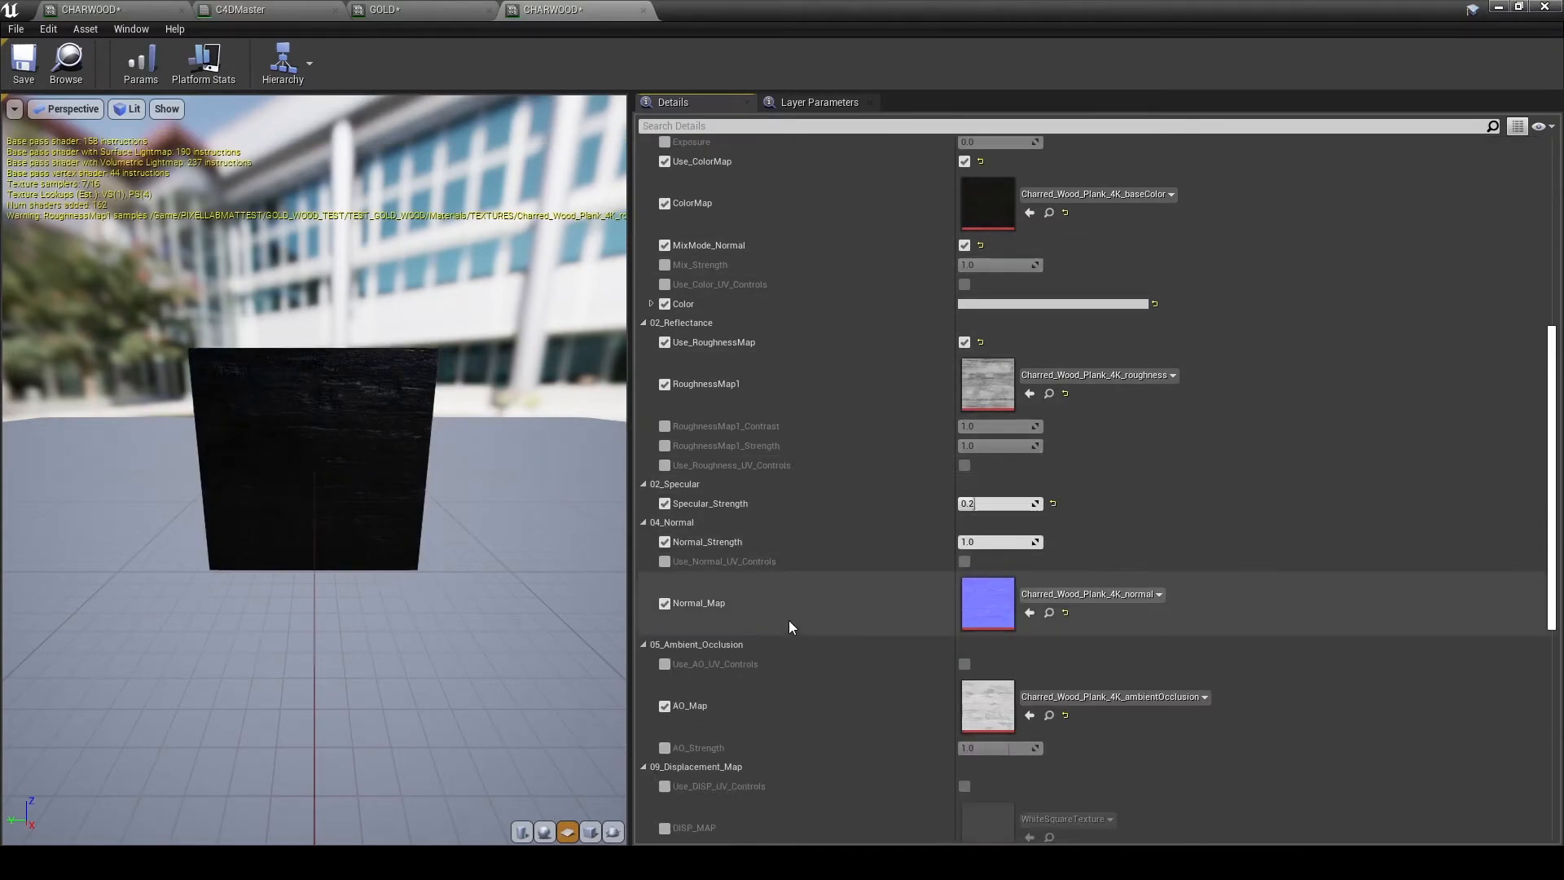
{"action": "scroll", "scroll_direction": "down", "scroll_amount": 3}
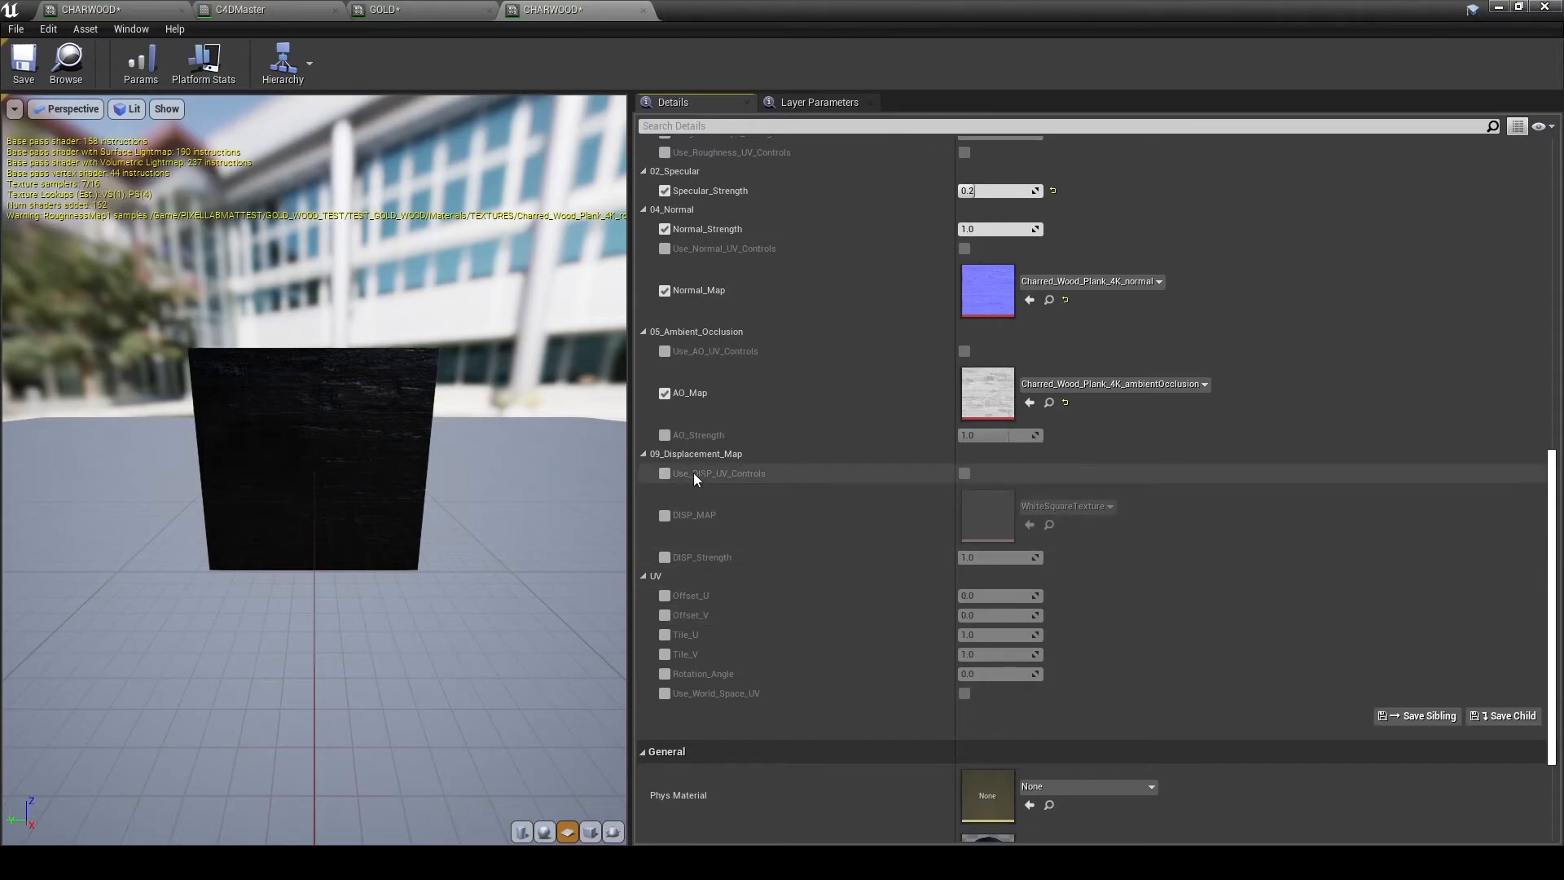
{"action": "left_click", "coordinate": [665, 515]}
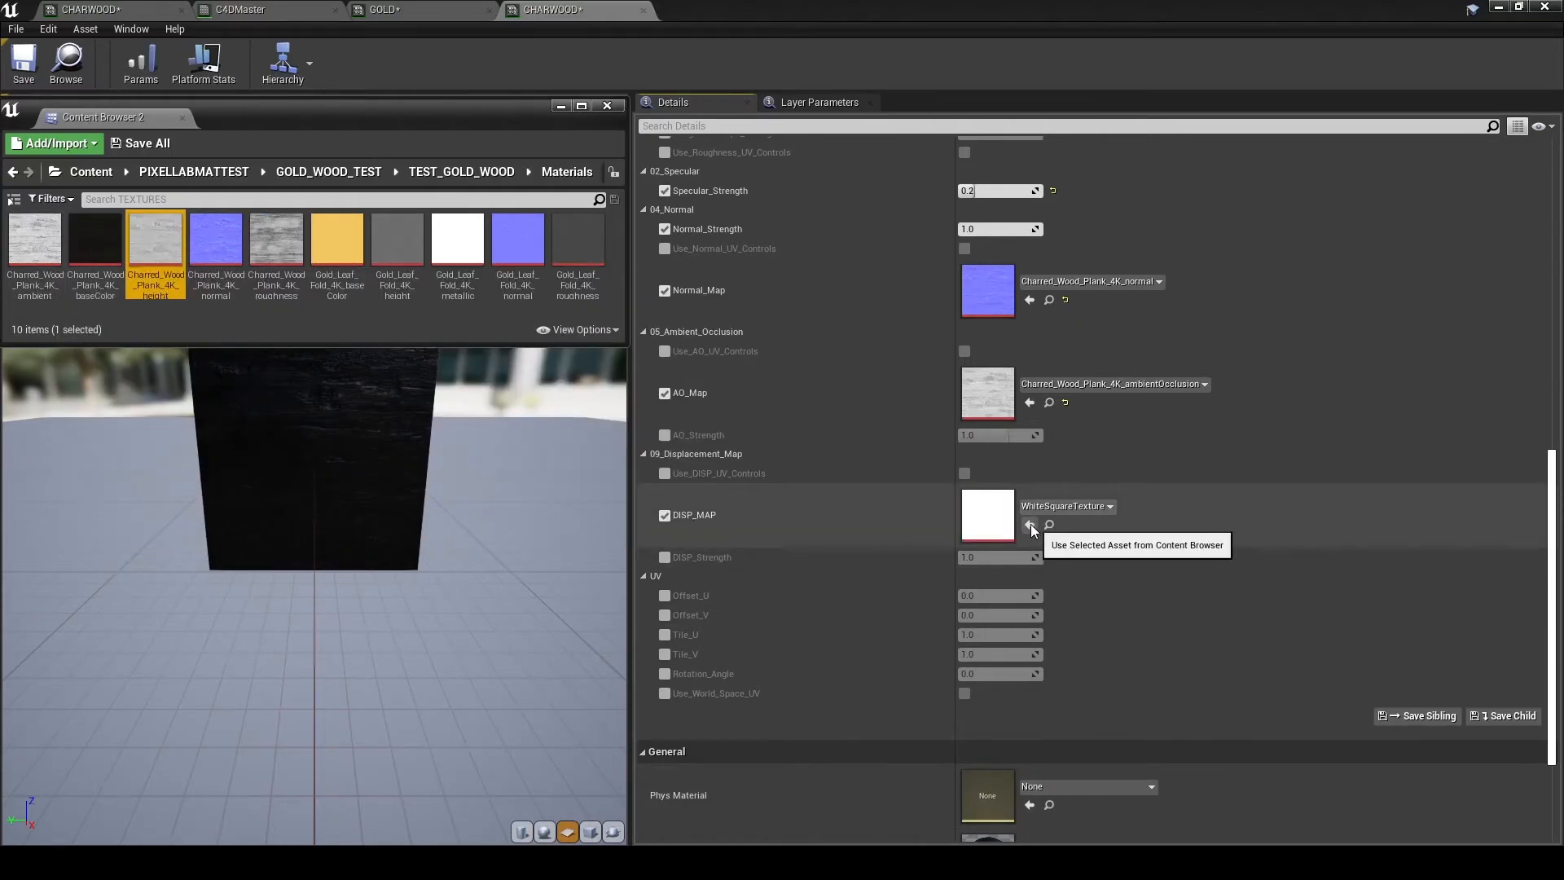
{"action": "left_click", "coordinate": [1030, 525]}
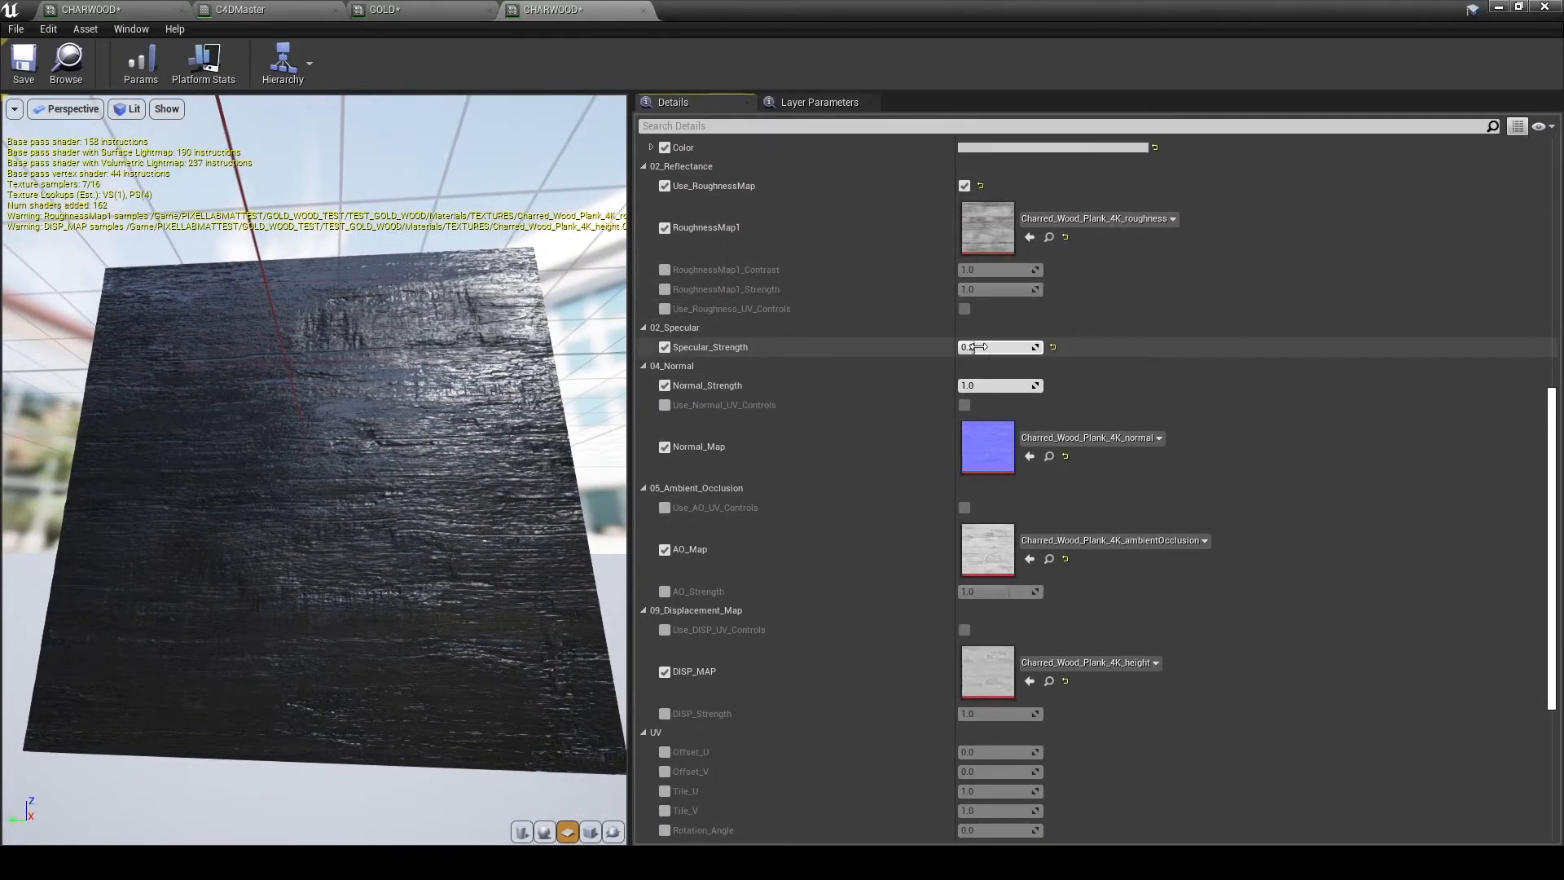
- Give the charred wood material Specular_Strength 0.066667, enable RoughnessMap1_Strength and switch Use_Specular off
{"action": "type", "text": "0.066667"}
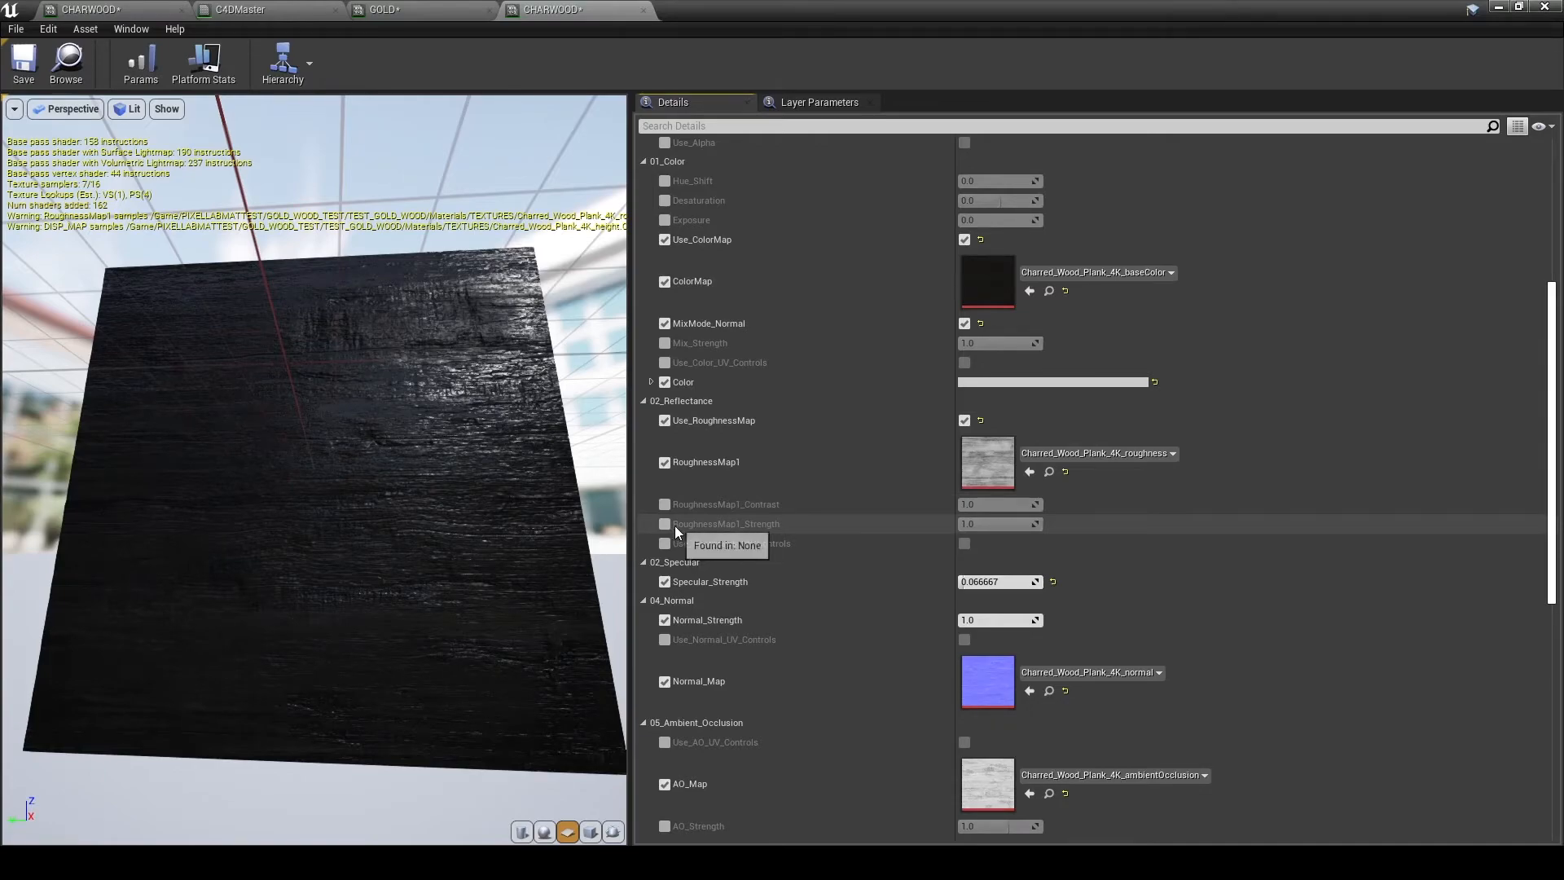
{"action": "left_click", "coordinate": [665, 523]}
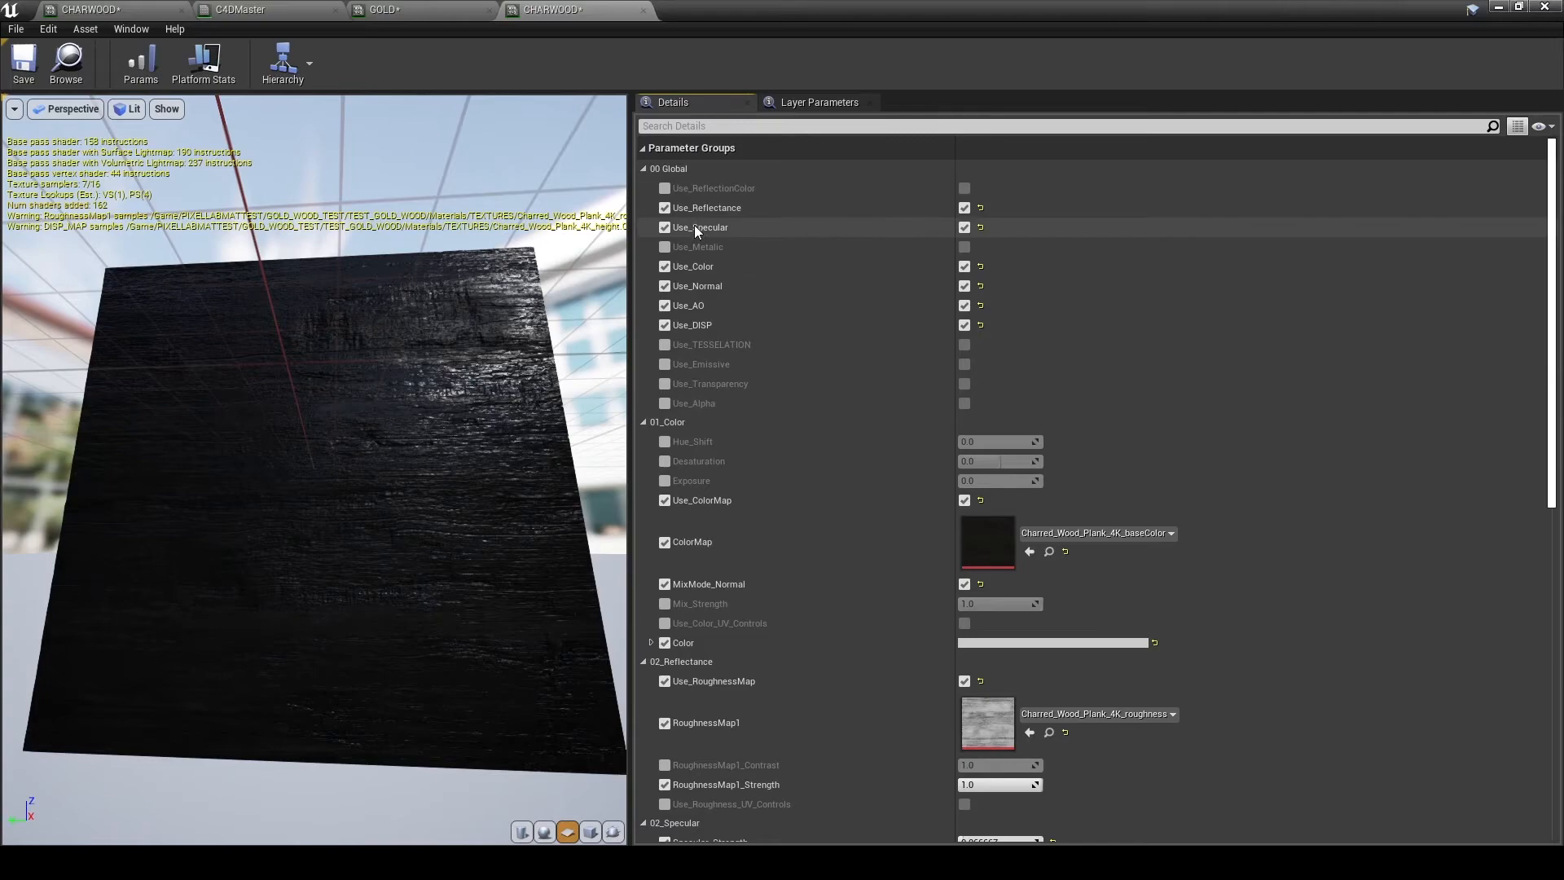
{"action": "left_click", "coordinate": [665, 228]}
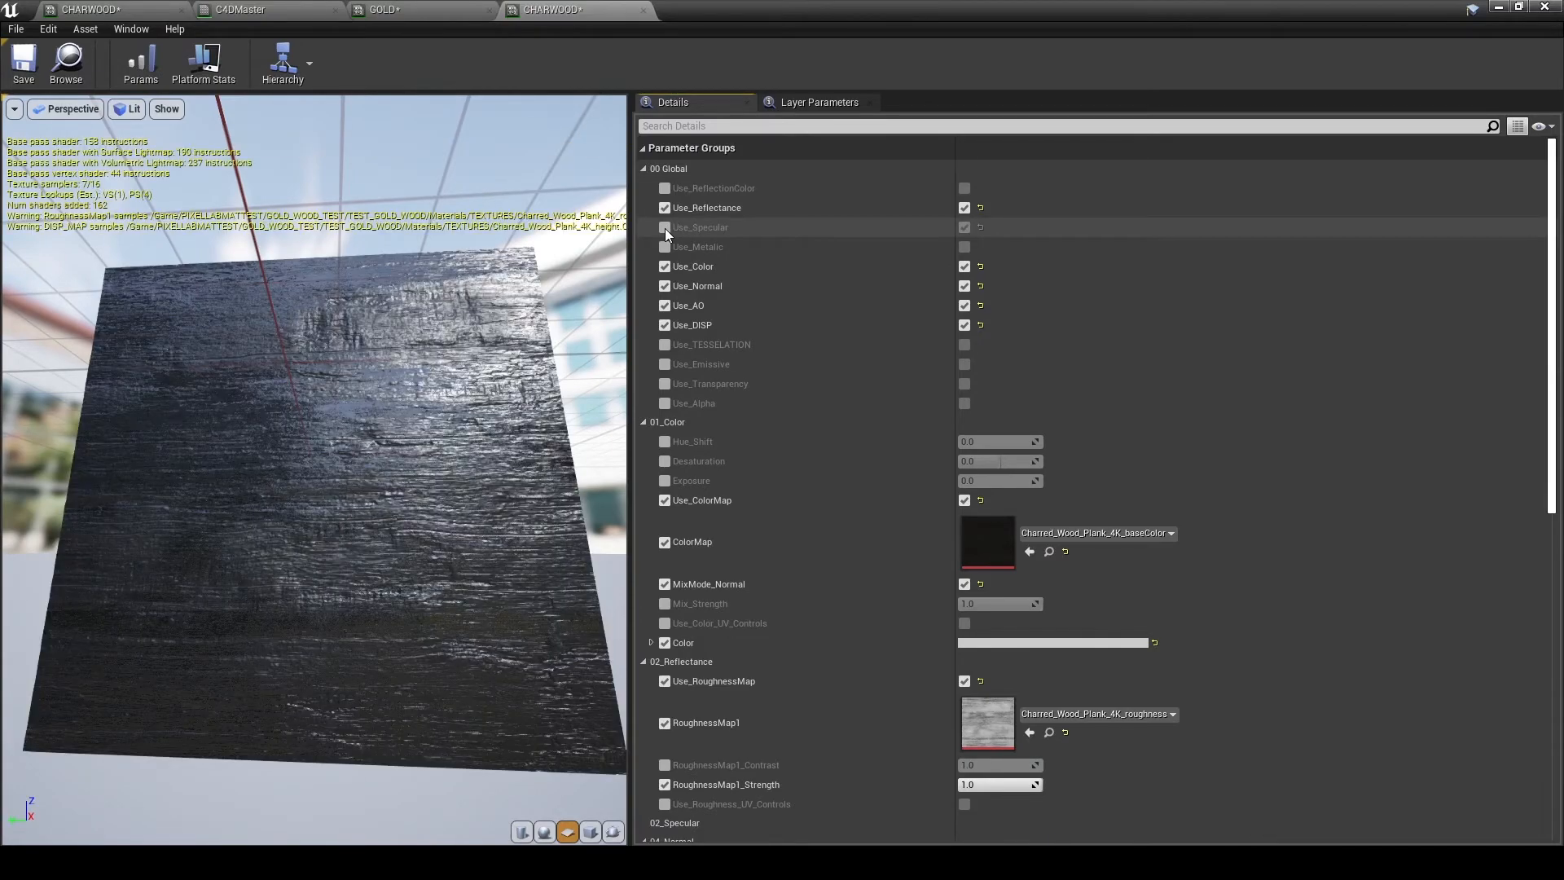
- Move to the GOLD material instance and save its packages
{"action": "scroll", "scroll_direction": "down", "scroll_amount": 3}
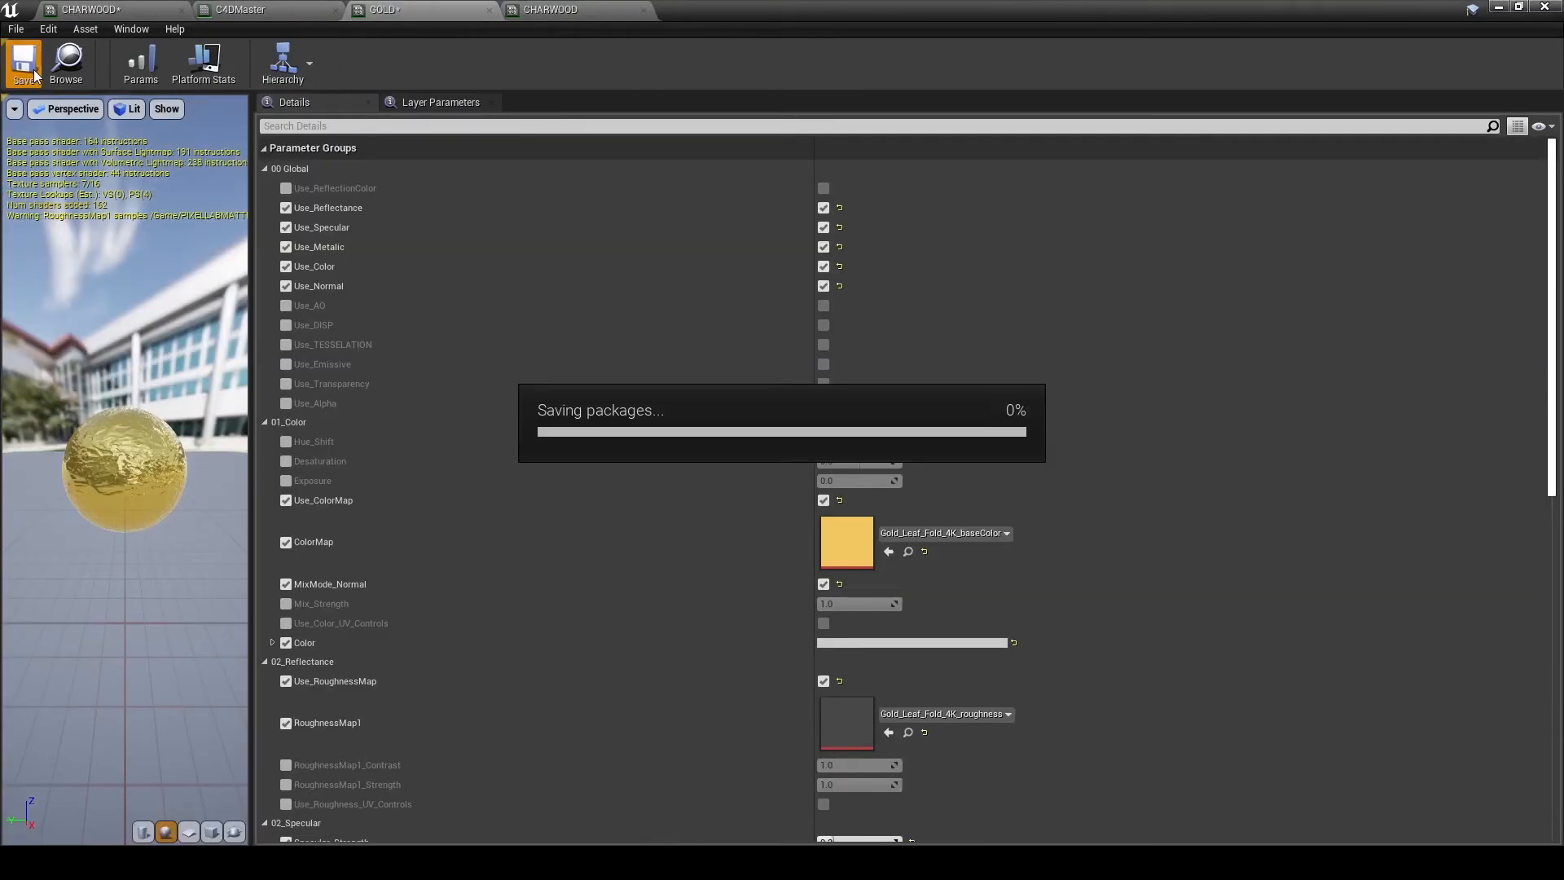
{"action": "left_click", "coordinate": [22, 64]}
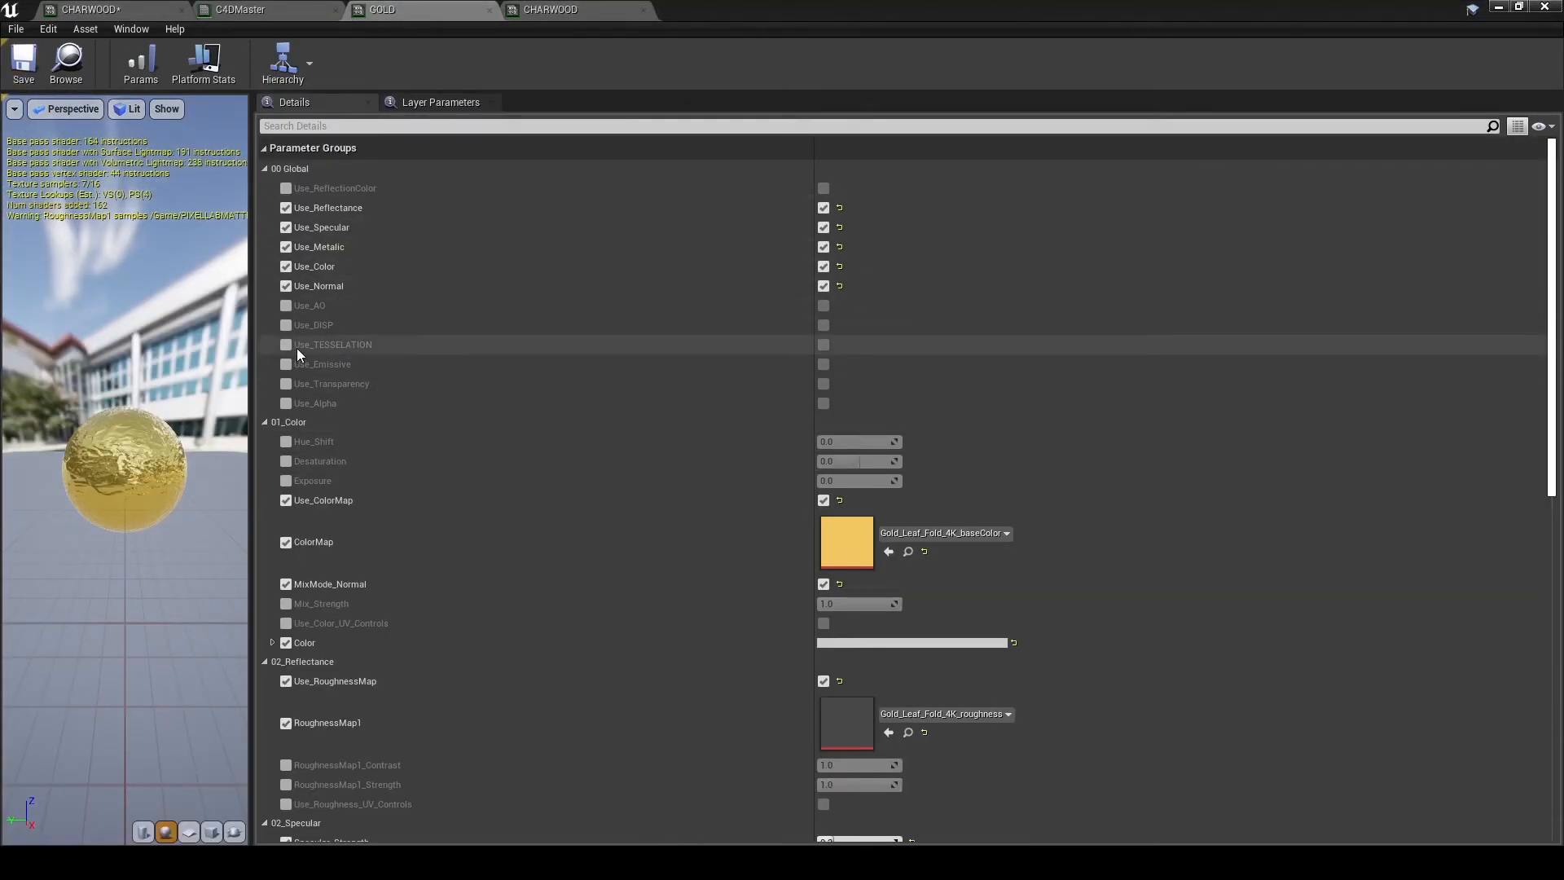
{"action": "left_click", "coordinate": [285, 324]}
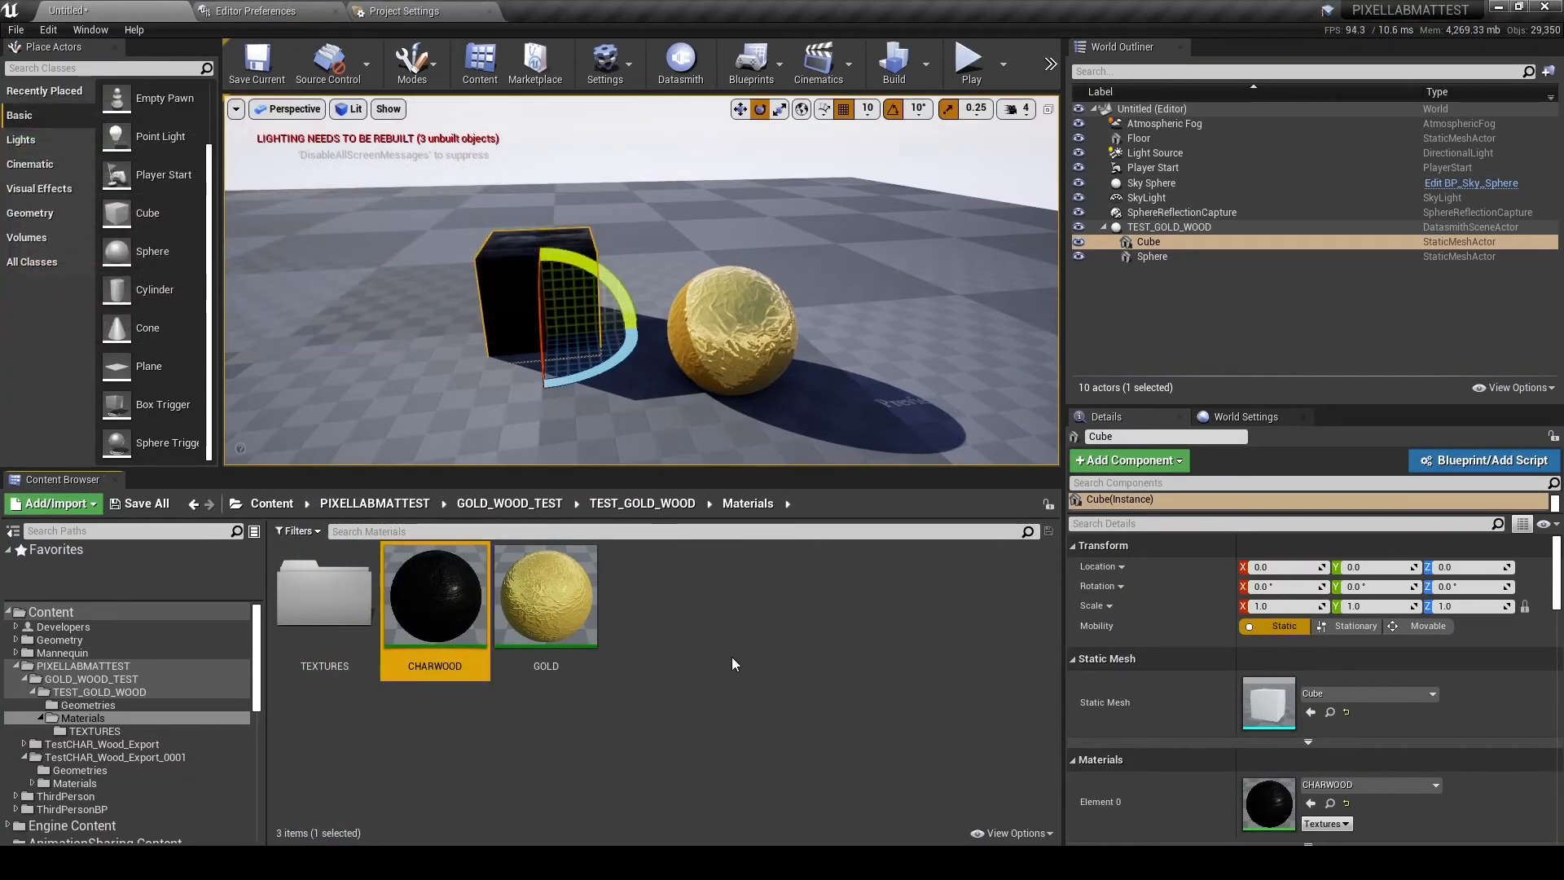
- Inspect the level by selecting the floor and scene actors beside the charred cube and gold sphere
{"action": "left_click", "coordinate": [1152, 183]}
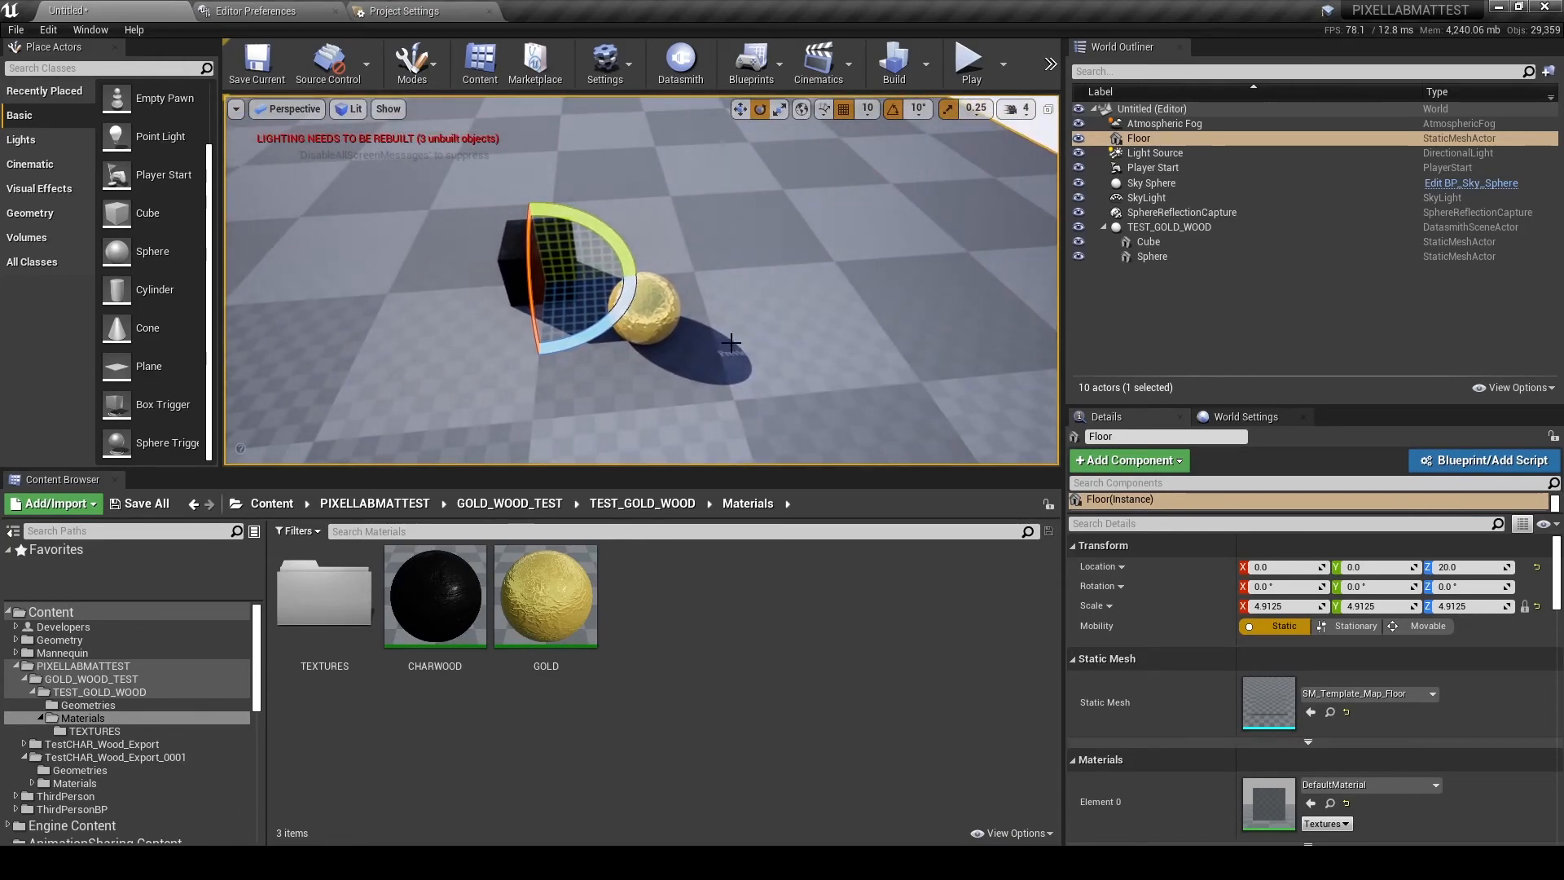
{"action": "left_click", "coordinate": [1163, 122]}
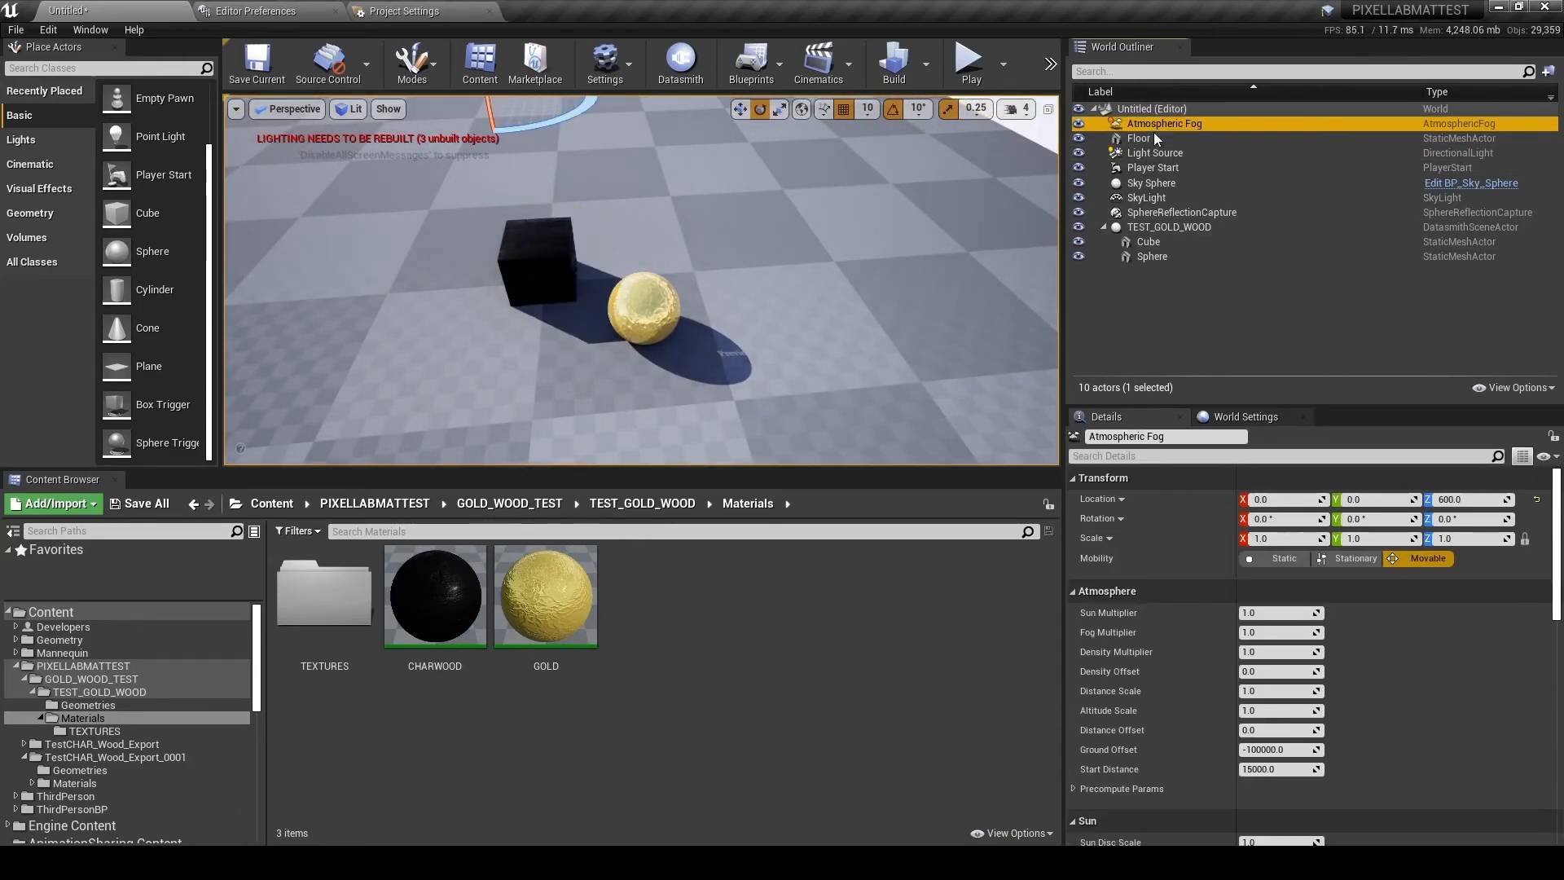